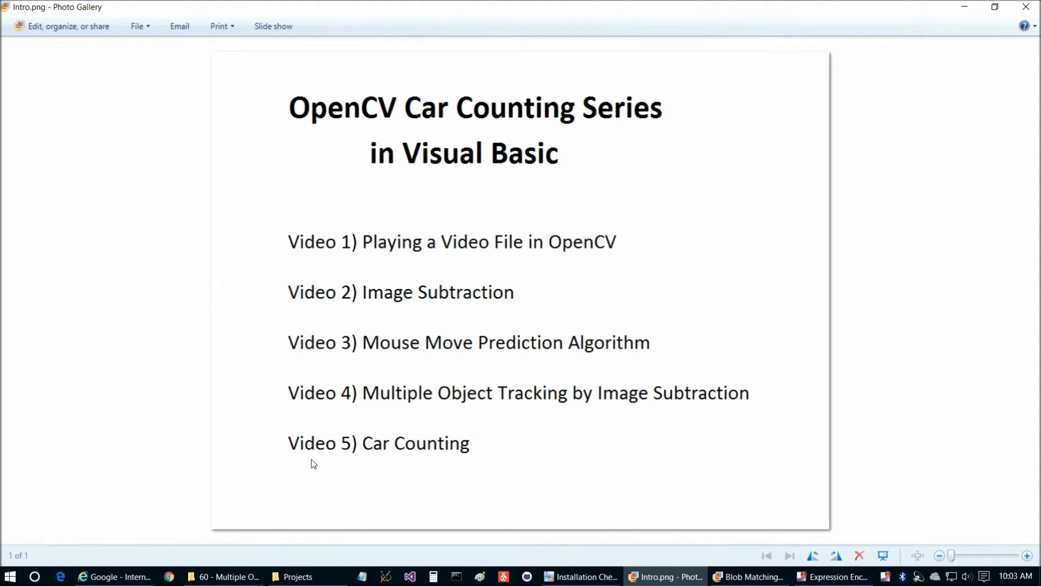
{"action": "mouse_move", "coordinate": [425, 121]}
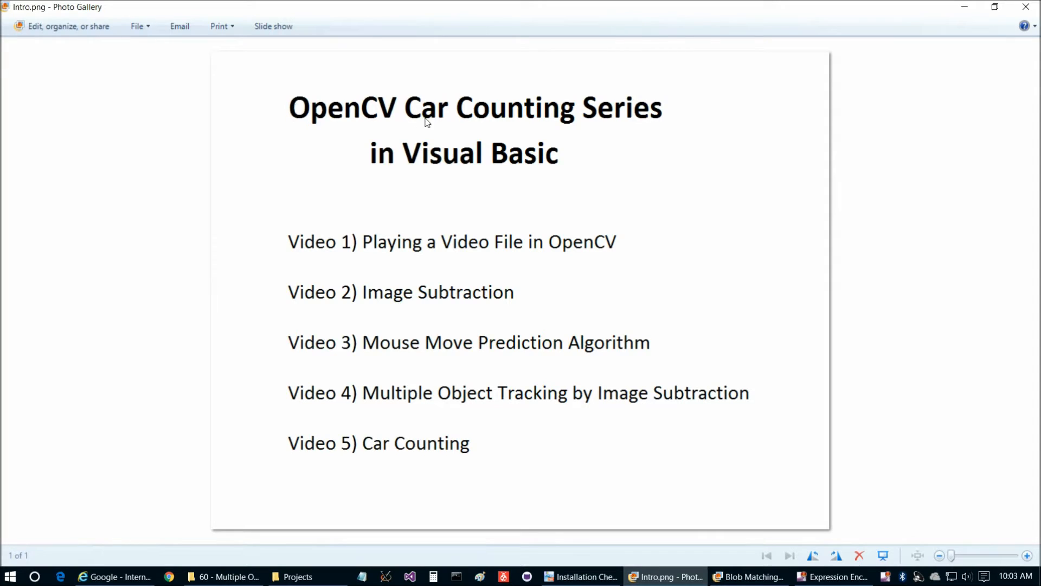
{"action": "mouse_move", "coordinate": [510, 182]}
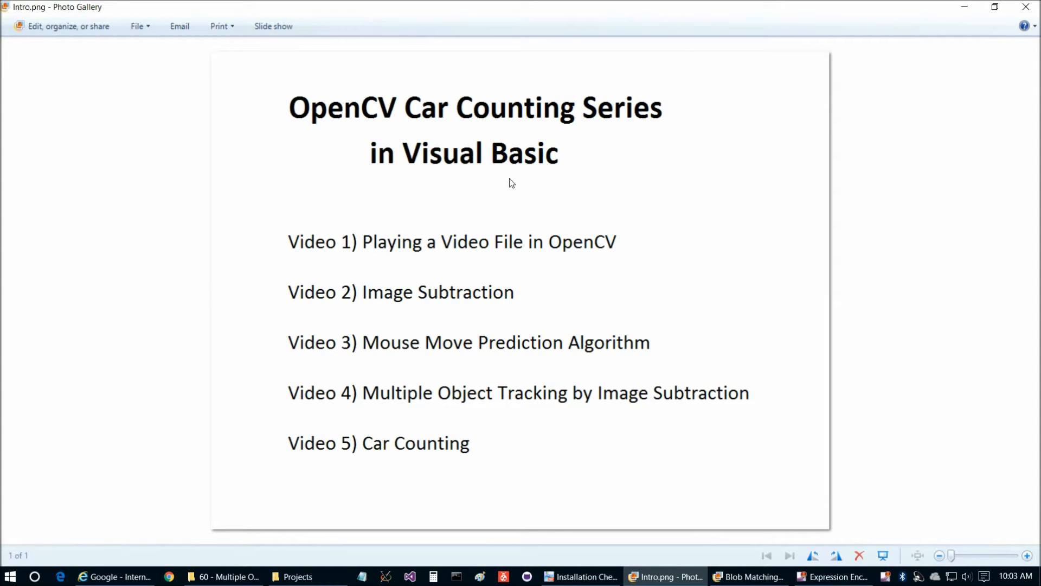
{"action": "mouse_move", "coordinate": [383, 490]}
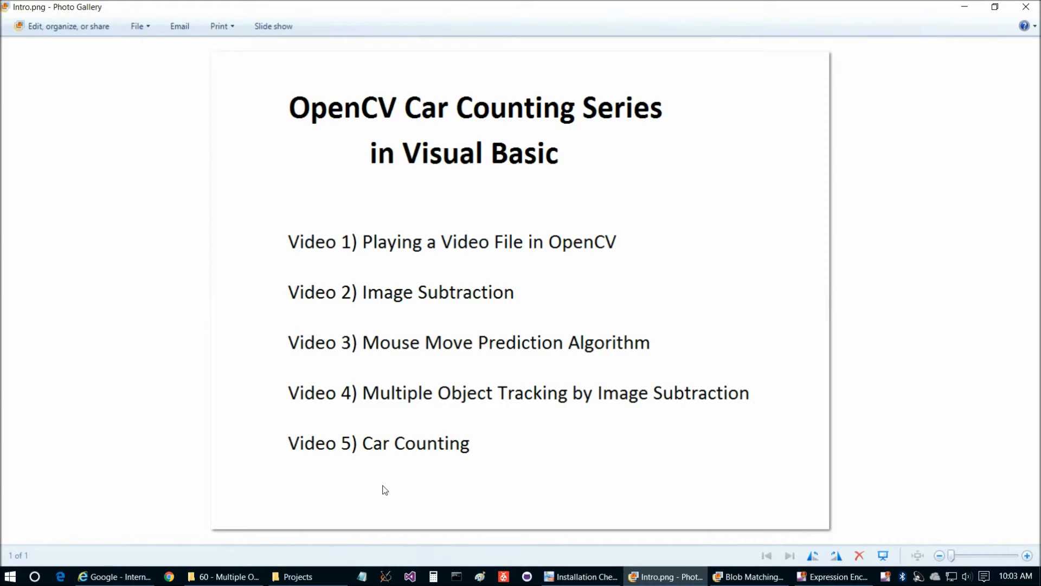
{"action": "mouse_move", "coordinate": [289, 287]}
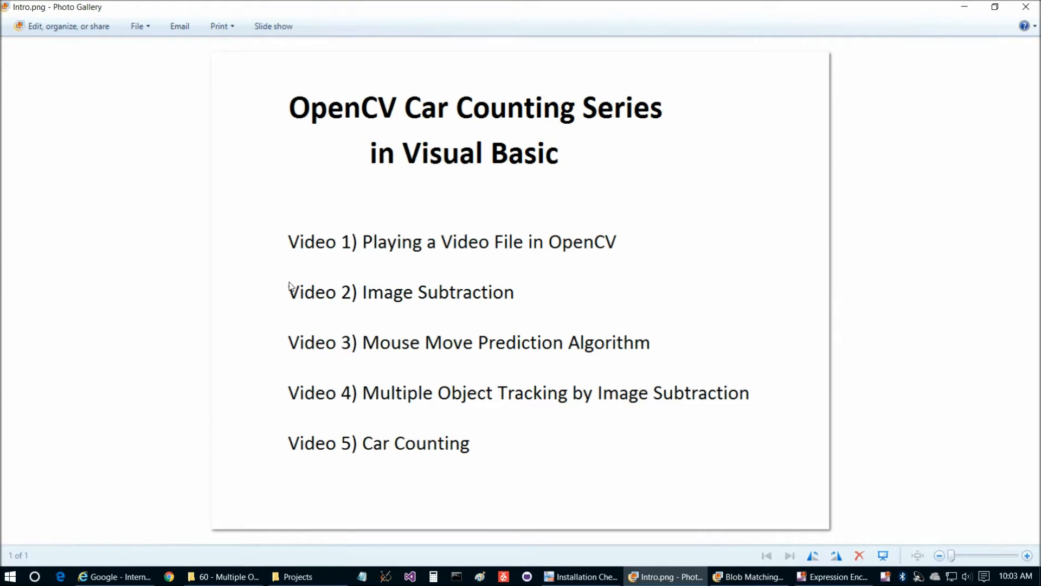
{"action": "mouse_move", "coordinate": [279, 414]}
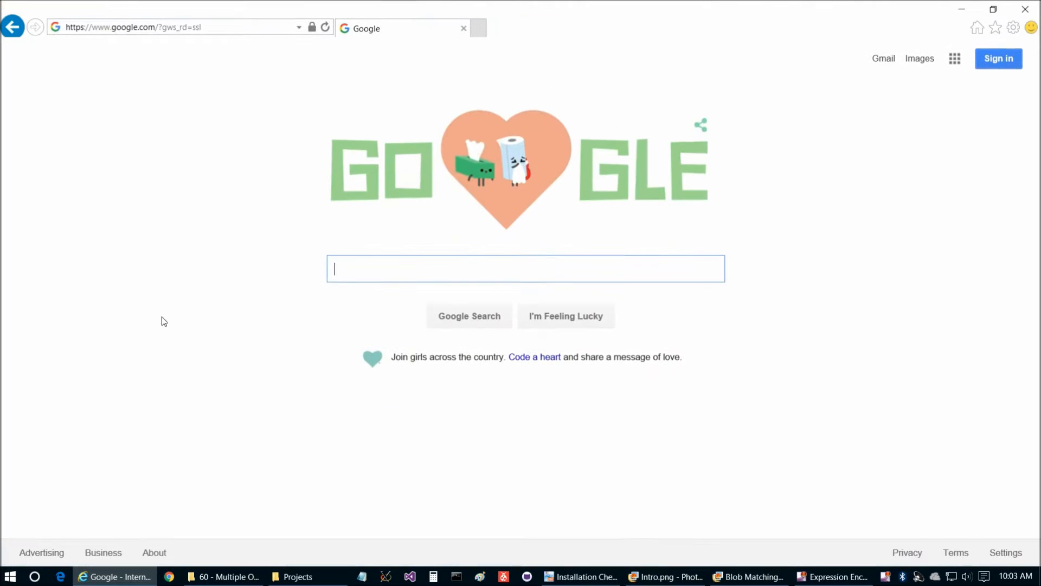
- Search Google for 'github microcontrollersandmore' using the suggested query
{"action": "type", "text": "github mic"}
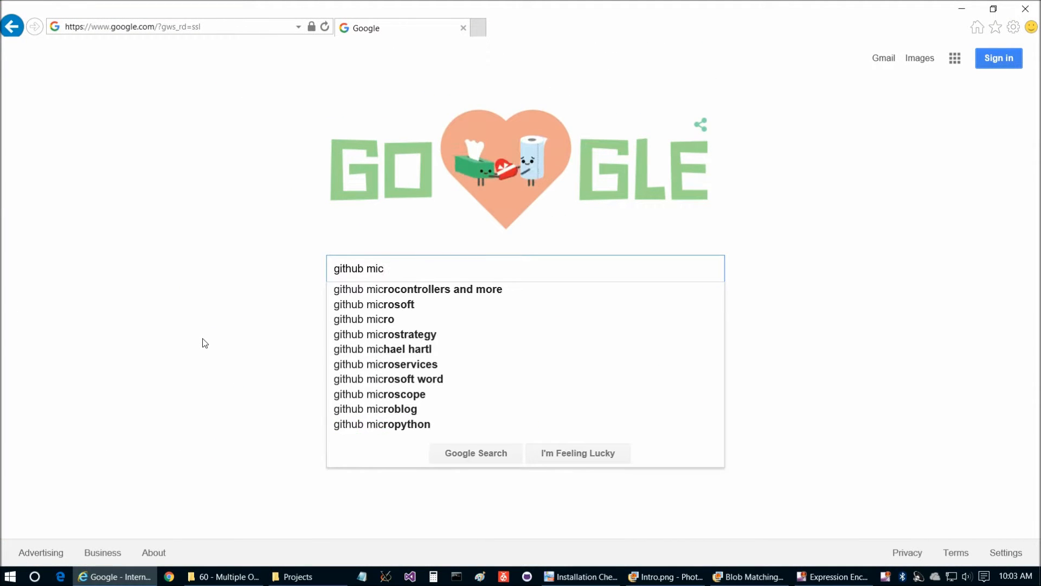
{"action": "left_click", "coordinate": [418, 289]}
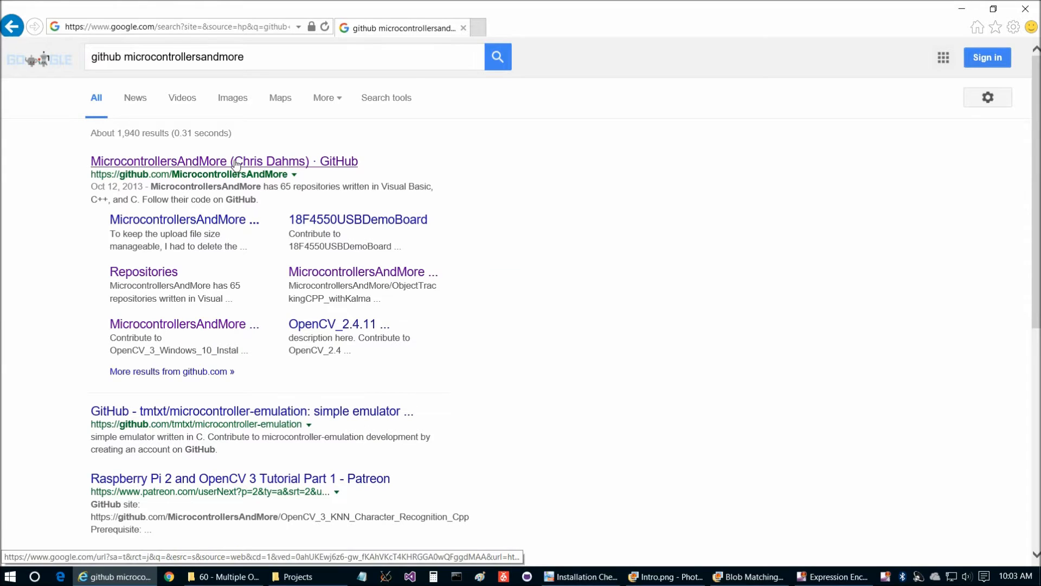
- Open OpenCV_3_Car_Counting_Visual_Basic from the MicrocontrollersAndMore repositories list
{"action": "left_click", "coordinate": [236, 161]}
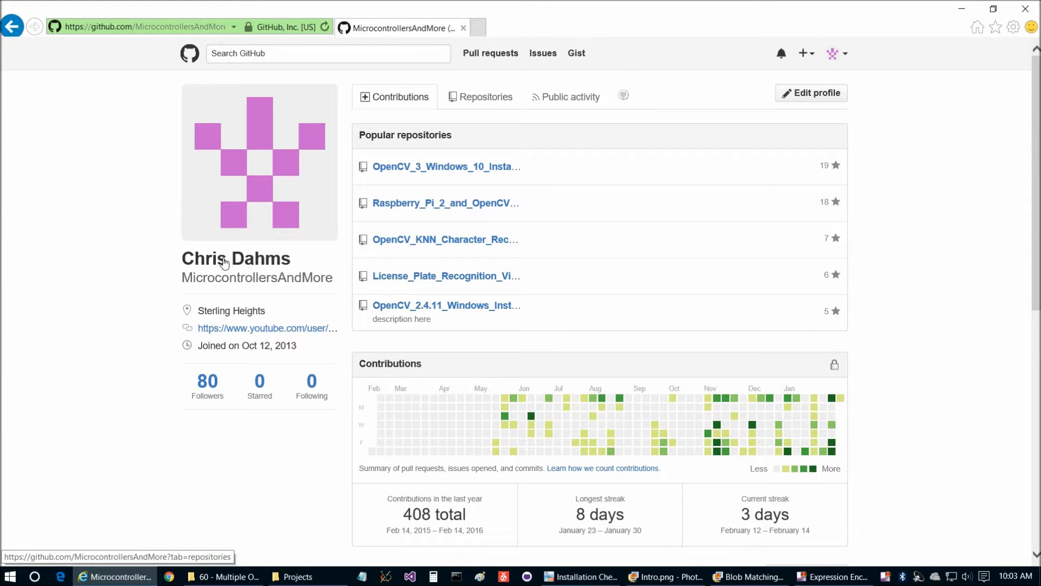
{"action": "left_click", "coordinate": [485, 97]}
{"action": "type", "text": "ca"}
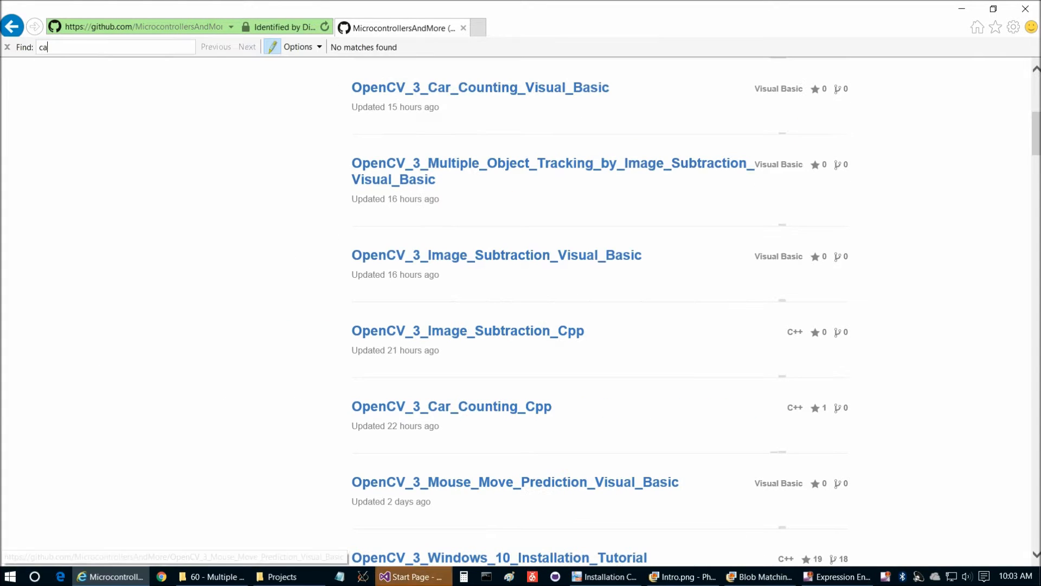
{"action": "type", "text": "r"}
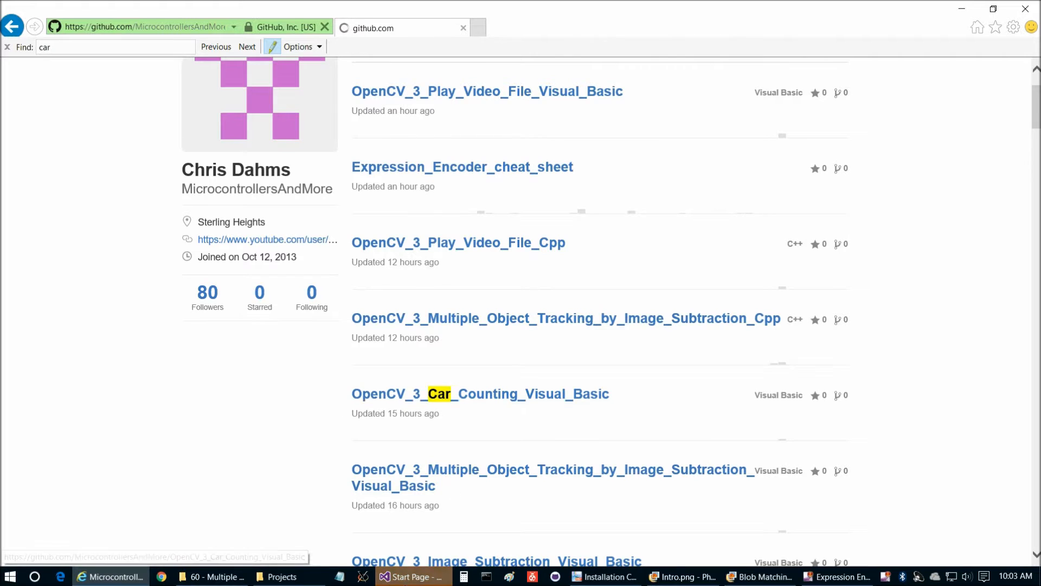
{"action": "left_click", "coordinate": [413, 576]}
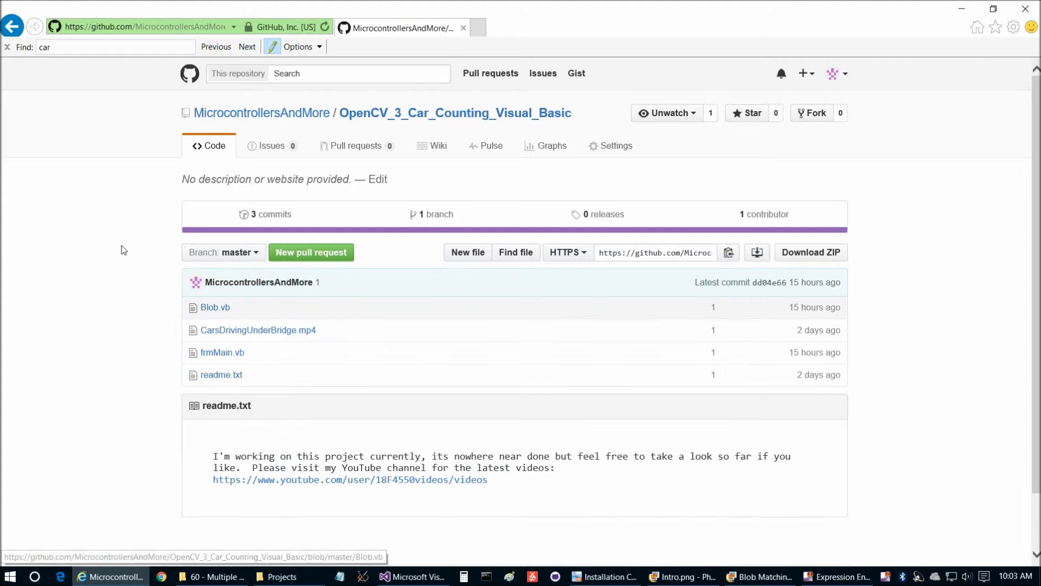
- Copy the repository name OpenCV_3_Car_Counting_Visual_Basic and switch to Visual Studio
{"action": "scroll", "scroll_direction": "down", "scroll_amount": 3}
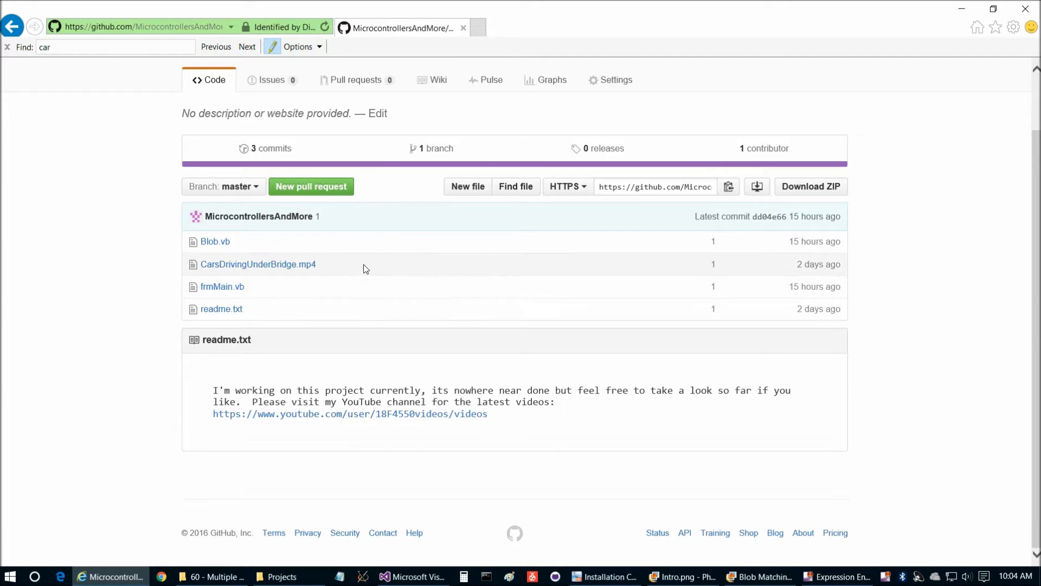
{"action": "double_click", "coordinate": [258, 264]}
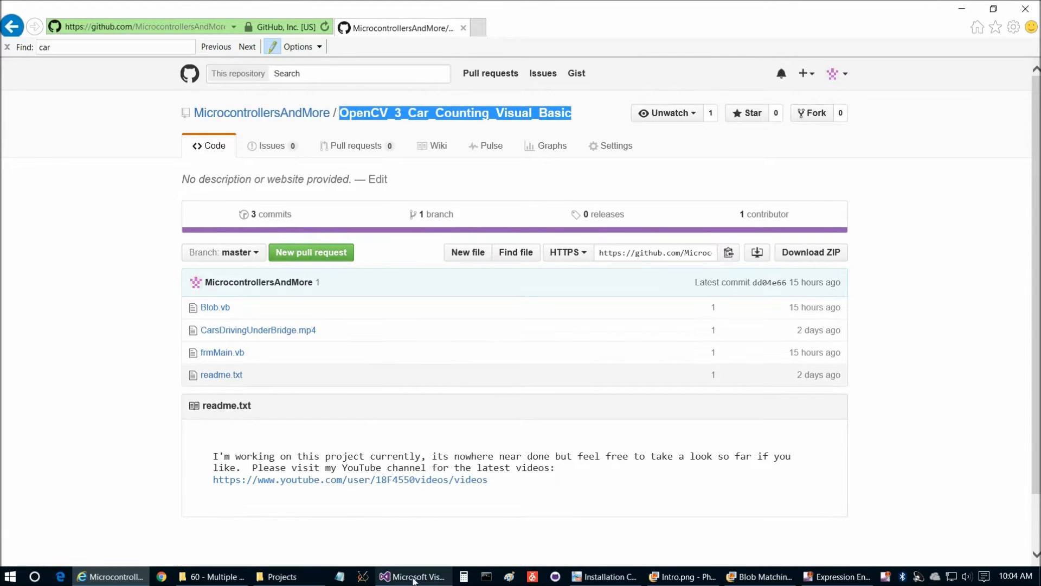
{"action": "left_click", "coordinate": [8, 27]}
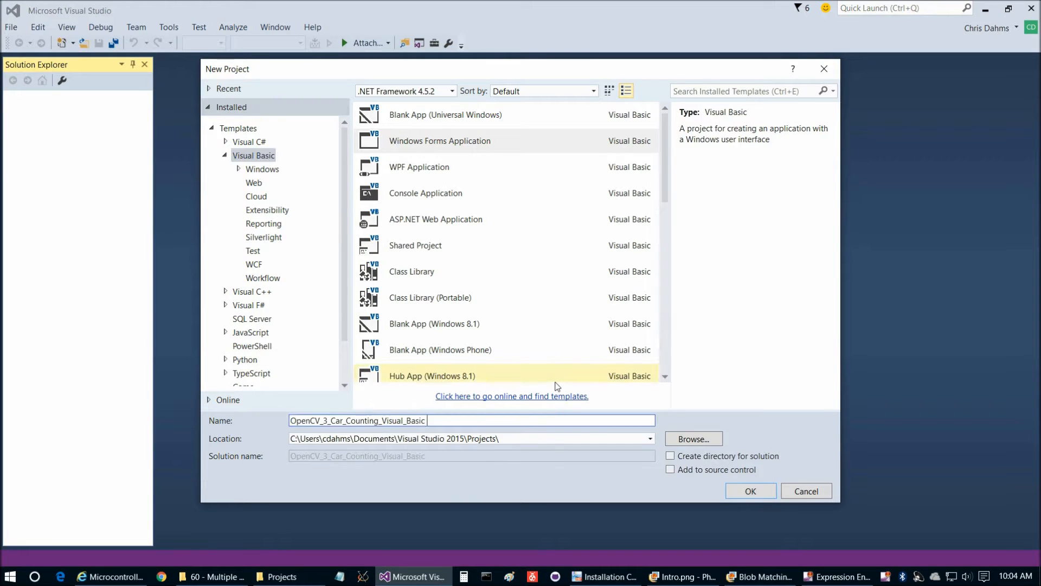
- Create a Visual Basic Windows Forms Application named OpenCV_3_Car_Counting_Visual_Basic
{"action": "left_click", "coordinate": [439, 140]}
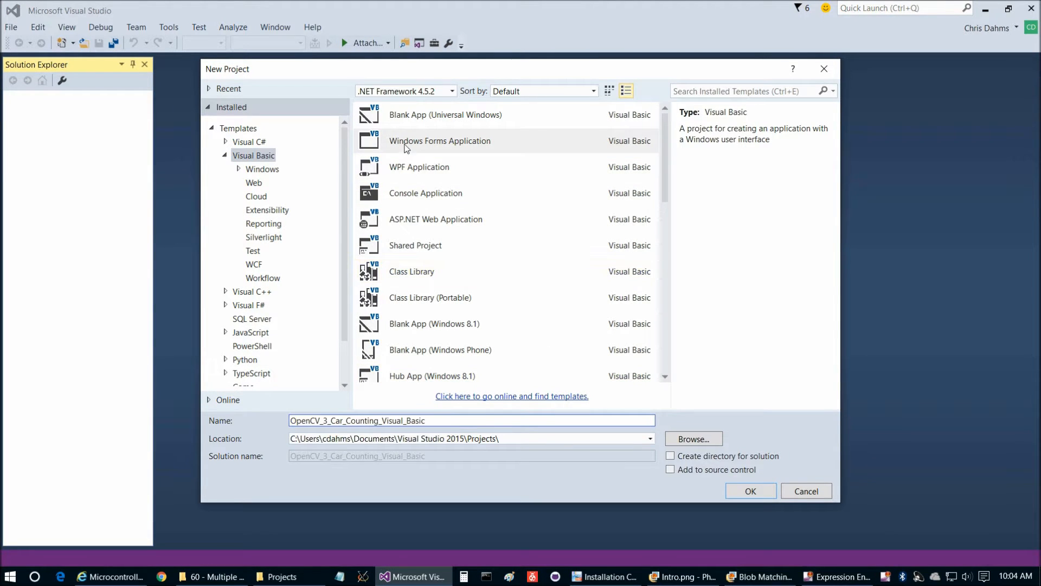
{"action": "left_click", "coordinate": [440, 141]}
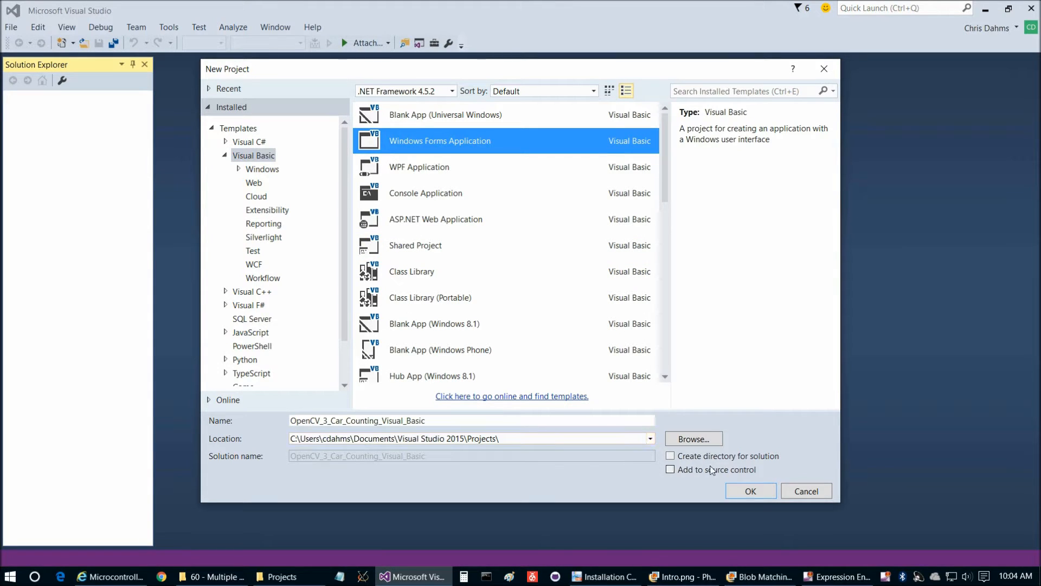
{"action": "left_click", "coordinate": [751, 490]}
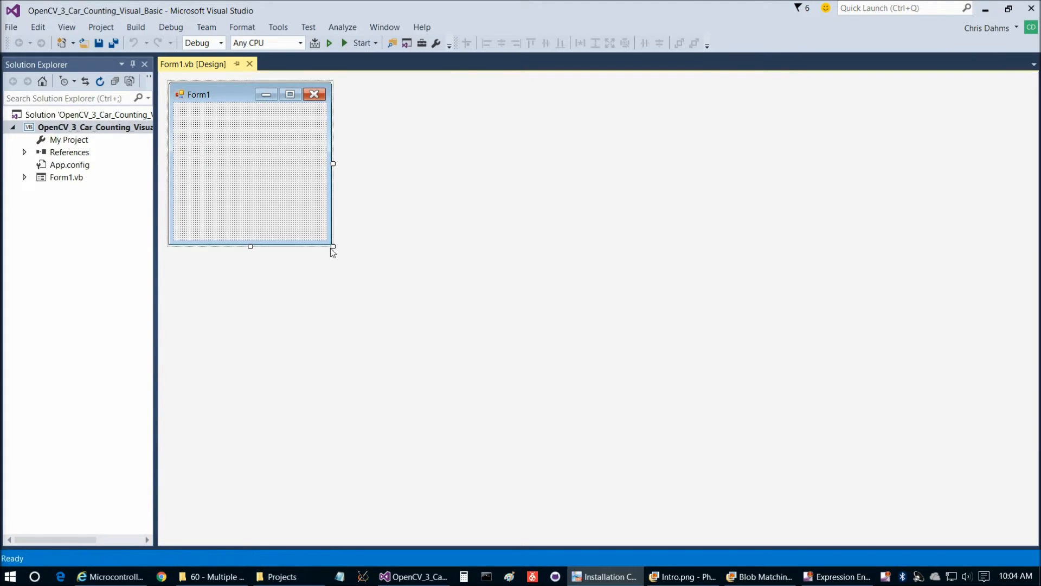
- Enlarge the form to about 1098×716, rename Form1.vb to frmMain.vb, and fix the startup form
{"action": "left_click_drag", "start_coordinate": [333, 247], "coordinate": [769, 473]}
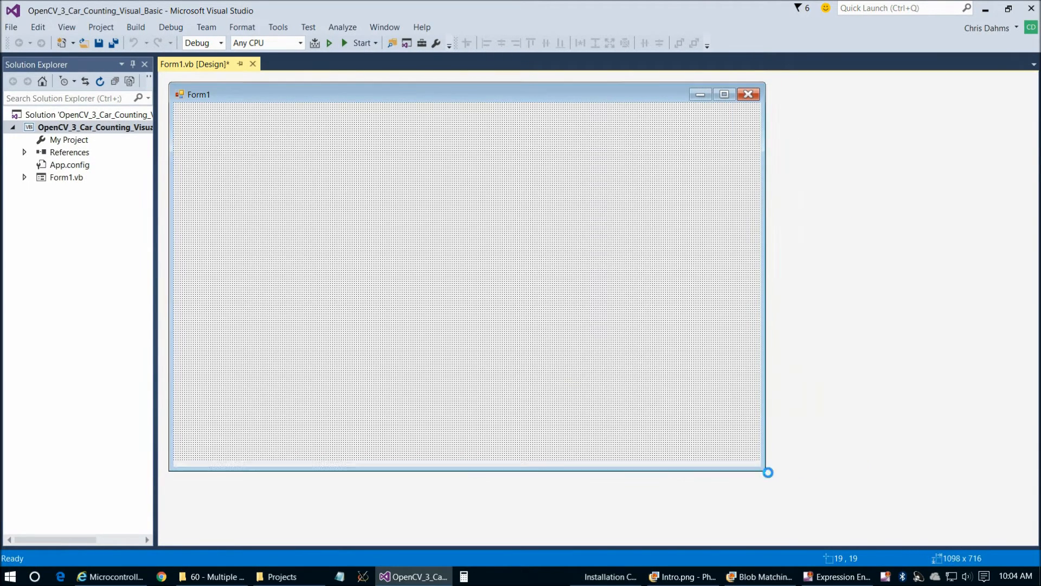
{"action": "key", "text": "ctrl+s"}
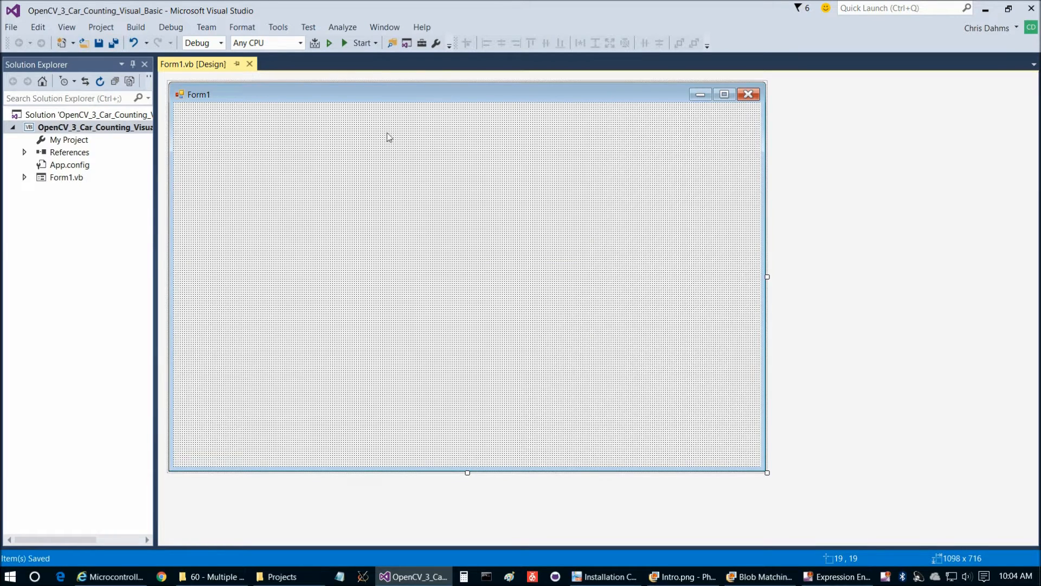
{"action": "right_click", "coordinate": [60, 178]}
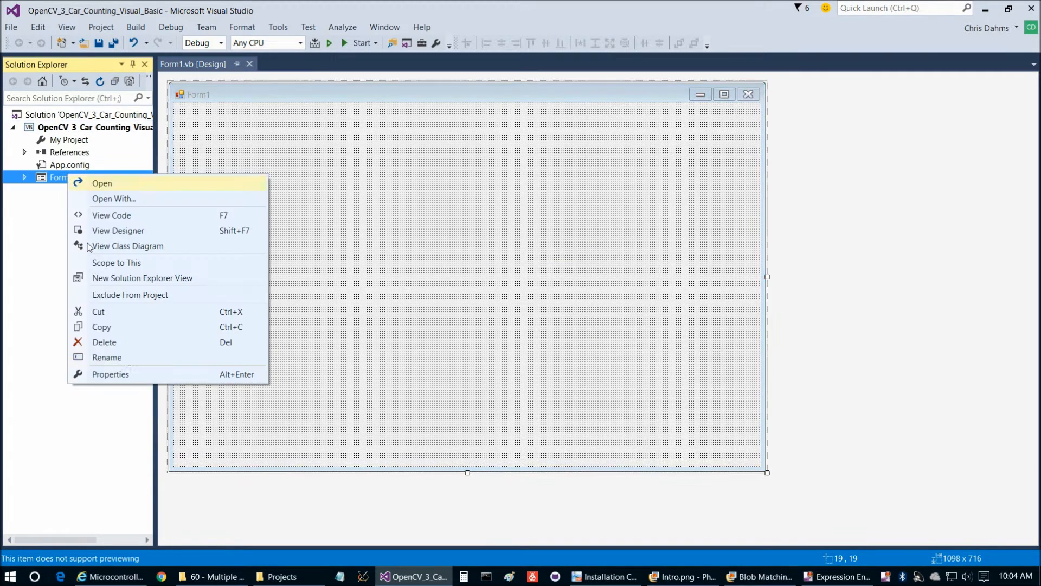
{"action": "left_click", "coordinate": [107, 357]}
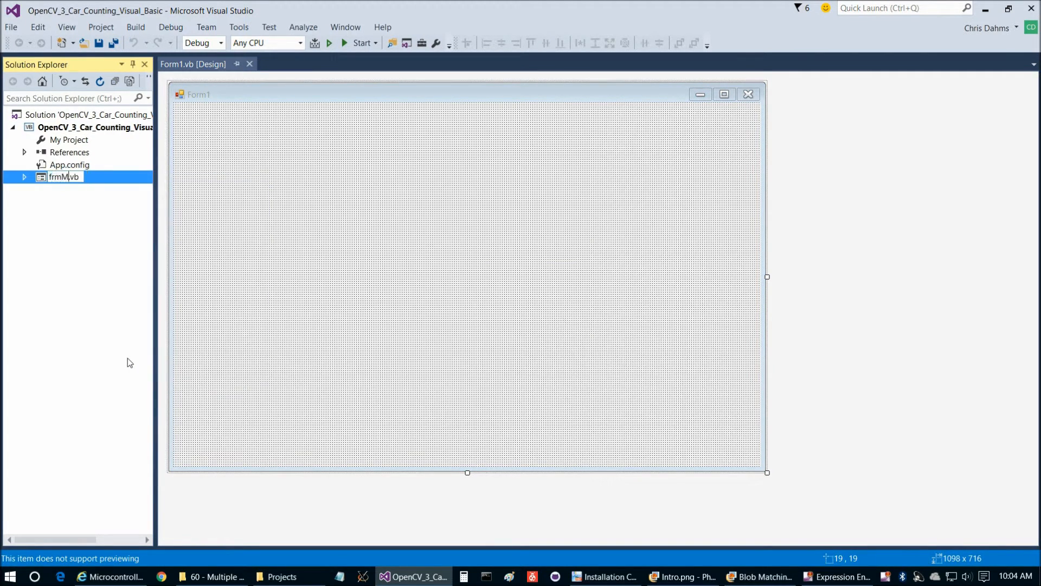
{"action": "type", "text": "ain"}
{"action": "key", "text": "Enter"}
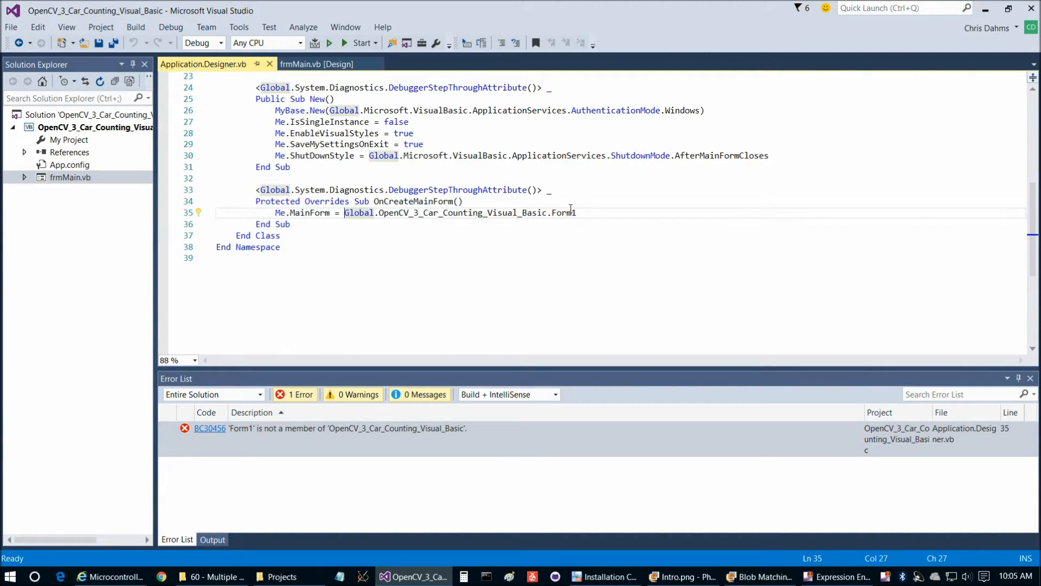
{"action": "type", "text": "frmMain"}
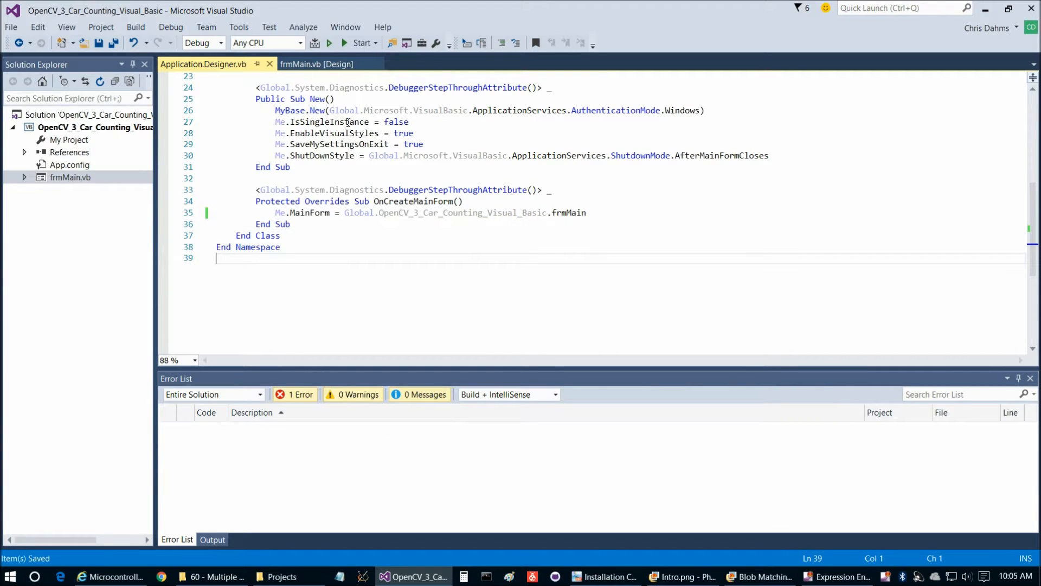
{"action": "left_click", "coordinate": [313, 64]}
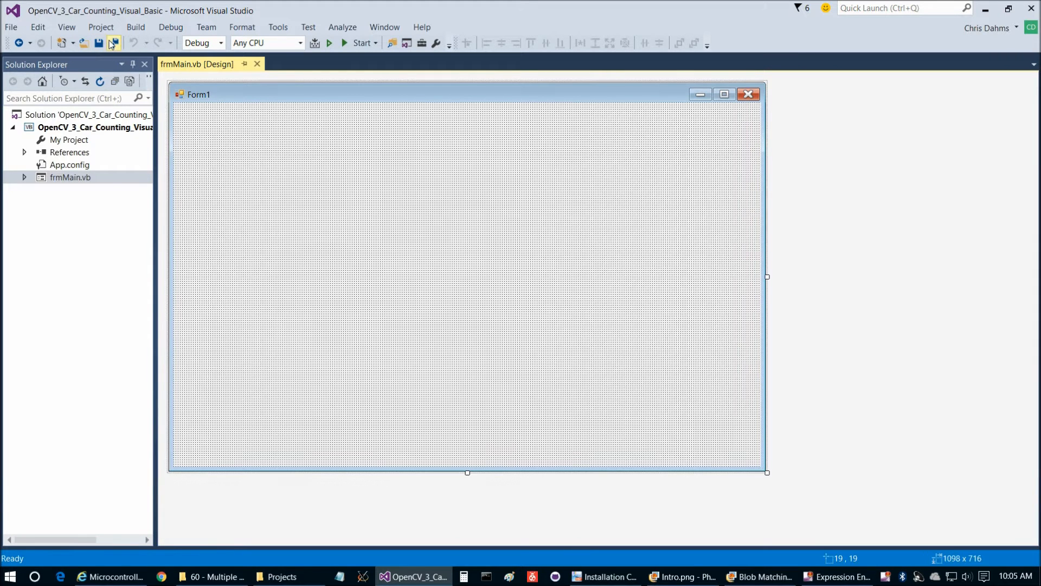
- Create an x64 solution platform copied from Any CPU in Configuration Manager
{"action": "left_click", "coordinate": [301, 43]}
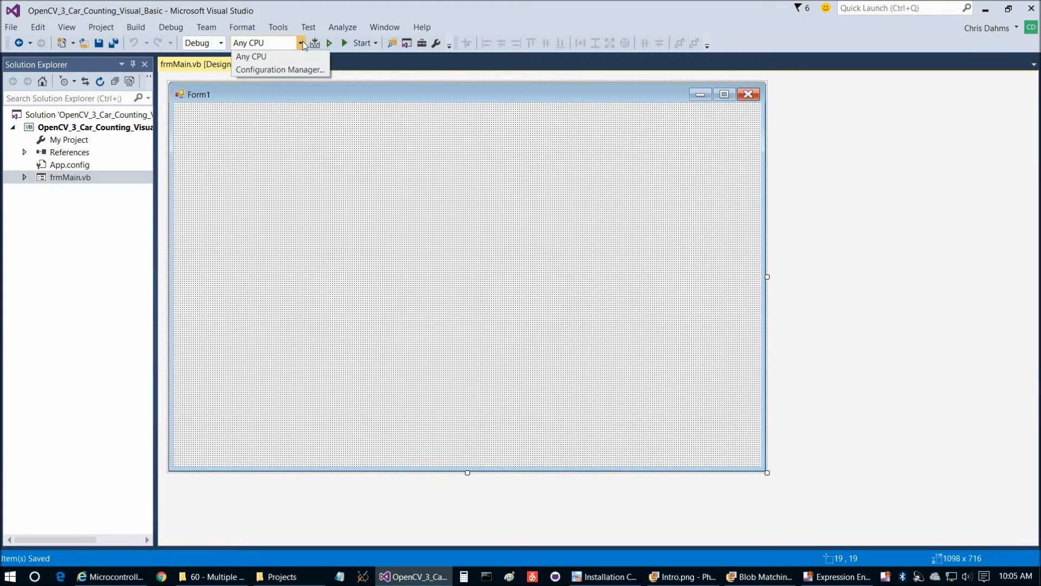
{"action": "left_click", "coordinate": [282, 70]}
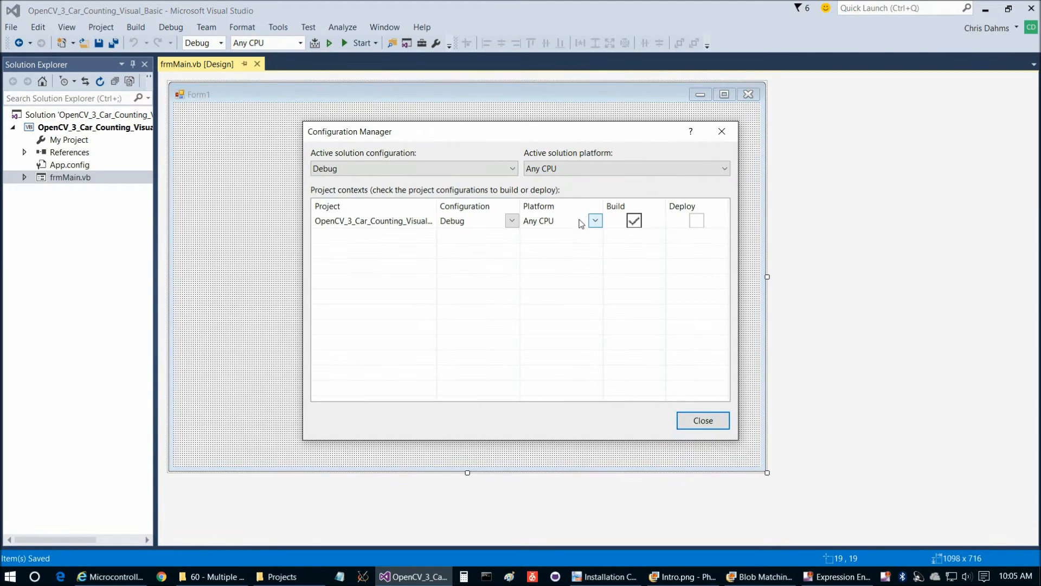
{"action": "left_click", "coordinate": [595, 220]}
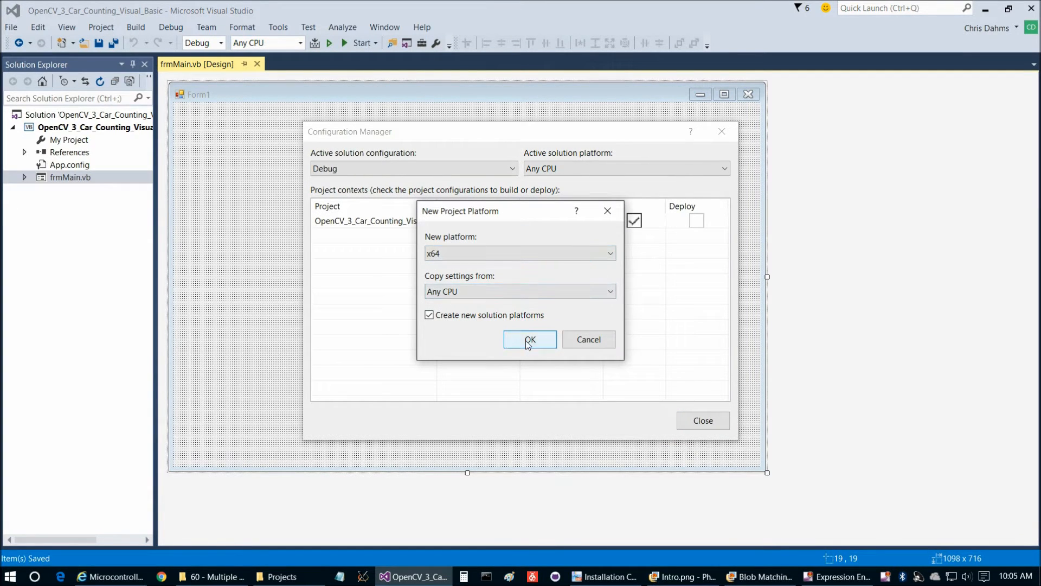
{"action": "left_click", "coordinate": [529, 339]}
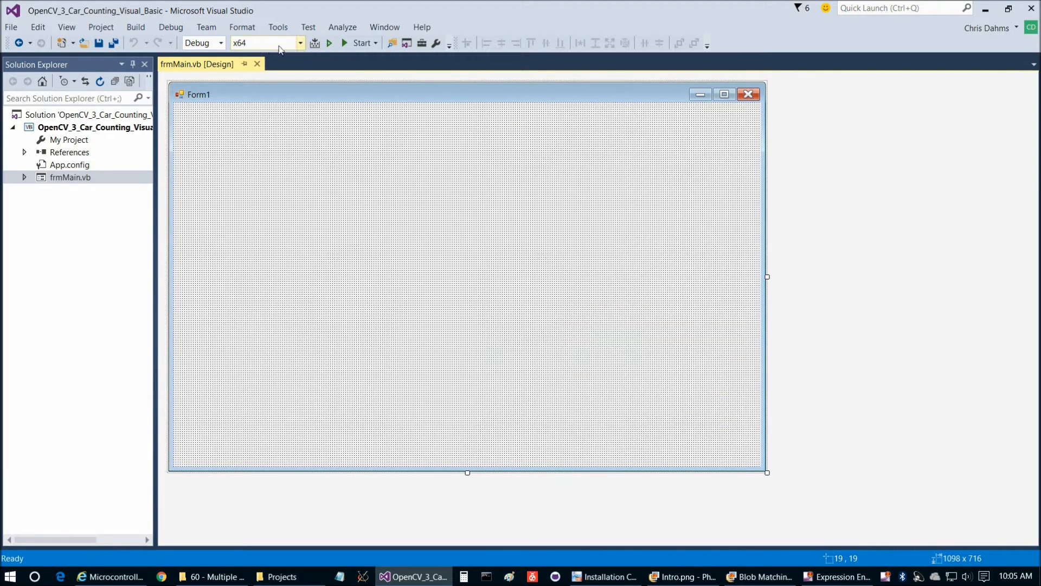
- Reference the Emgu.CV.UI, UI.GL, World and DebuggerVisualizers DLLs from the Emgu bin folder
{"action": "left_click", "coordinate": [101, 27]}
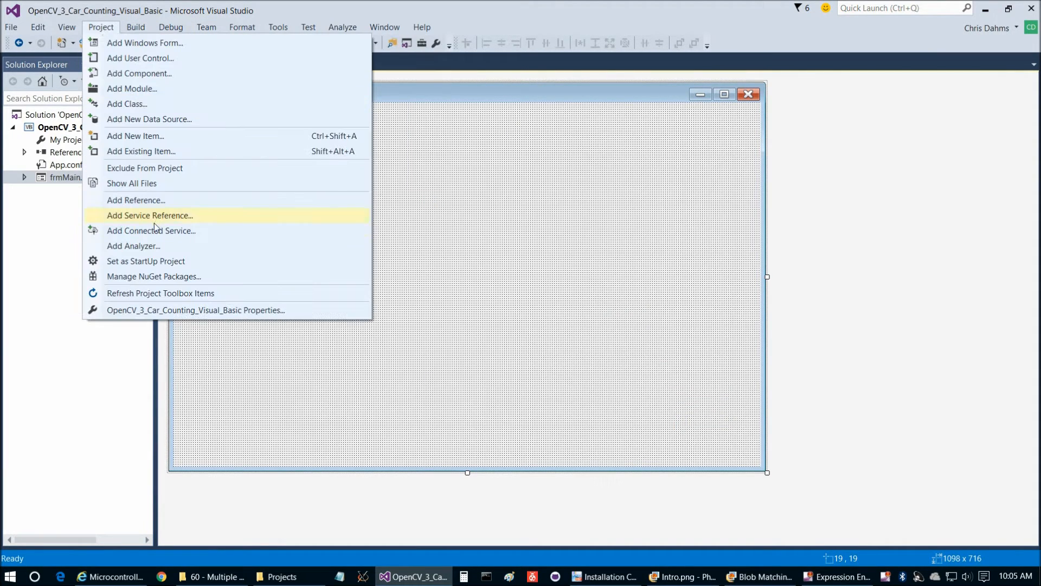
{"action": "left_click", "coordinate": [136, 200]}
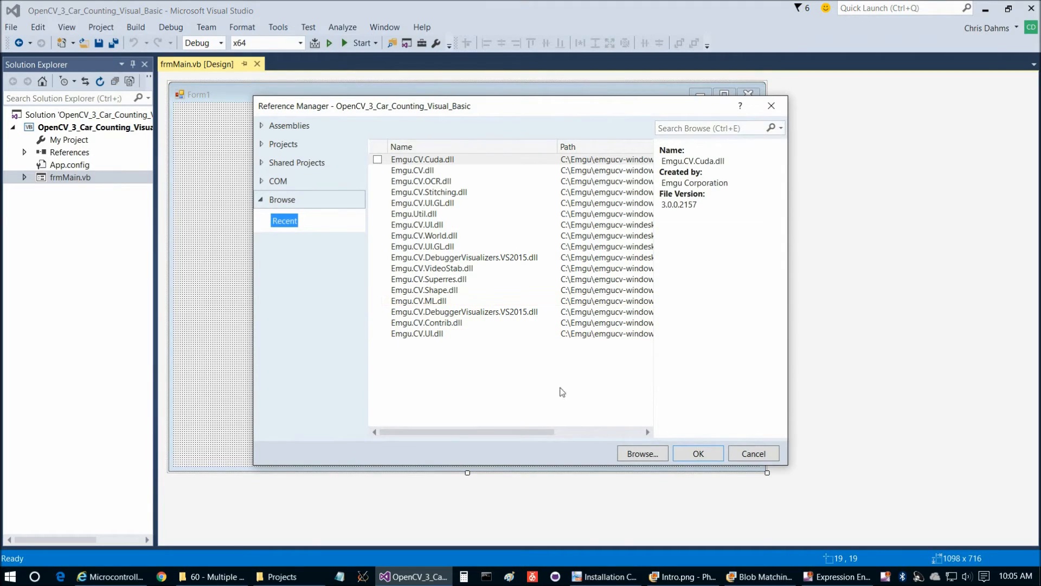
{"action": "left_click", "coordinate": [642, 453]}
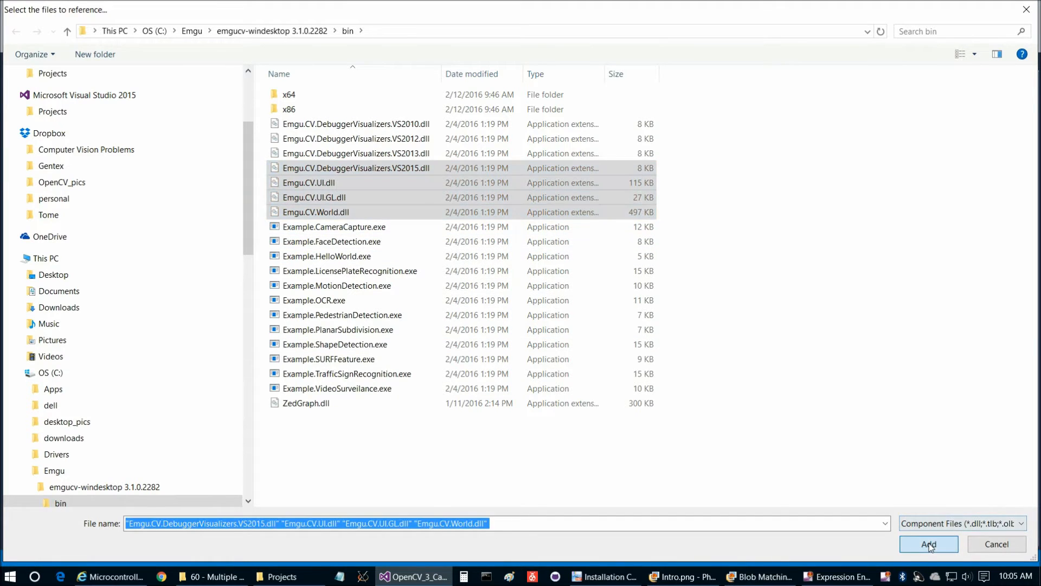
{"action": "left_click", "coordinate": [928, 544]}
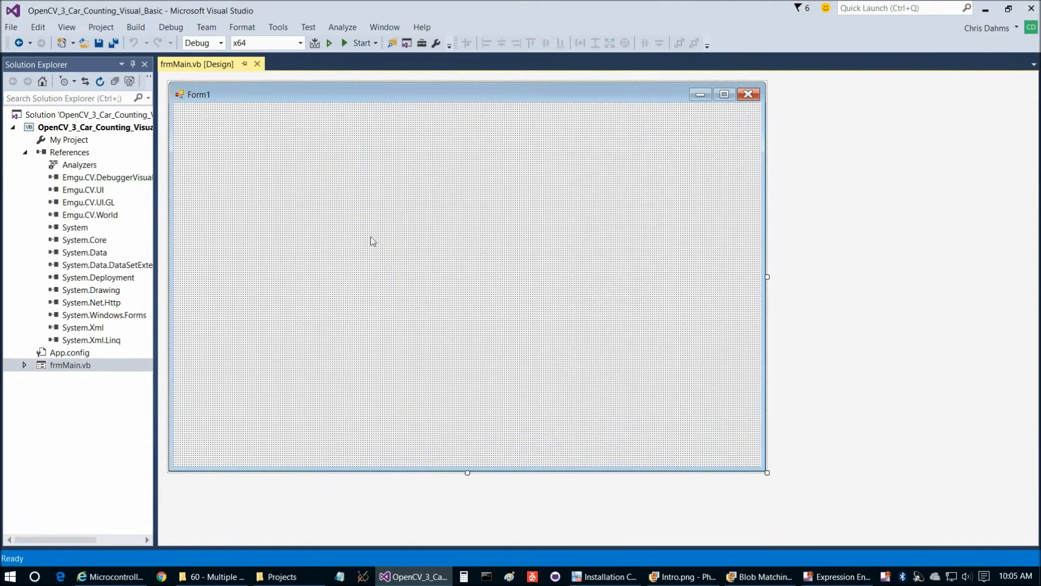
{"action": "left_click", "coordinate": [101, 27]}
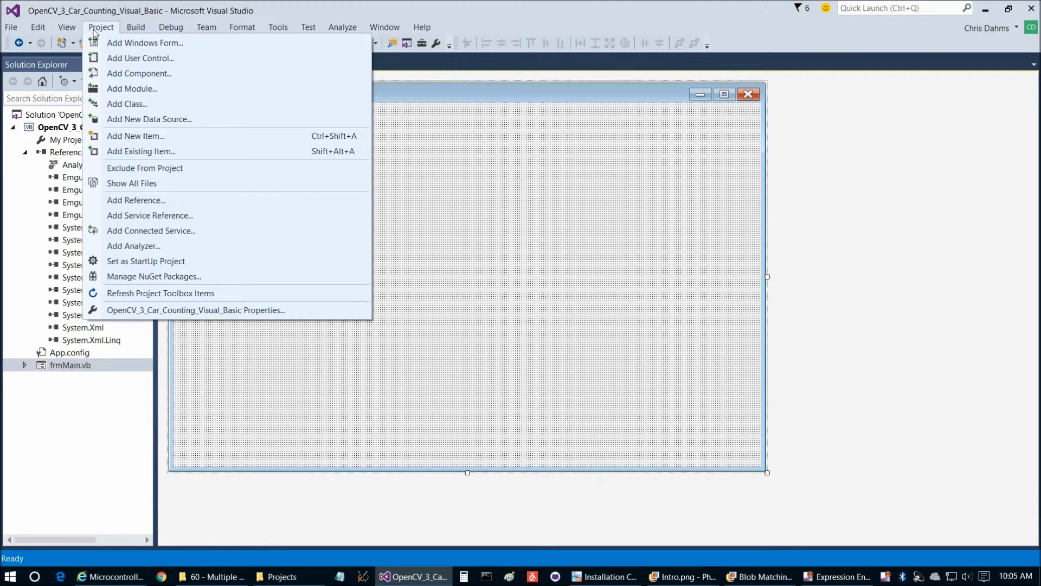
{"action": "mouse_move", "coordinate": [137, 144]}
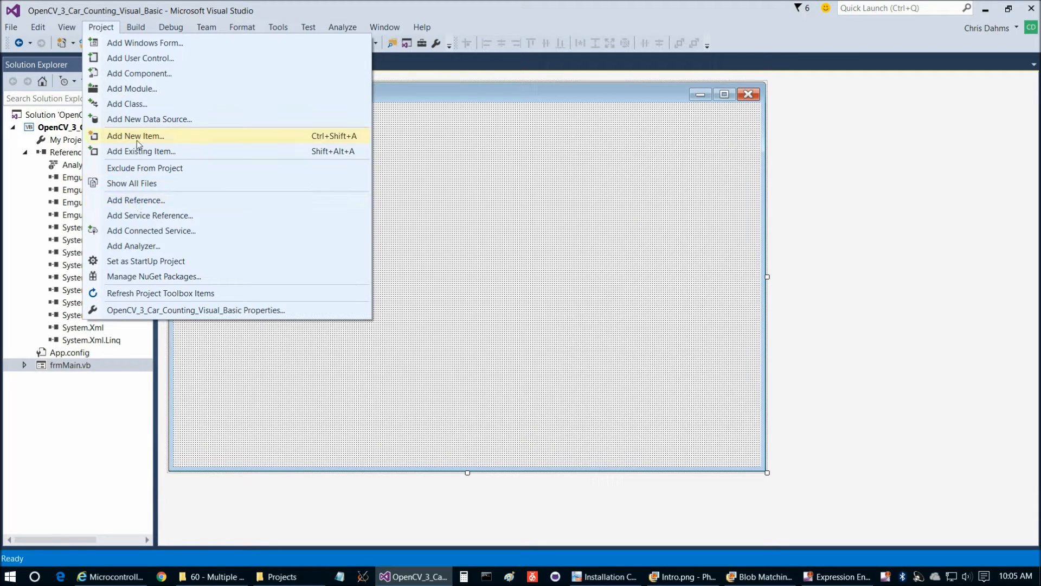
- Add cvextern, msvcp120, msvcr120 and opencv_ffmpeg310_64 DLLs from Emgu bin\x64
{"action": "left_click", "coordinate": [140, 150]}
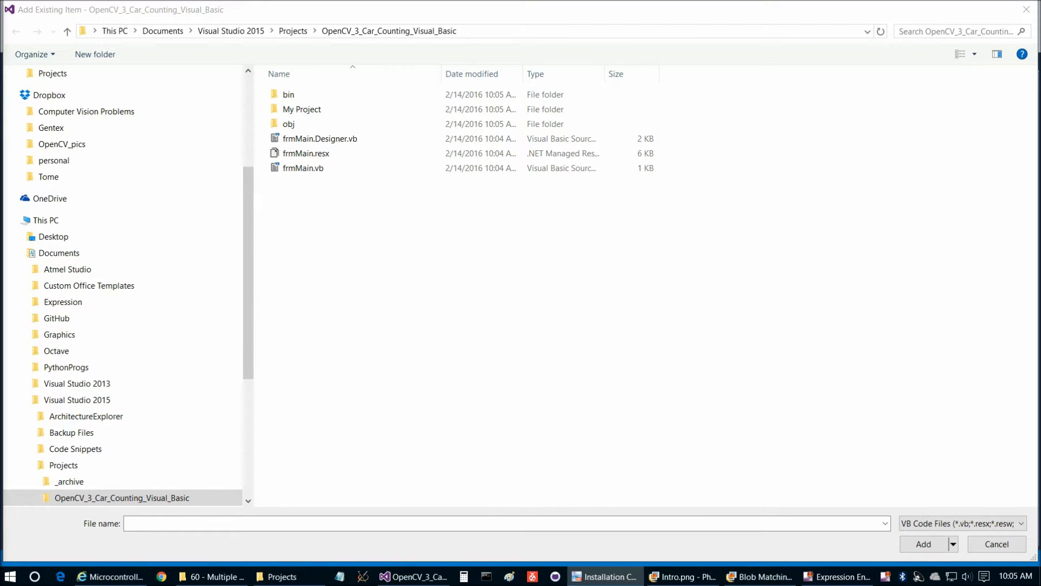
{"action": "left_click", "coordinate": [486, 31]}
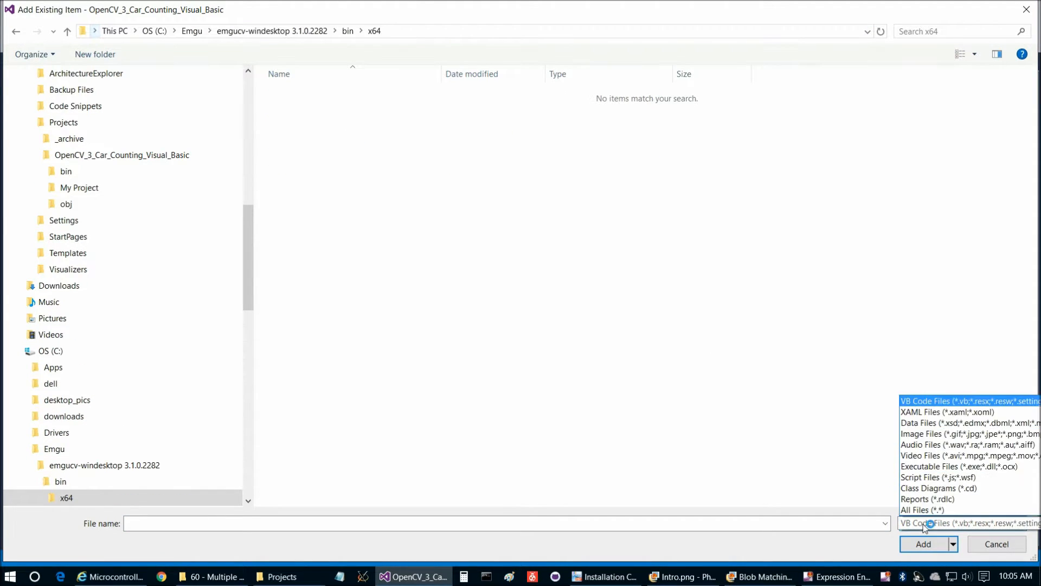
{"action": "left_click", "coordinate": [923, 510]}
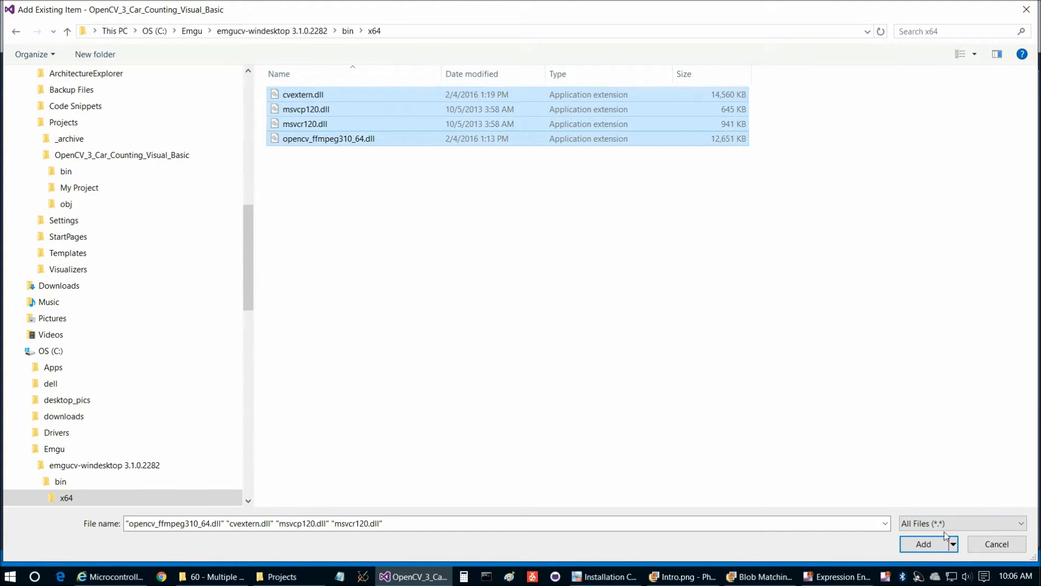
{"action": "left_click", "coordinate": [923, 543]}
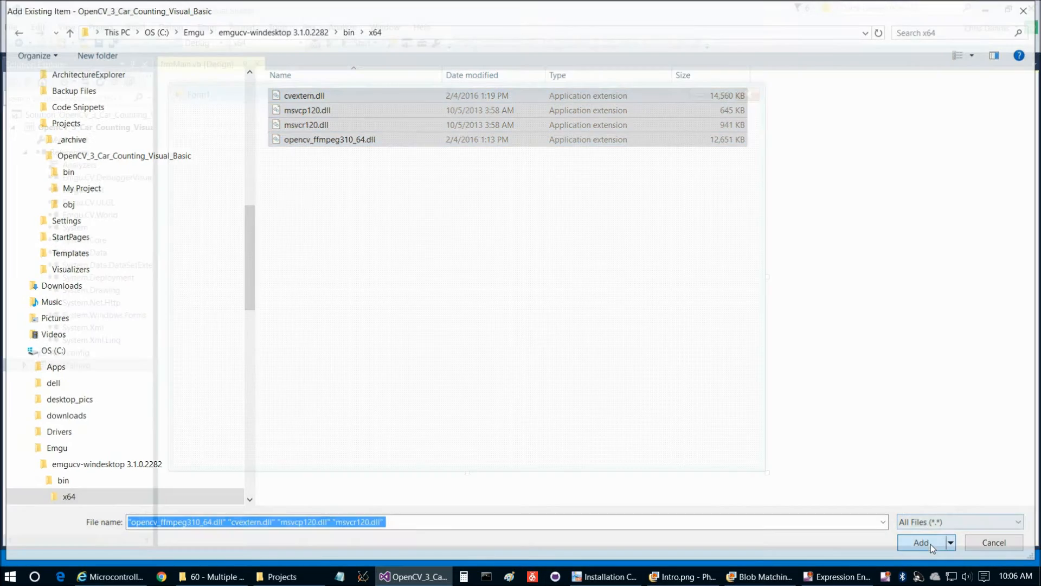
{"action": "left_click", "coordinate": [919, 542]}
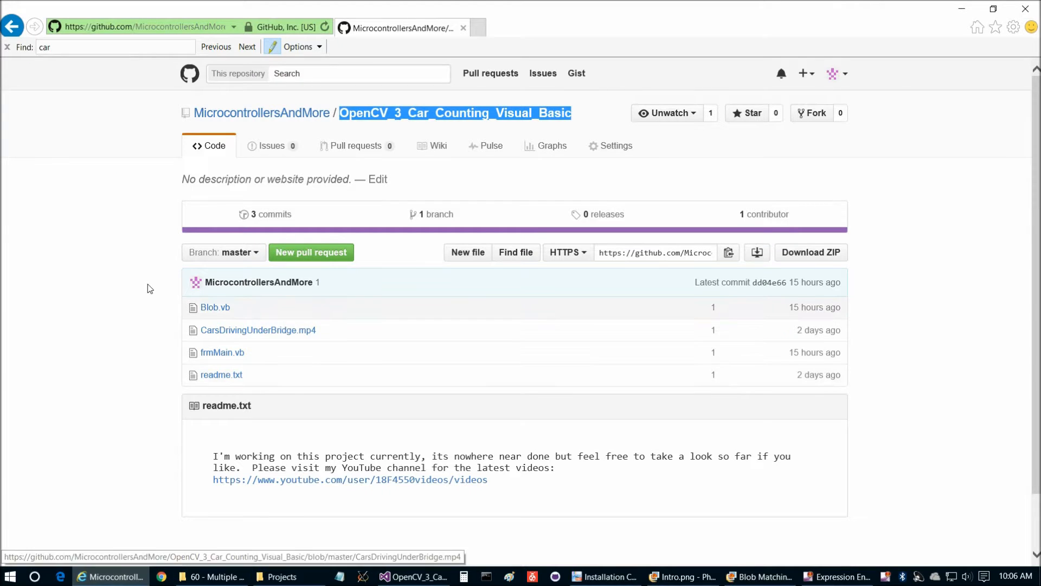
{"action": "mouse_move", "coordinate": [215, 312]}
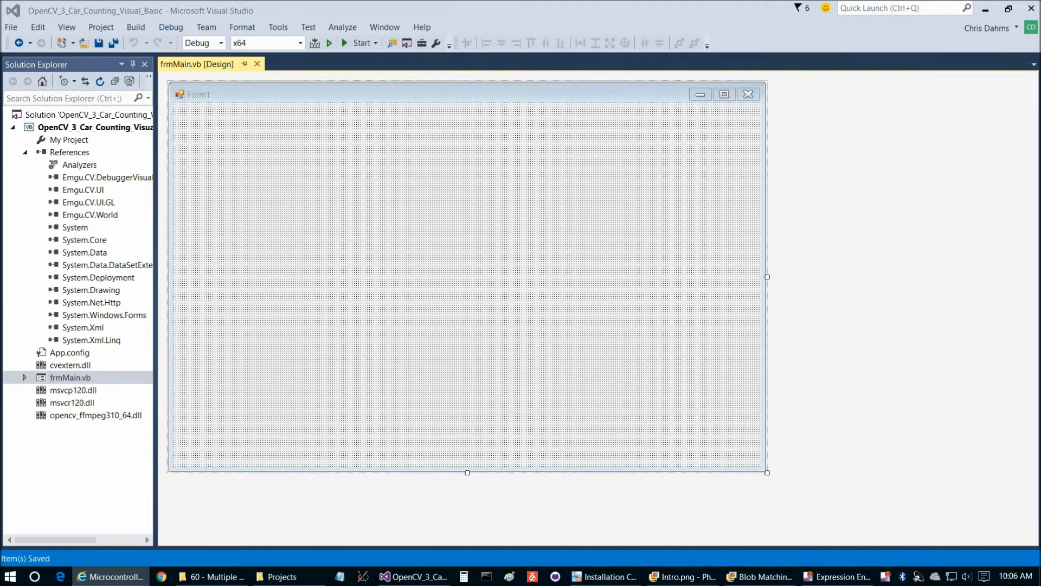
- Set Copy to Output Directory to 'Copy always' for the four native DLLs
{"action": "left_click", "coordinate": [101, 27]}
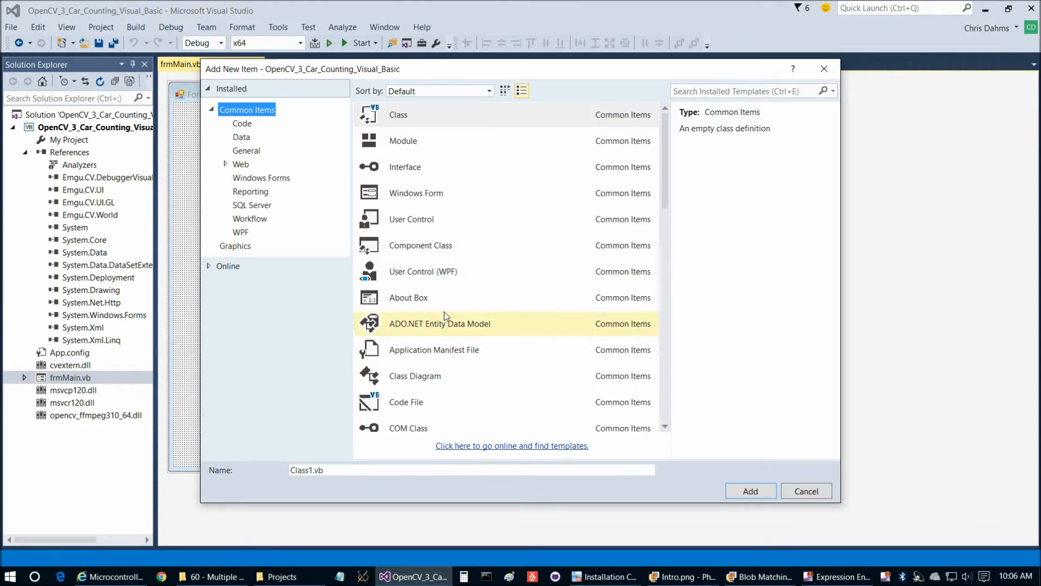
{"action": "left_click", "coordinate": [807, 491]}
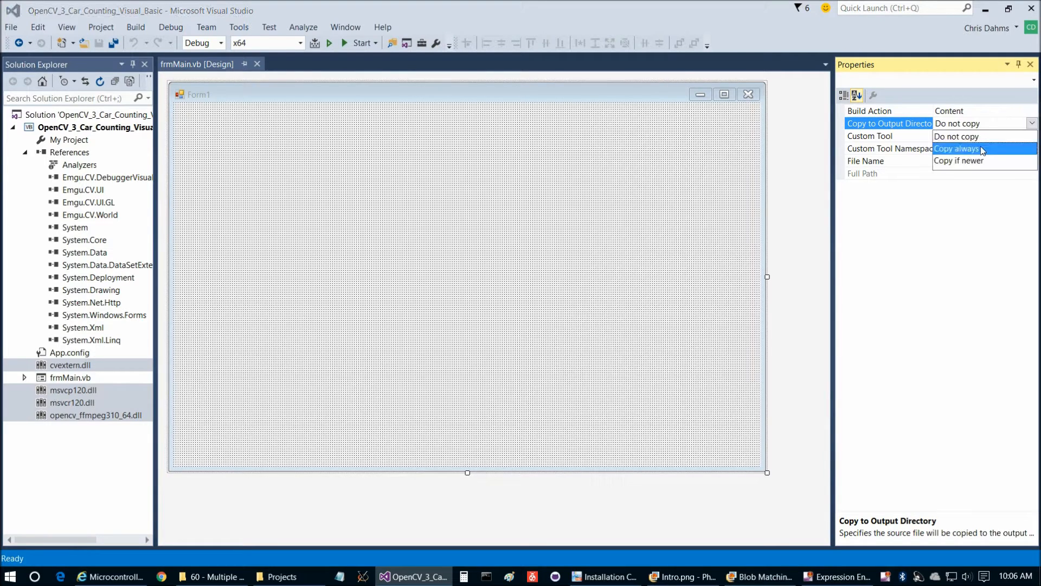
{"action": "left_click", "coordinate": [957, 148]}
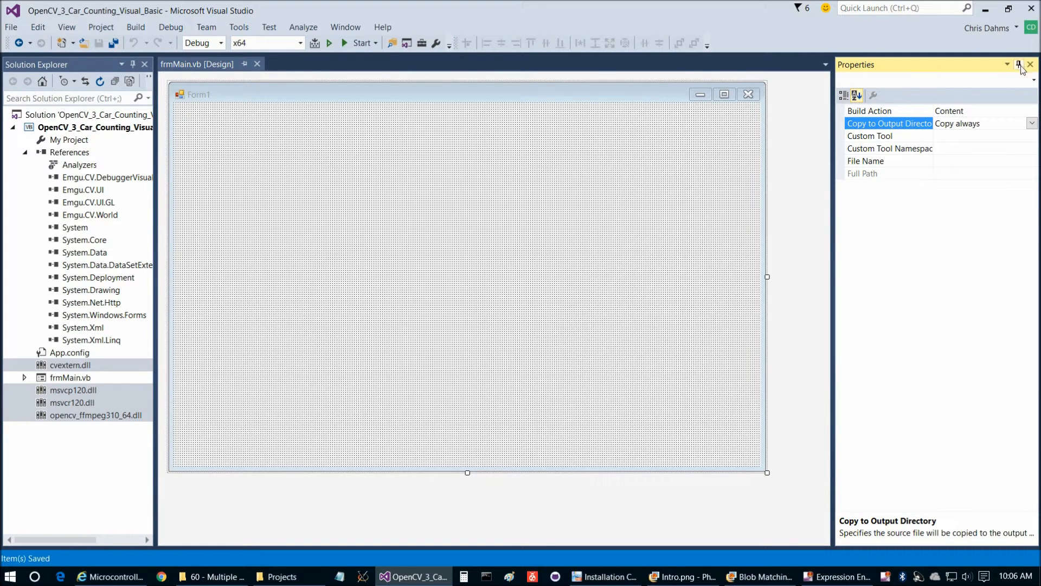
{"action": "left_click", "coordinate": [134, 27]}
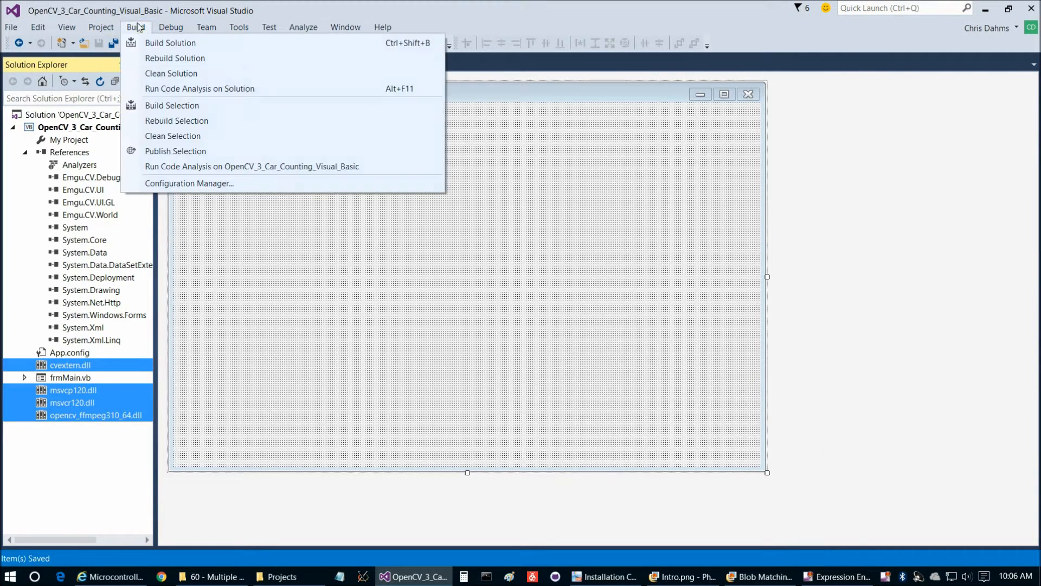
- Add a new Class item named Blob.vb through Add New Item
{"action": "left_click", "coordinate": [101, 27]}
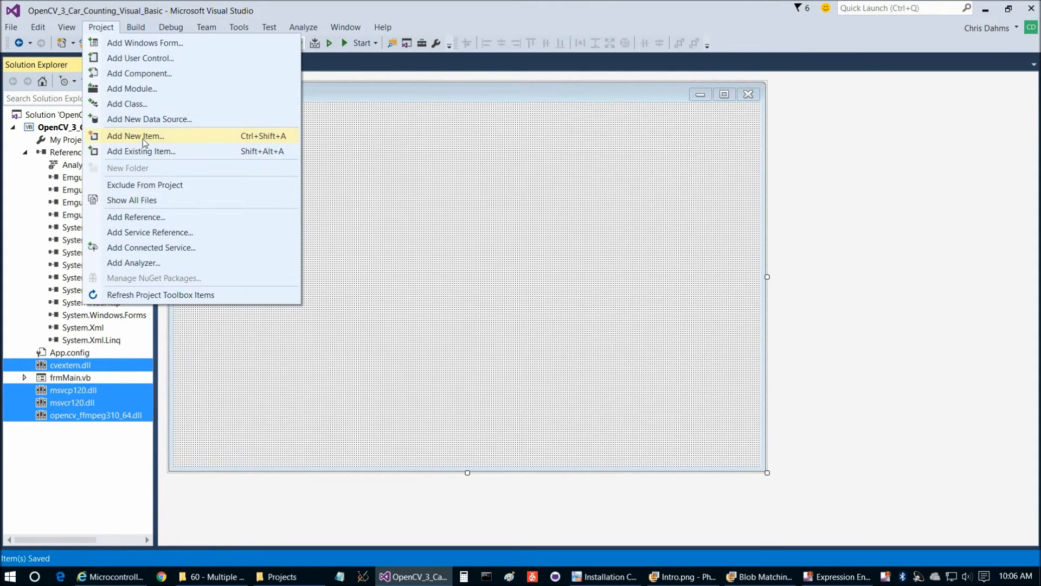
{"action": "left_click", "coordinate": [135, 137]}
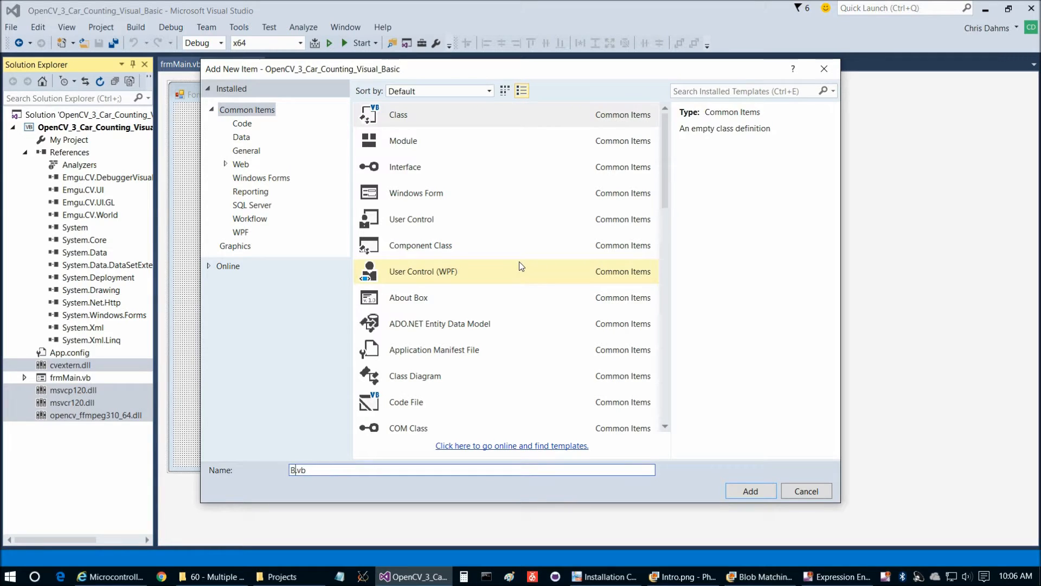
{"action": "left_click", "coordinate": [751, 491]}
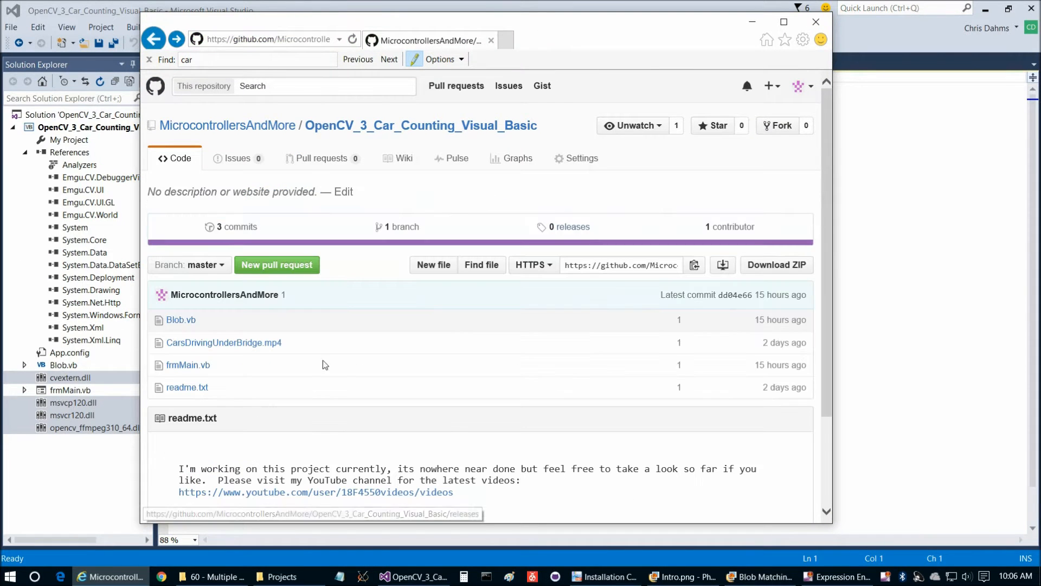
- View the raw source of Blob.vb and frmMain.vb on GitHub to copy their code
{"action": "left_click", "coordinate": [180, 319]}
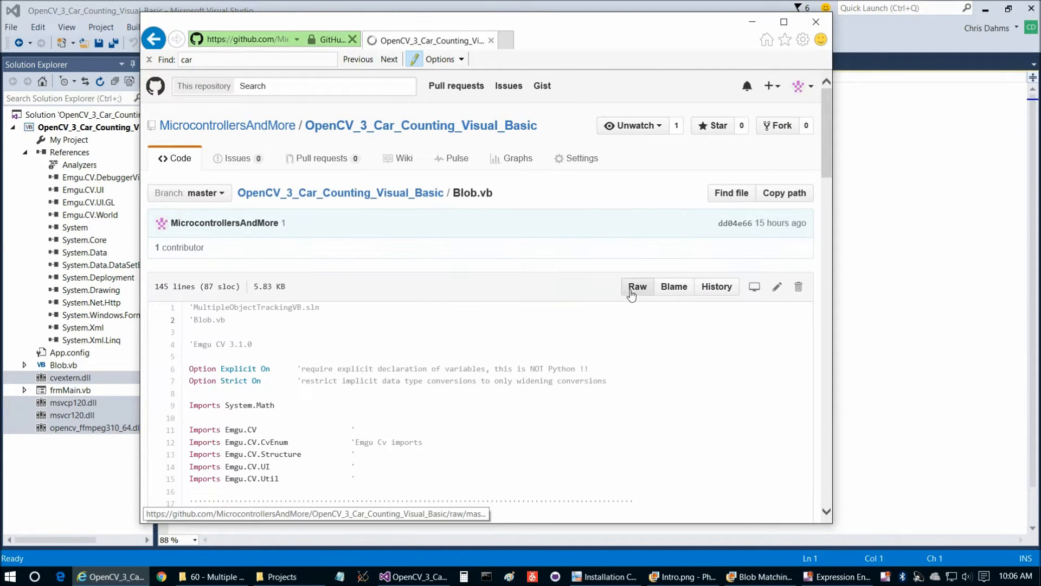
{"action": "left_click", "coordinate": [637, 286]}
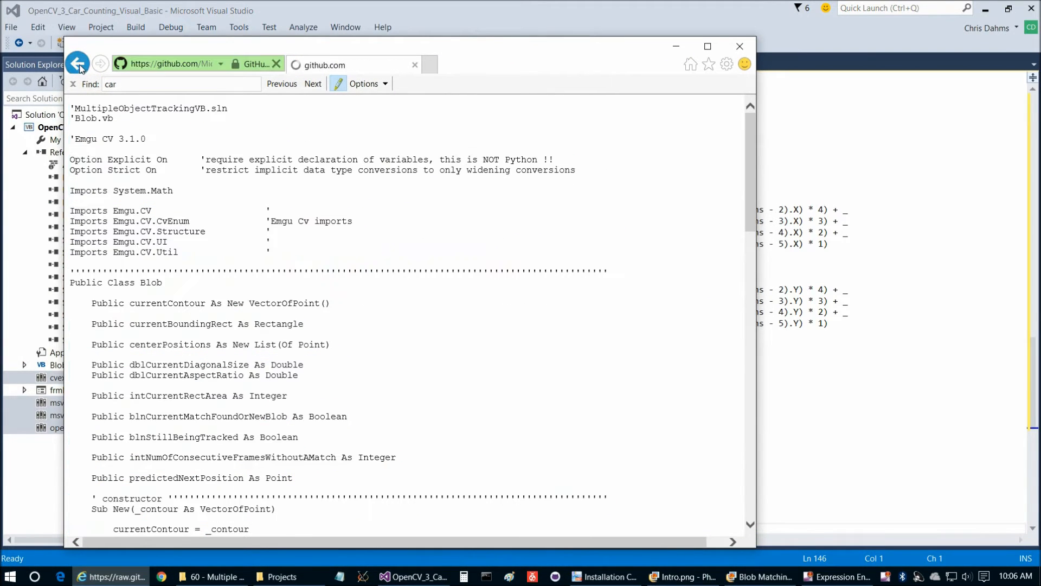
{"action": "left_click", "coordinate": [77, 63]}
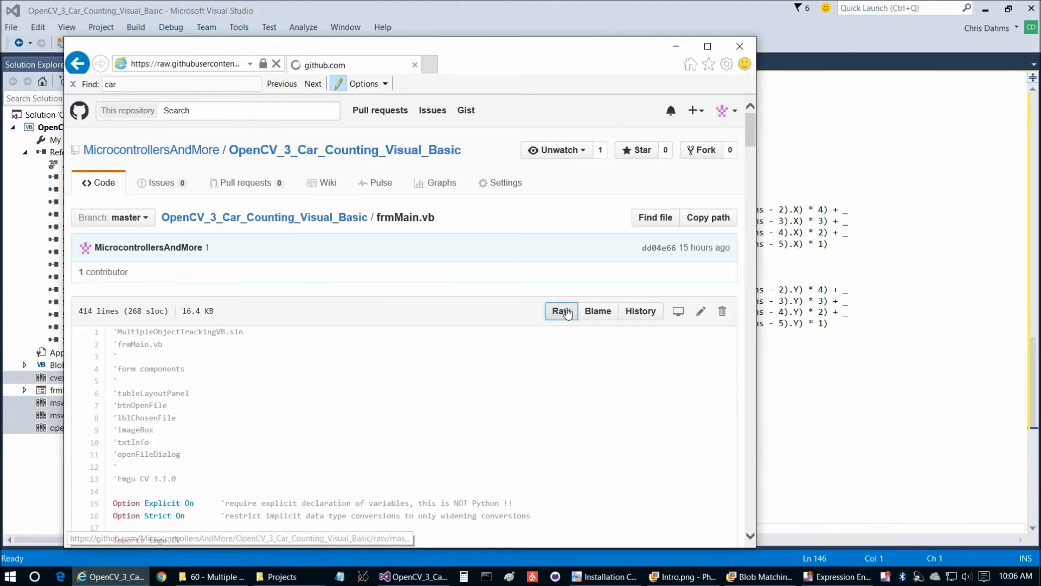
{"action": "left_click", "coordinate": [561, 311]}
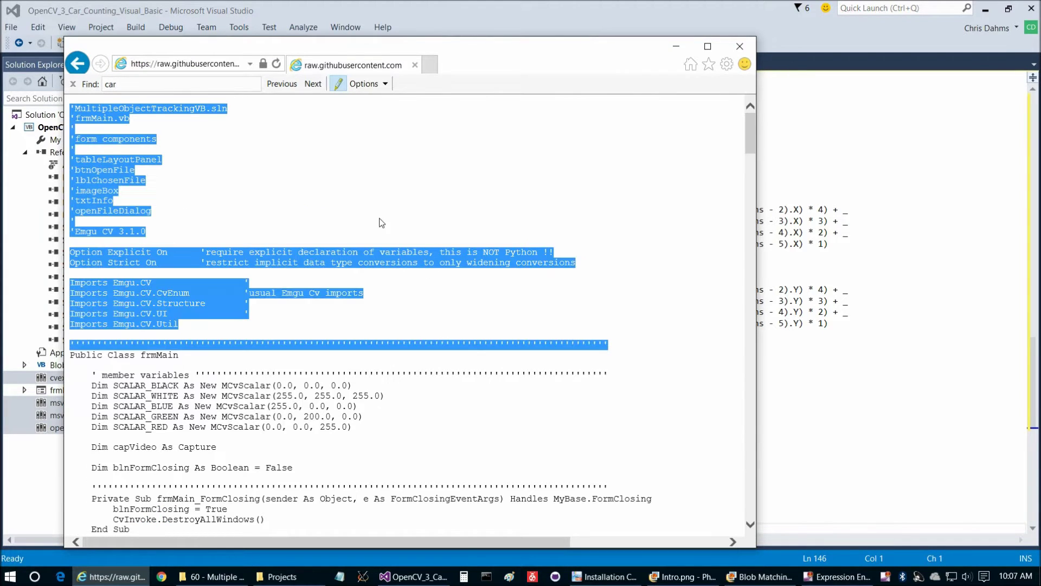
{"action": "left_click", "coordinate": [740, 46]}
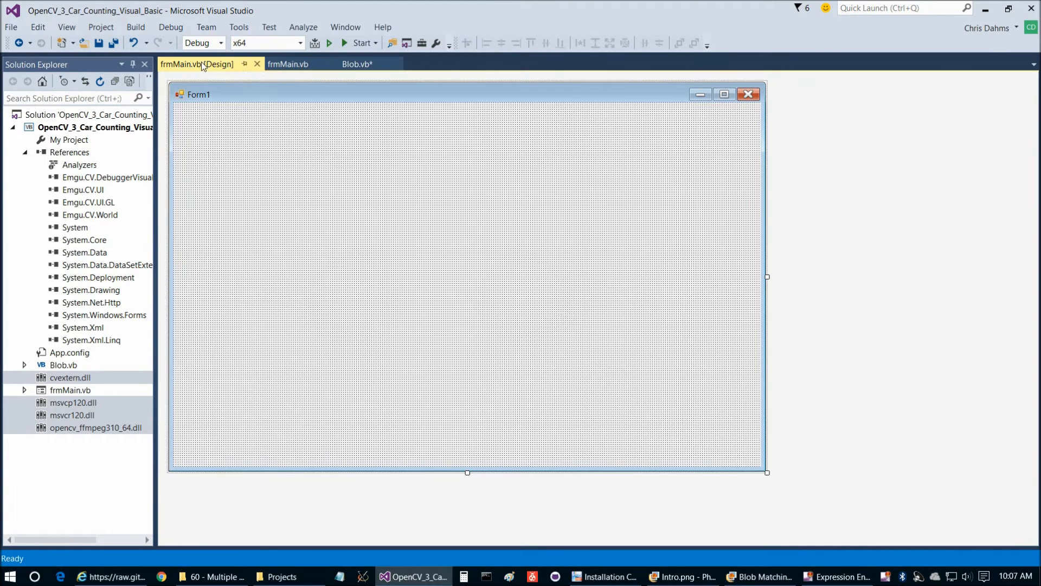
- Paste the header comments and Emgu CV imports above Public Class frmMain, then reopen the designer
{"action": "left_click", "coordinate": [287, 64]}
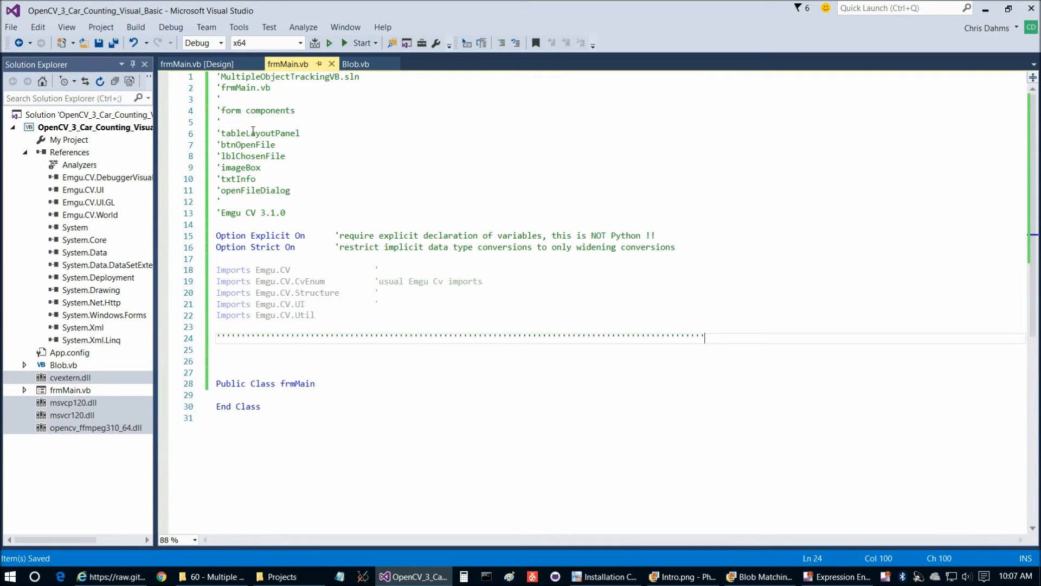
{"action": "left_click", "coordinate": [195, 64]}
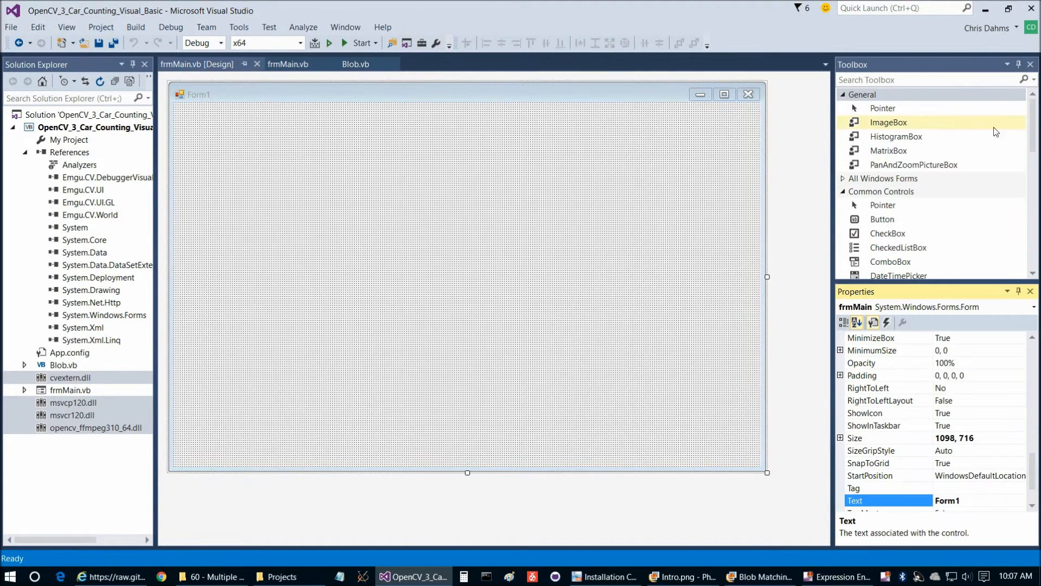
- Size the table layout rows 33%, 33% and 34% and name it tableLayoutPanel
{"action": "scroll", "scroll_direction": "down", "scroll_amount": 3}
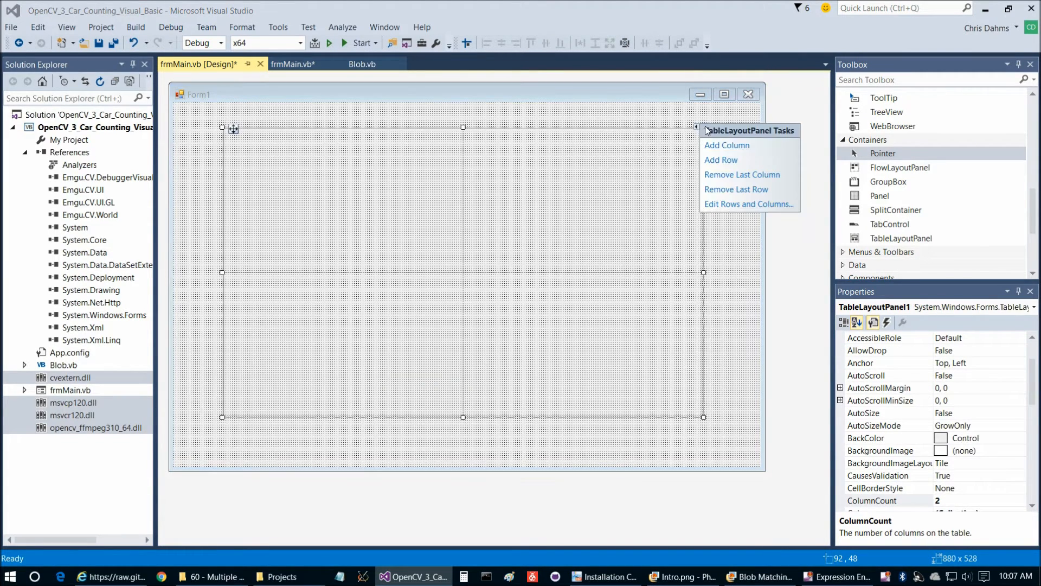
{"action": "mouse_move", "coordinate": [730, 204]}
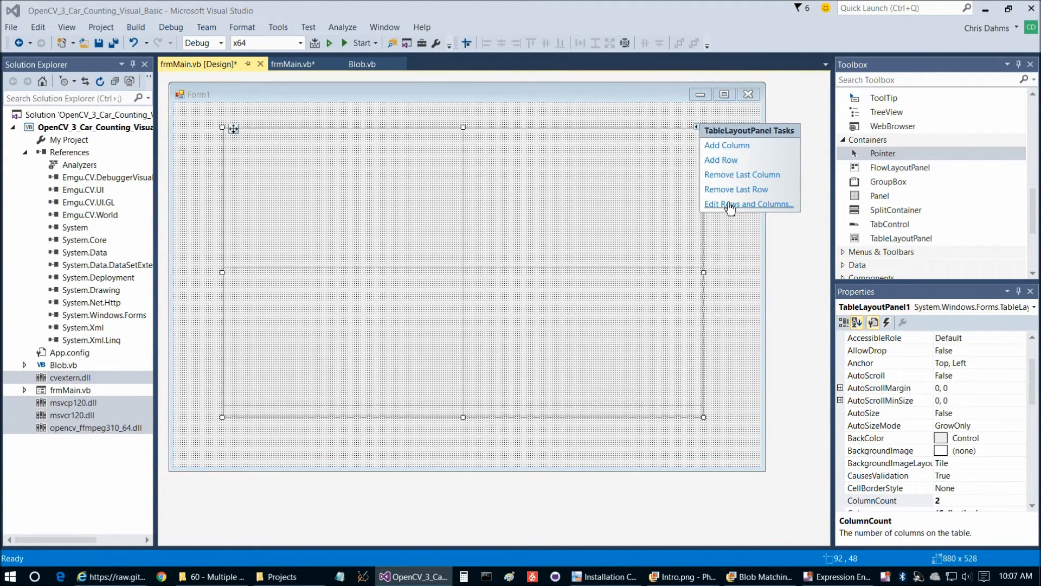
{"action": "left_click", "coordinate": [749, 204]}
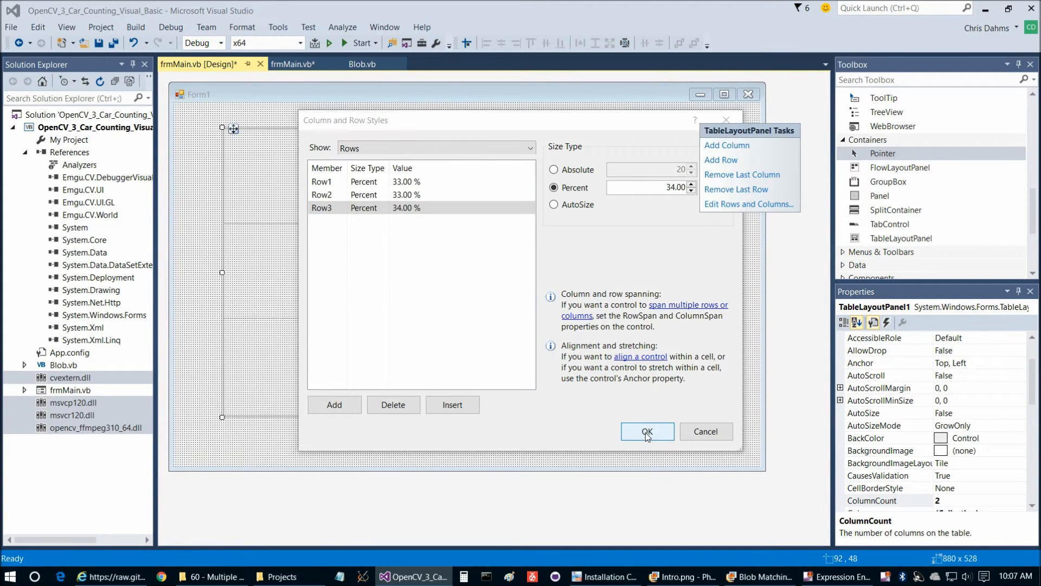
{"action": "left_click", "coordinate": [647, 431]}
{"action": "type", "text": "tableLayoutPanel"}
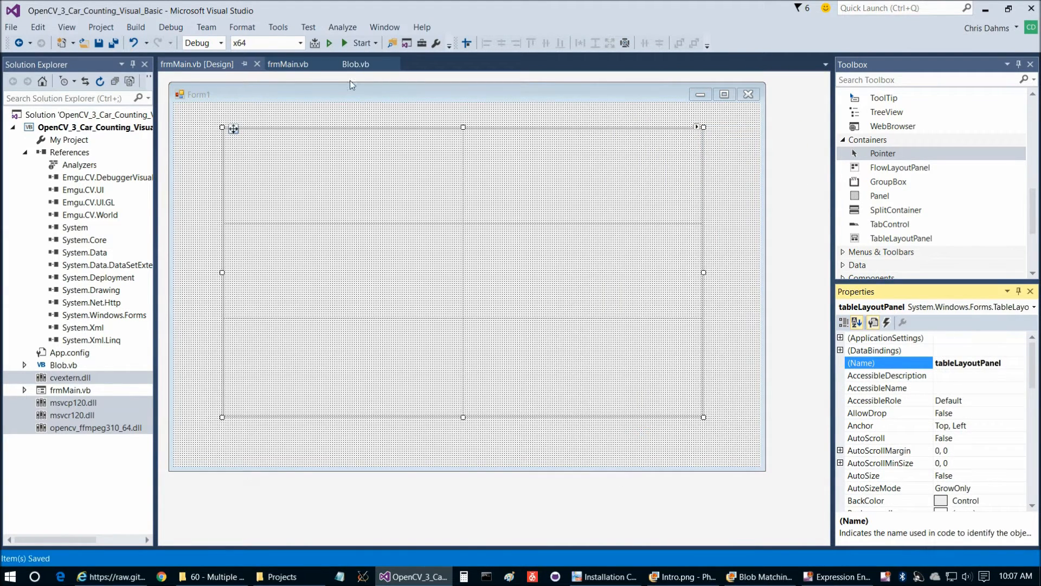
- Place btnOpenFile, lblChosenFile and an Emgu imageBox in the table cells, matching the code's names
{"action": "left_click", "coordinate": [288, 63]}
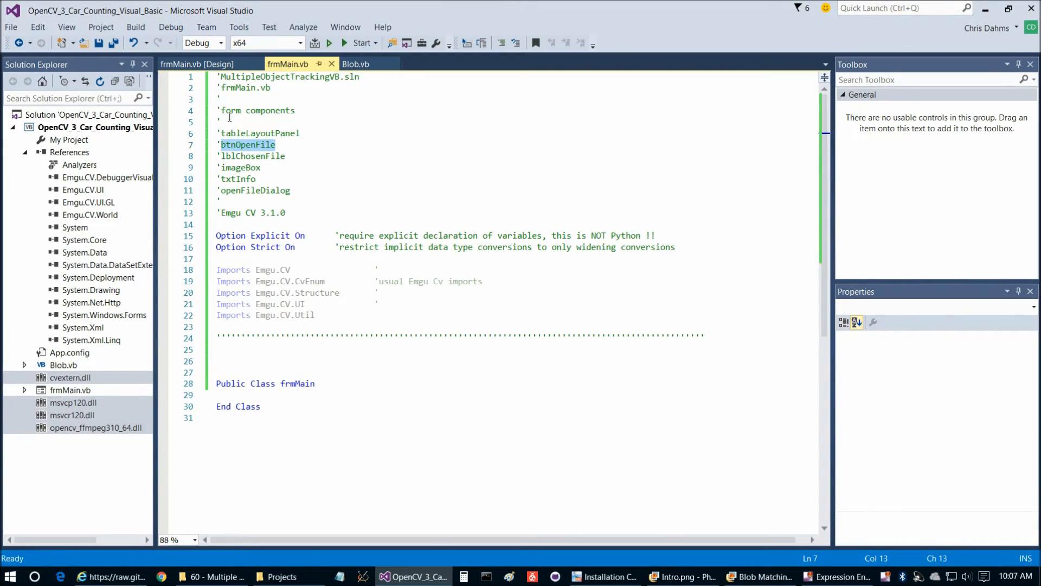
{"action": "left_click", "coordinate": [196, 64]}
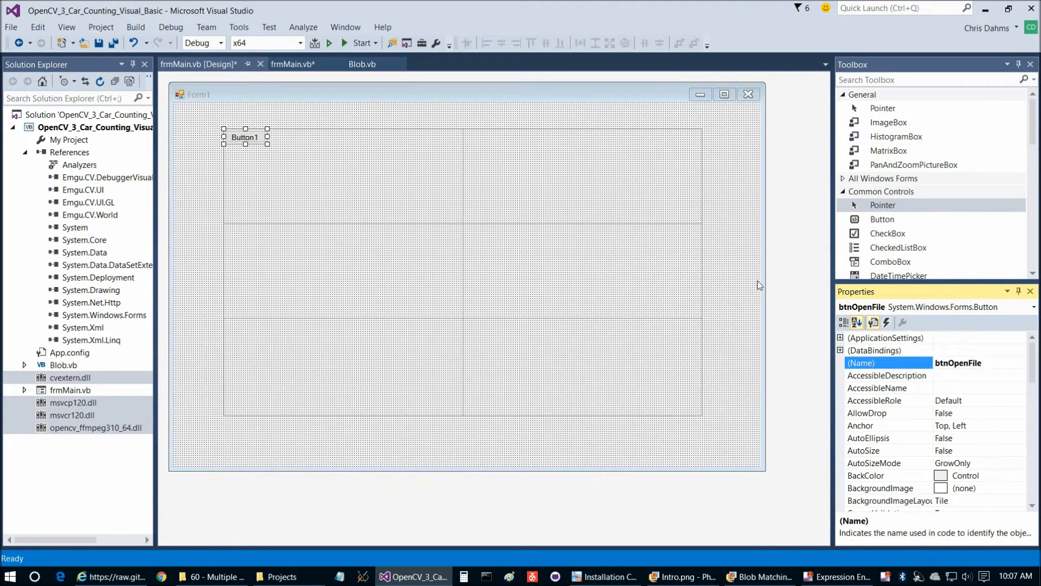
{"action": "left_click", "coordinate": [293, 64]}
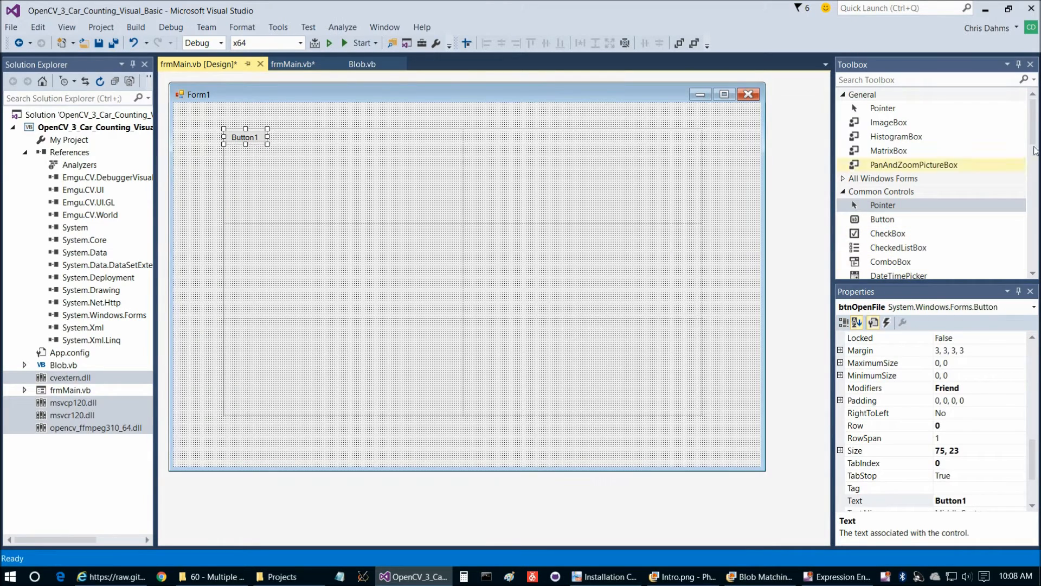
{"action": "scroll", "scroll_direction": "down", "scroll_amount": 3}
{"action": "type", "text": "lblChosenFile"}
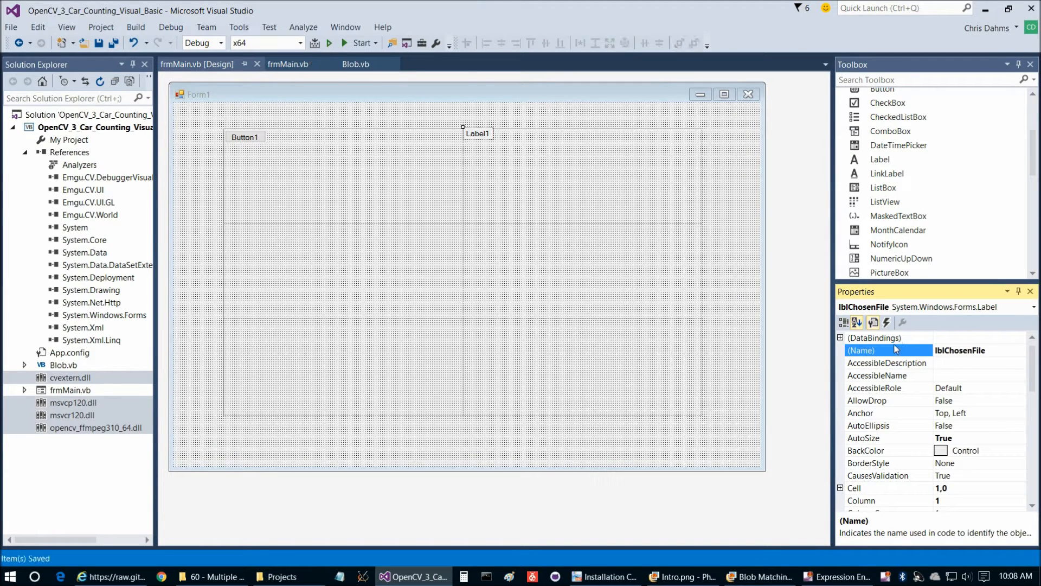
{"action": "left_click", "coordinate": [289, 64]}
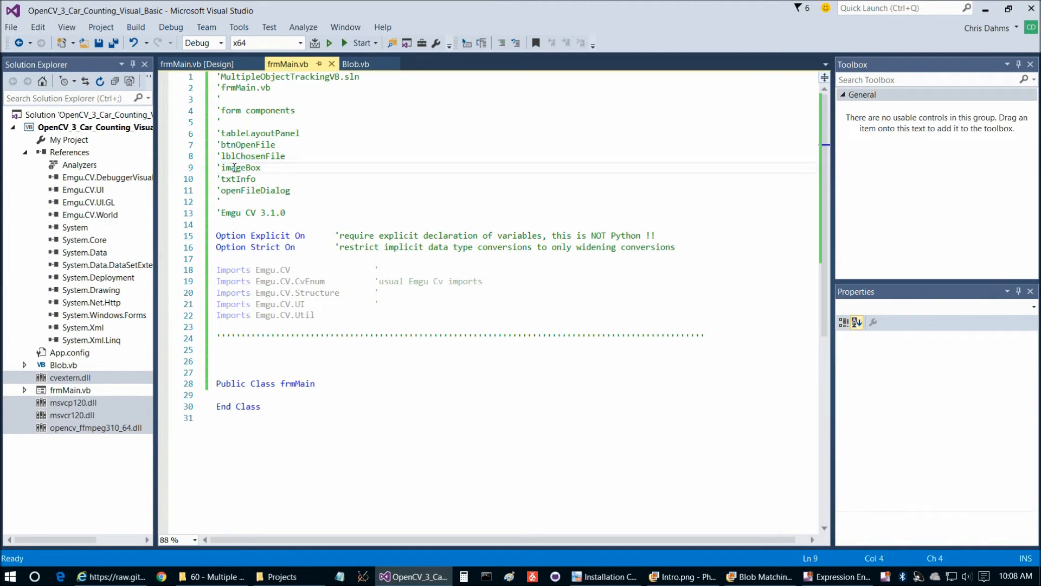
{"action": "left_click", "coordinate": [190, 64]}
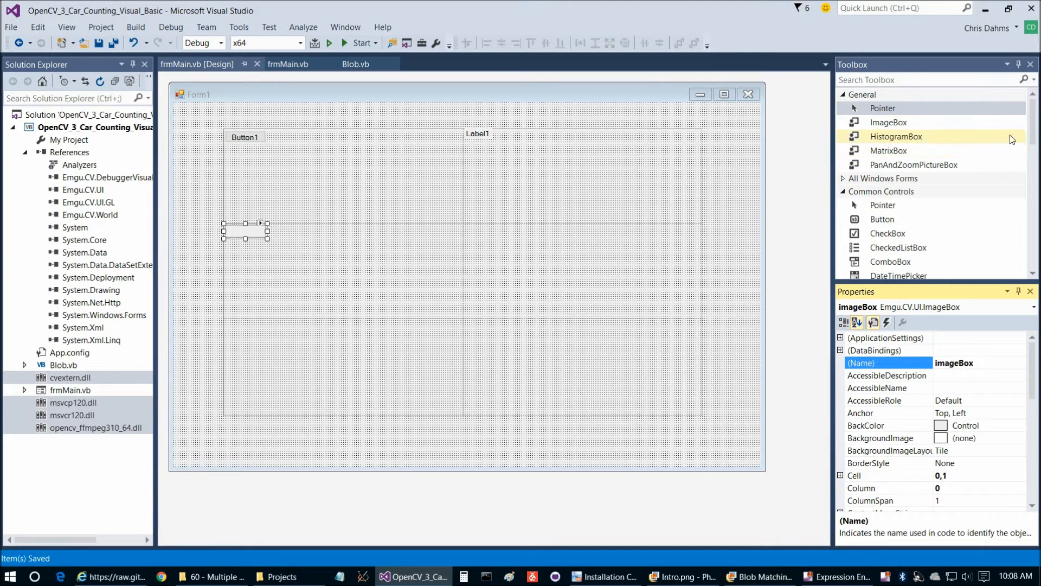
- Place a text box in the third table row and name it txtInfo
{"action": "scroll", "scroll_direction": "down", "scroll_amount": 3}
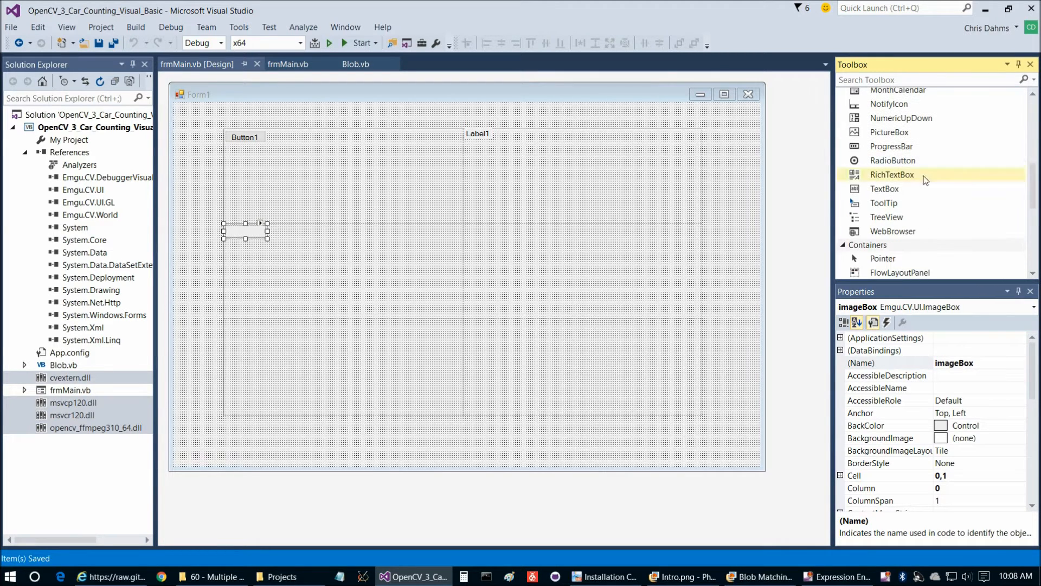
{"action": "left_click_drag", "start_coordinate": [884, 188], "coordinate": [251, 325]}
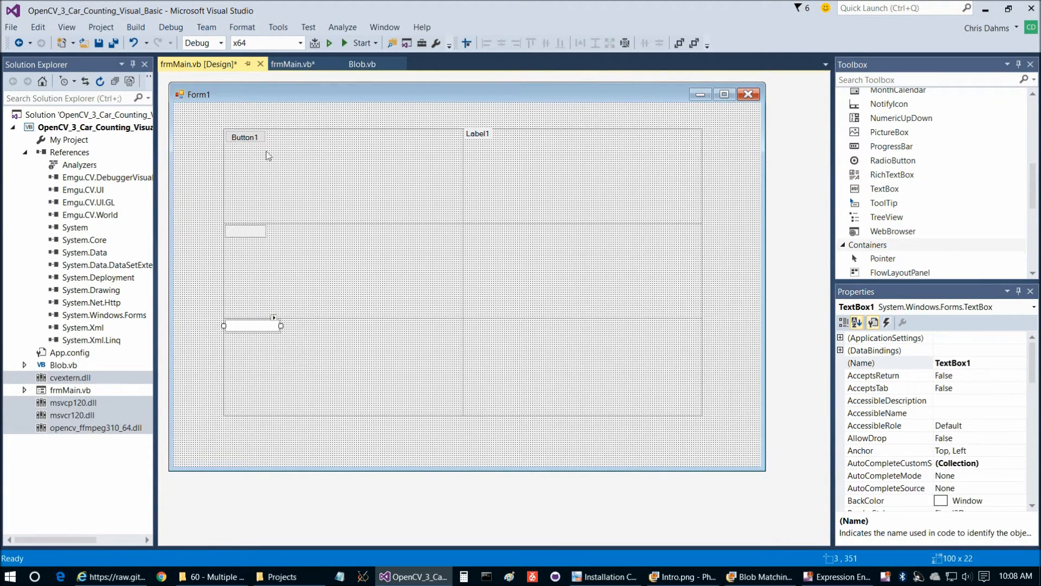
{"action": "left_click", "coordinate": [301, 63]}
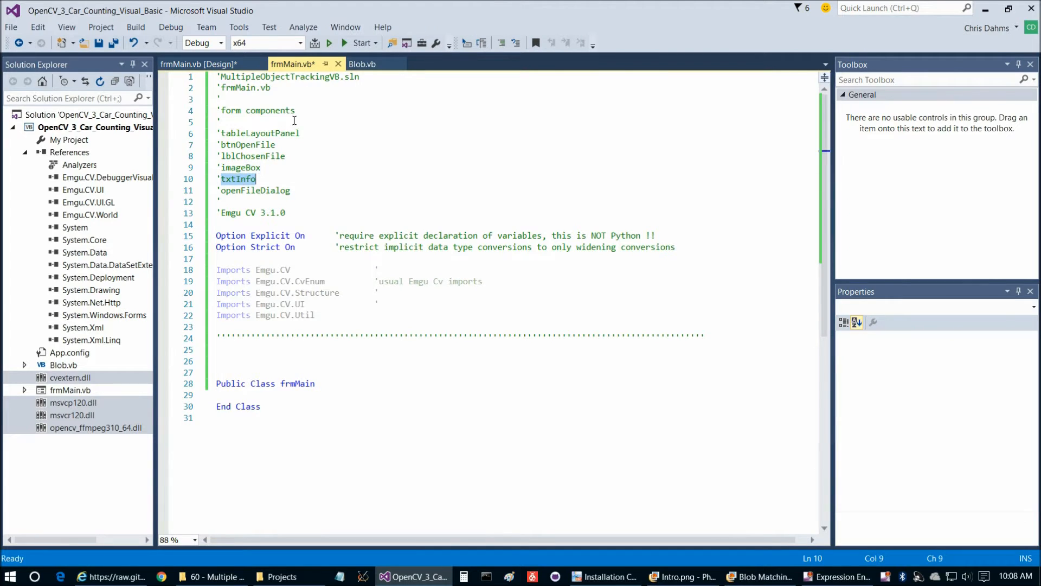
{"action": "left_click", "coordinate": [193, 63]}
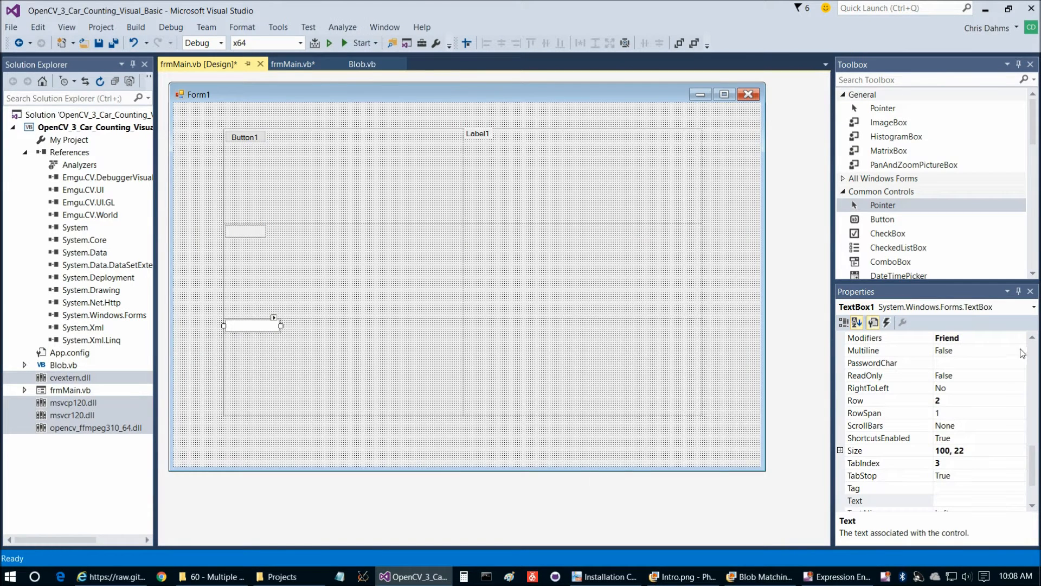
{"action": "left_click", "coordinate": [843, 322]}
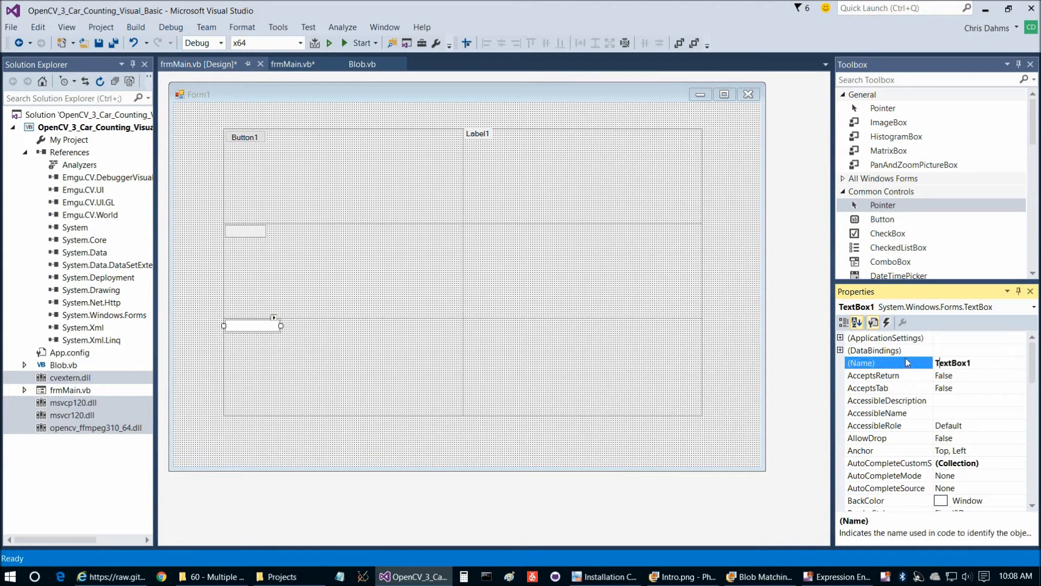
{"action": "type", "text": "TxtInfoextBox1"}
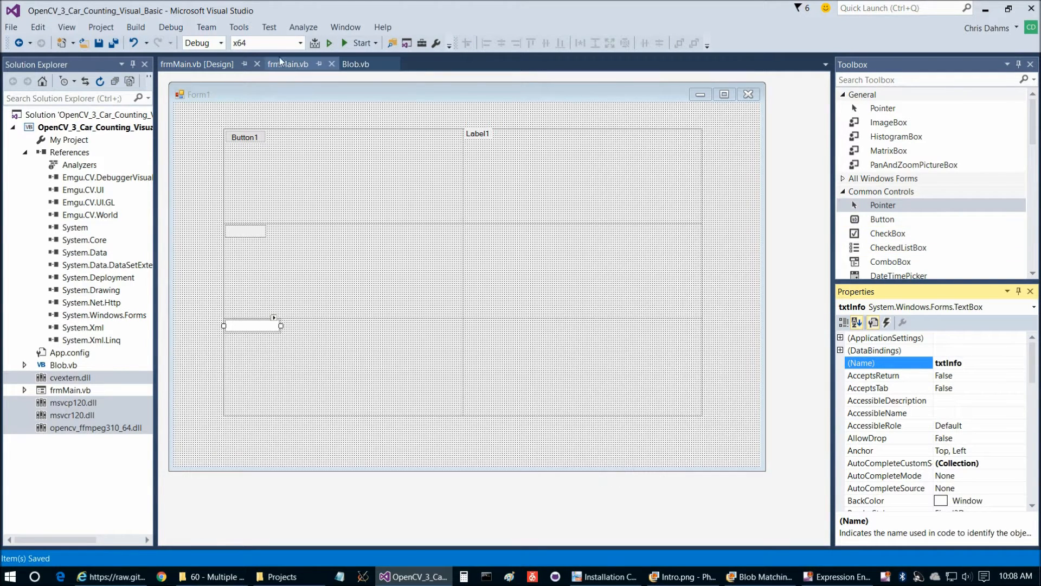
- Add an open-file dialog component named openFileDialog to the form
{"action": "left_click", "coordinate": [288, 63]}
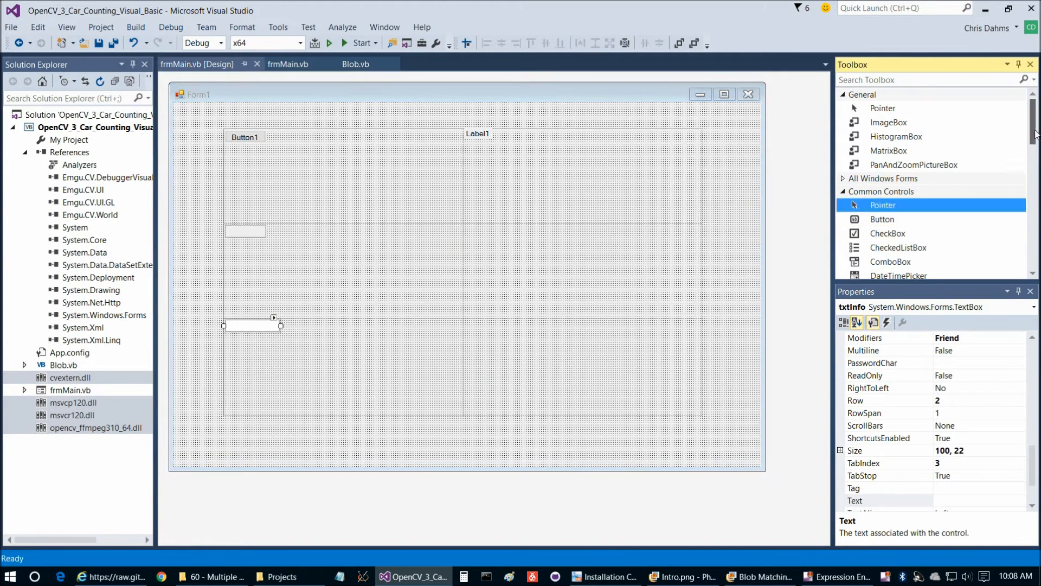
{"action": "scroll", "scroll_direction": "down", "scroll_amount": 3}
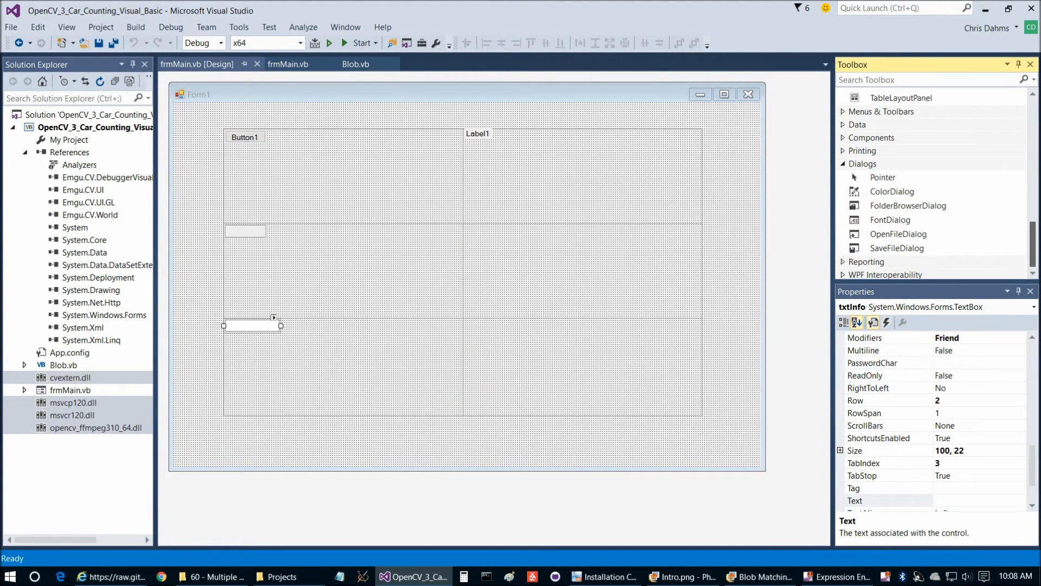
{"action": "left_click", "coordinate": [898, 232]}
{"action": "type", "text": "openFileDialog"}
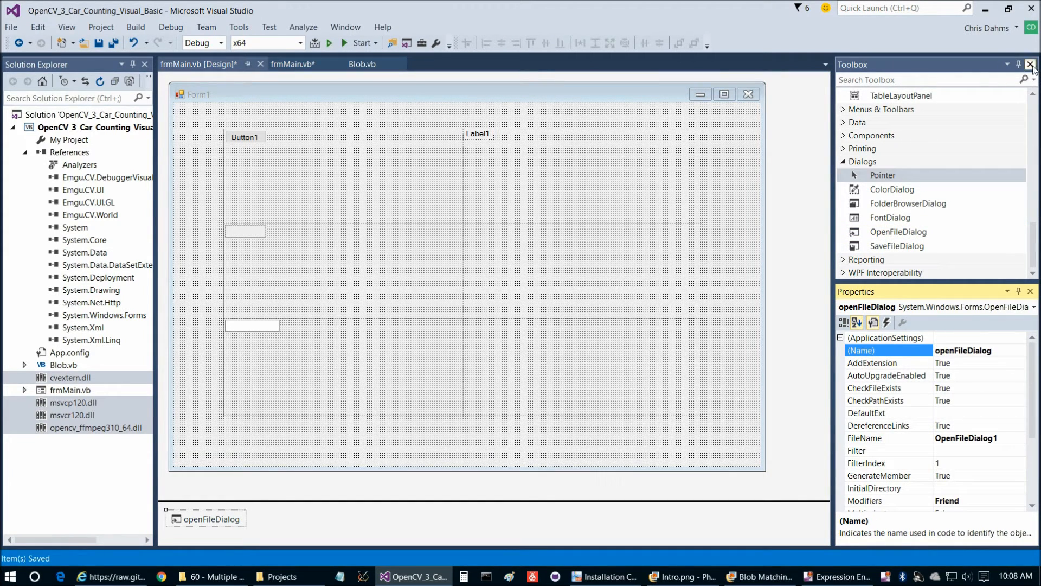
- Set the button and label font to 12 pt; anchor the button Left, Right with AutoSize True
{"action": "left_click", "coordinate": [245, 136]}
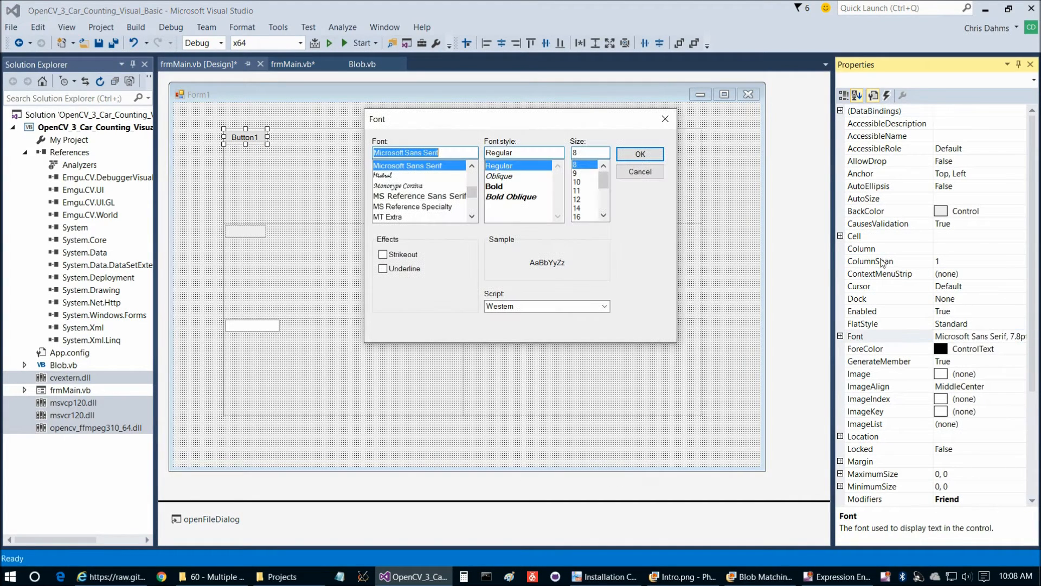
{"action": "left_click", "coordinate": [639, 154]}
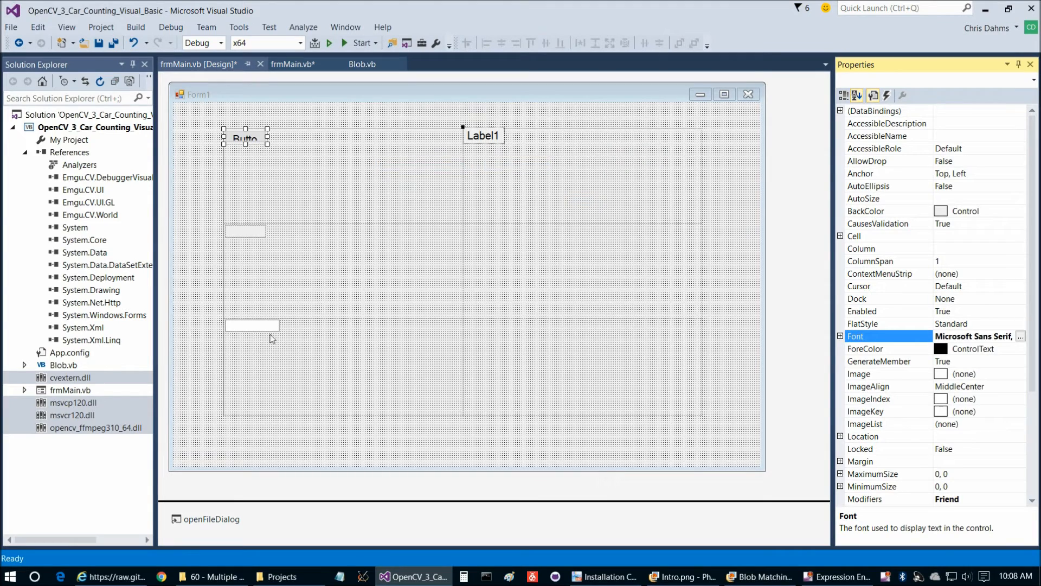
{"action": "left_click", "coordinate": [884, 174]}
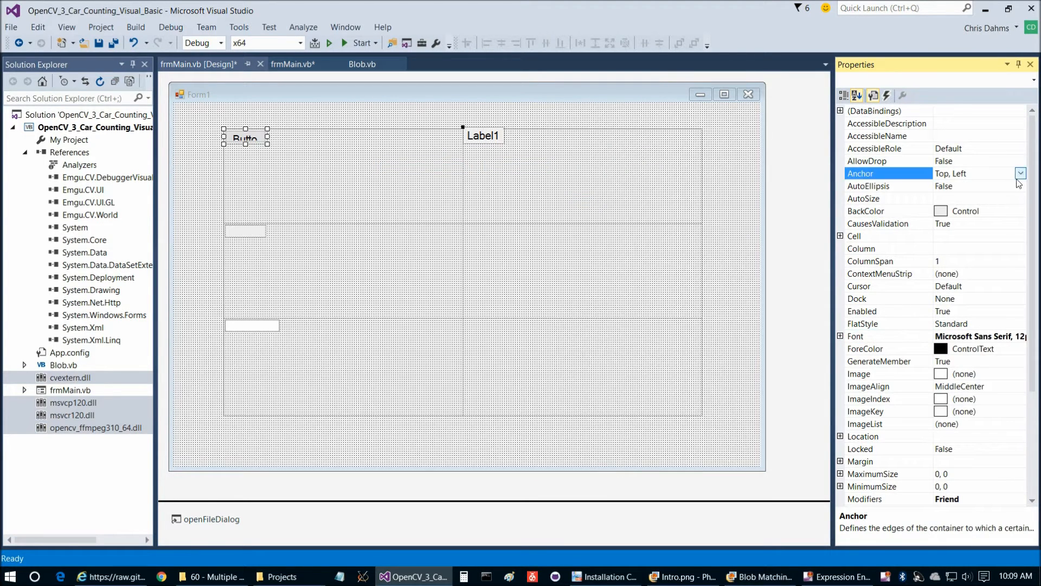
{"action": "left_click", "coordinate": [1020, 173]}
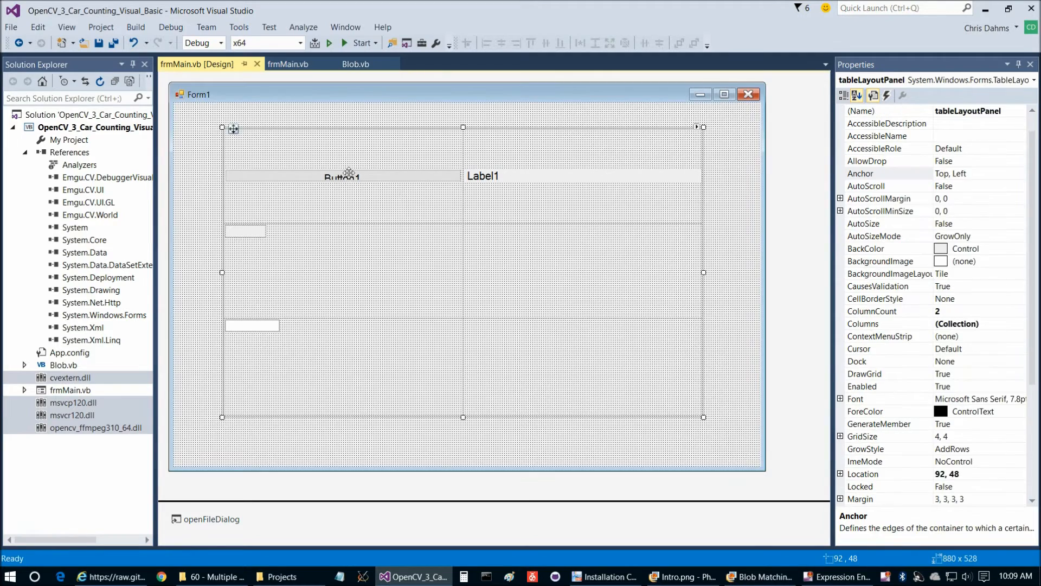
{"action": "left_click", "coordinate": [341, 176]}
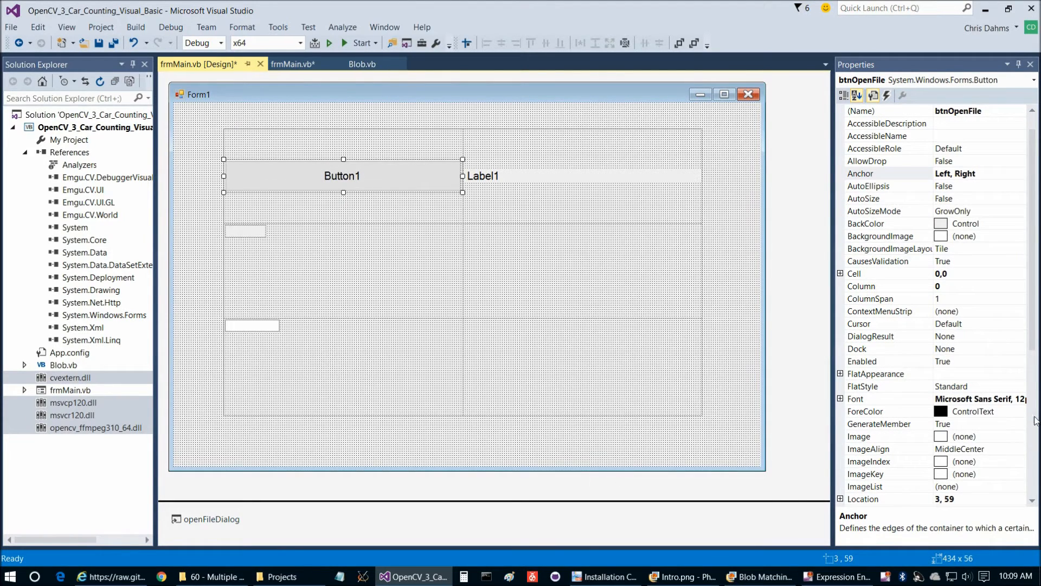
{"action": "left_click", "coordinate": [877, 198]}
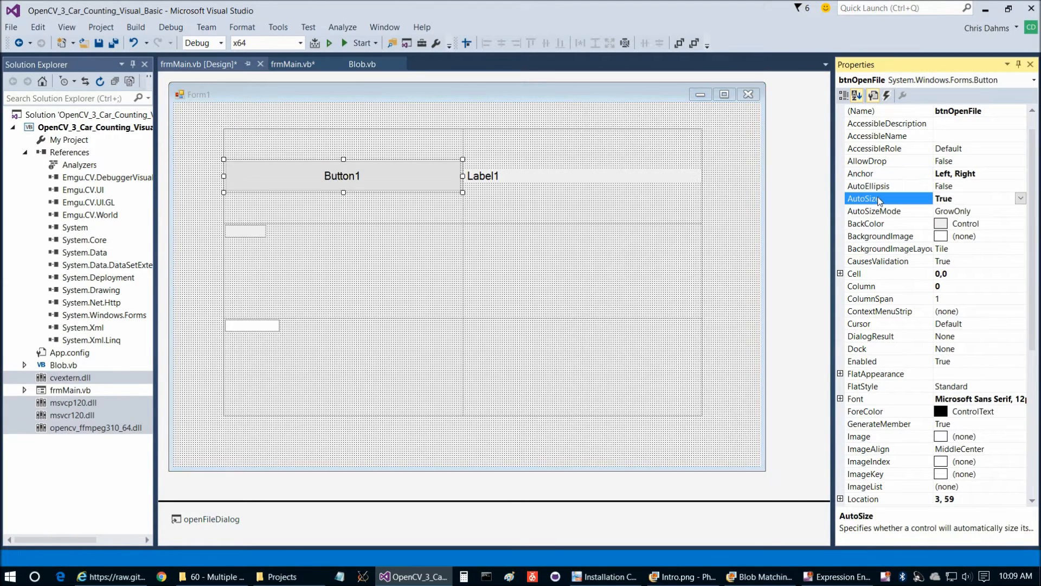
{"action": "left_click", "coordinate": [874, 211]}
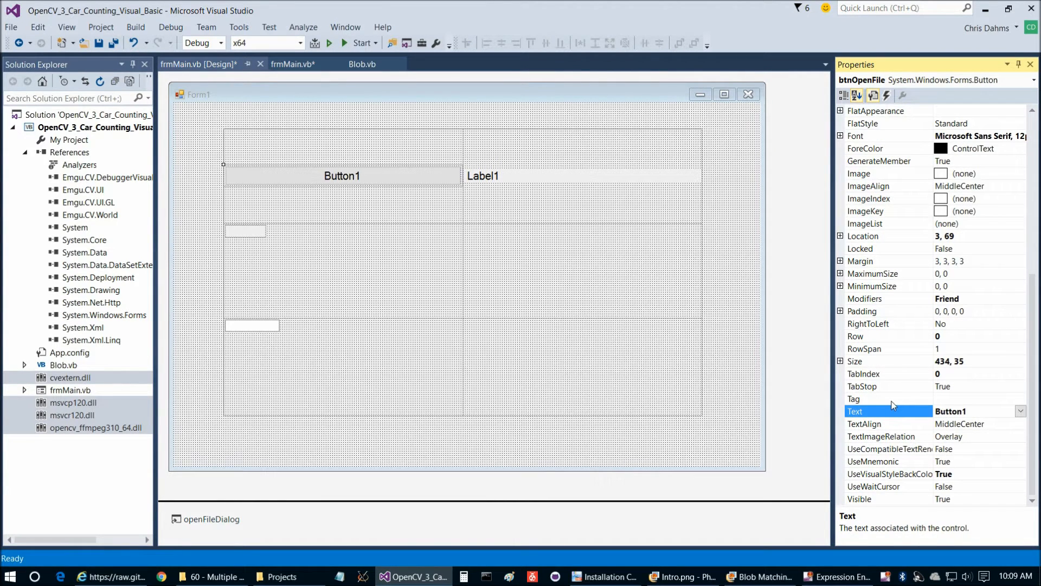
- Caption the button 'Open File' and set the imageBox and txtInfo properties in Properties
{"action": "type", "text": "Open File"}
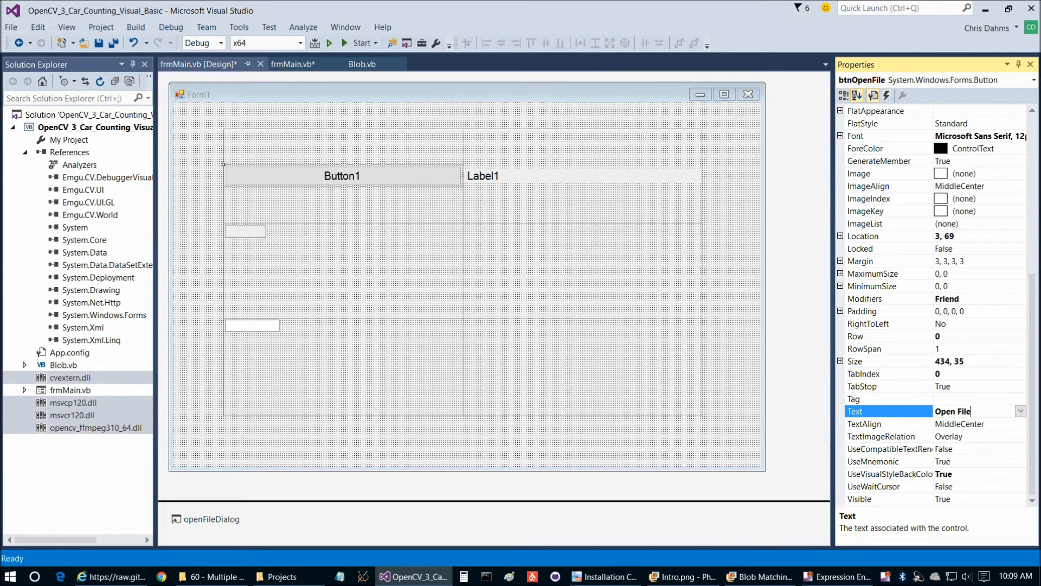
{"action": "left_click", "coordinate": [483, 176]}
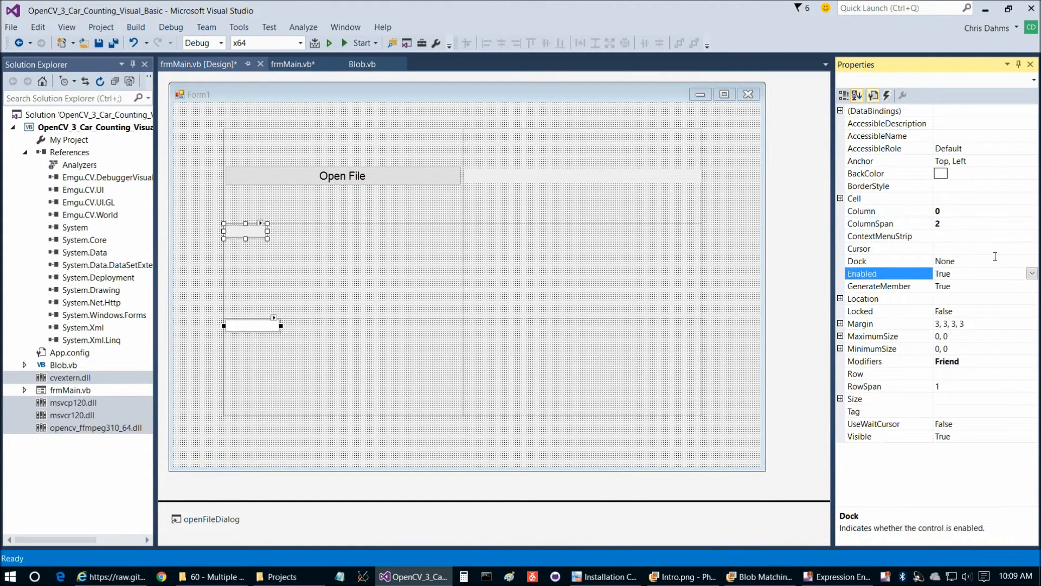
{"action": "left_click", "coordinate": [977, 260]}
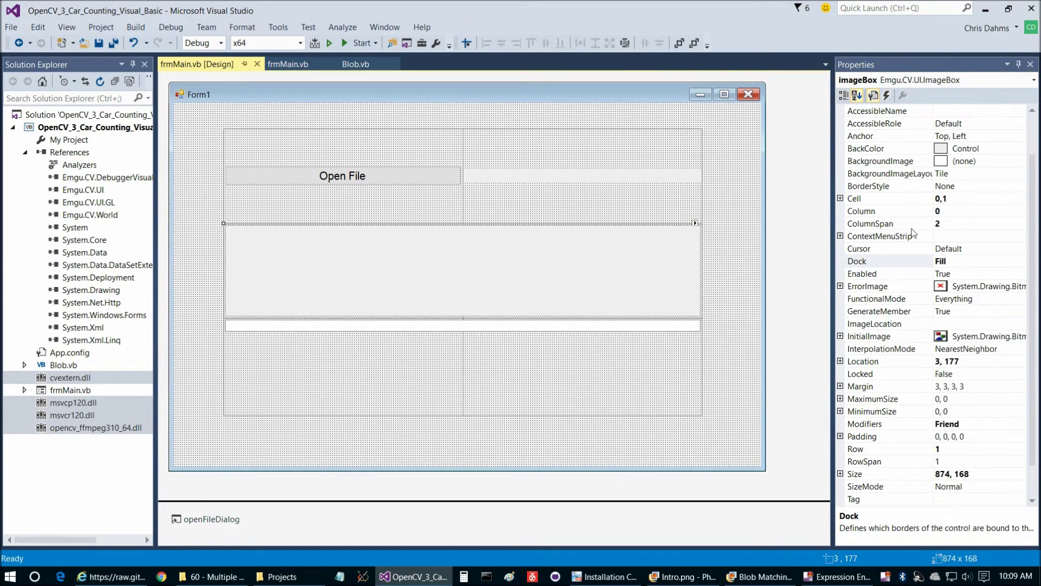
{"action": "left_click", "coordinate": [862, 273]}
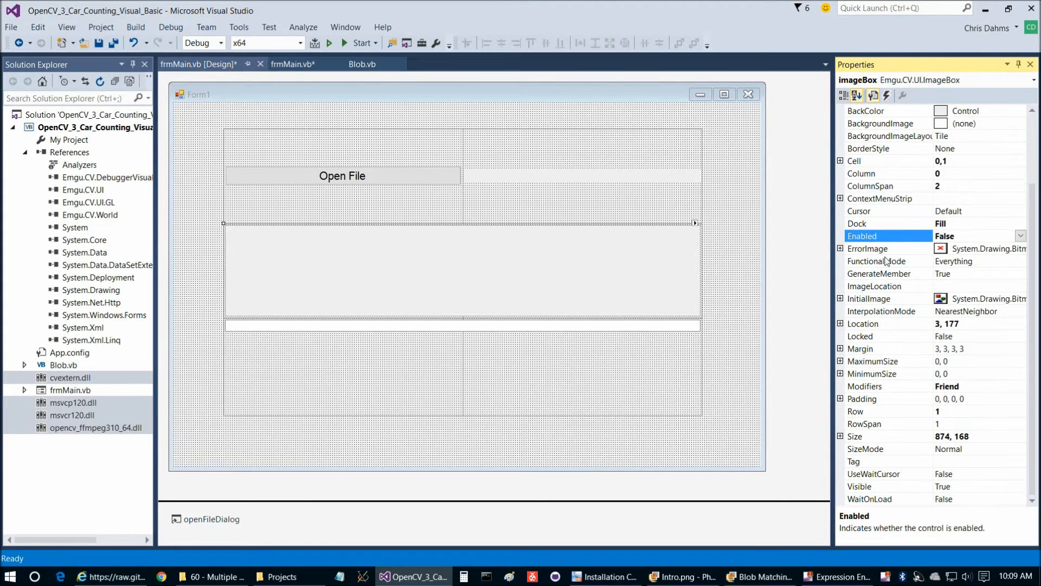
{"action": "mouse_move", "coordinate": [891, 150]}
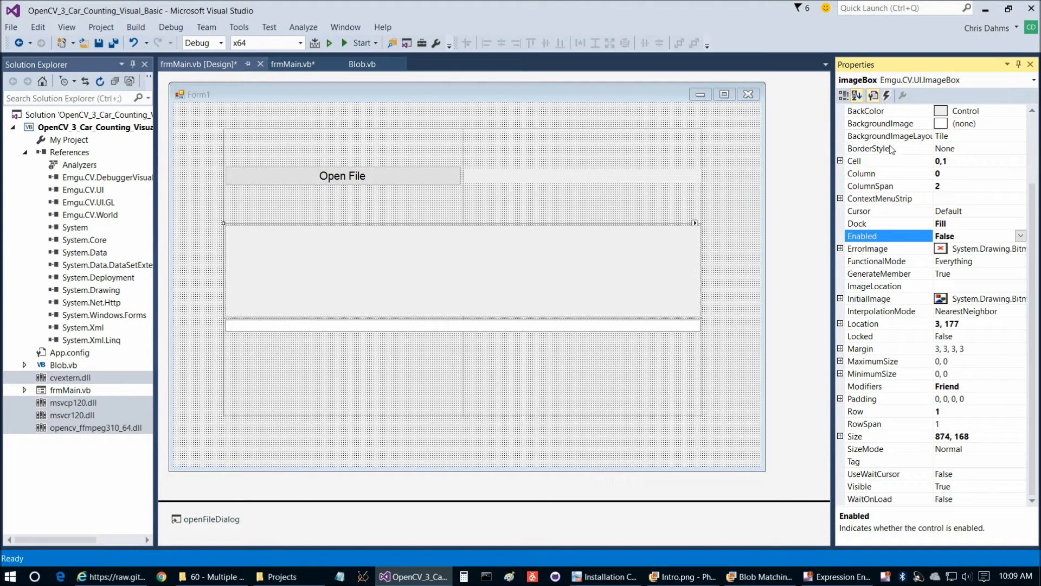
{"action": "left_click", "coordinate": [1020, 148]}
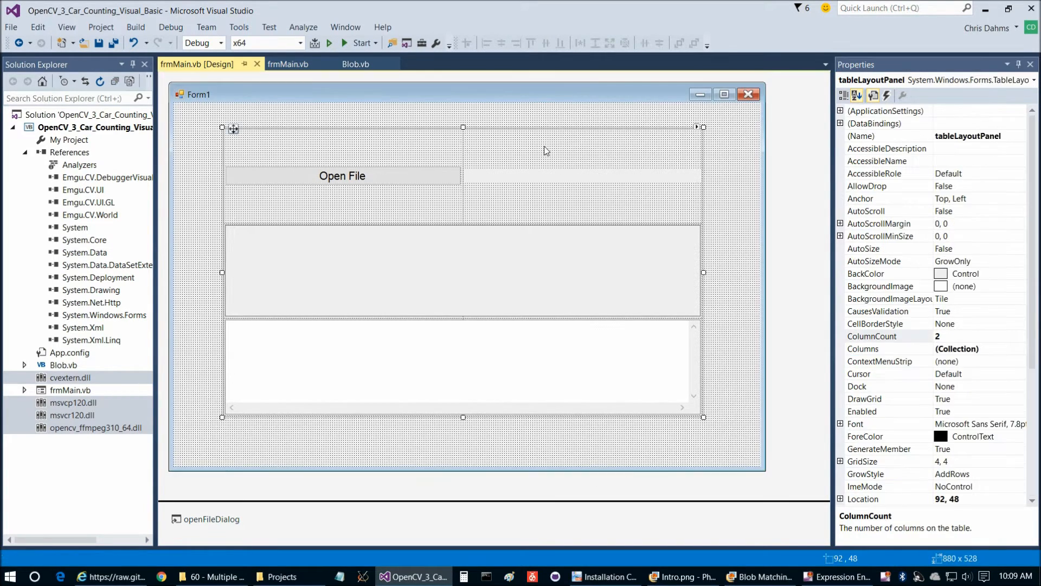
- Set the table rows to AutoSize, 80% and 20% in Edit Rows and Columns
{"action": "left_click", "coordinate": [689, 127]}
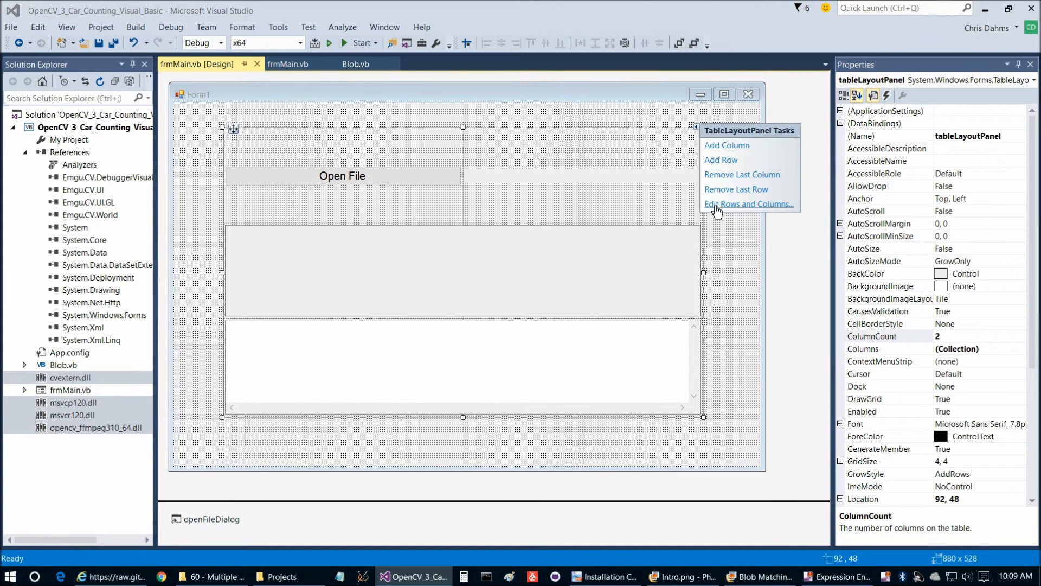
{"action": "left_click", "coordinate": [748, 204]}
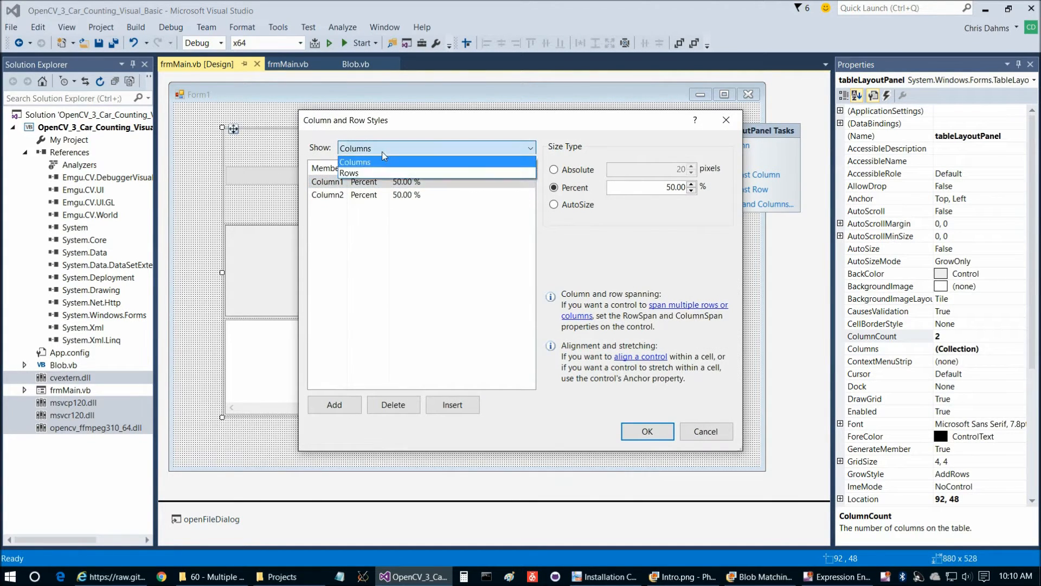
{"action": "left_click", "coordinate": [350, 173]}
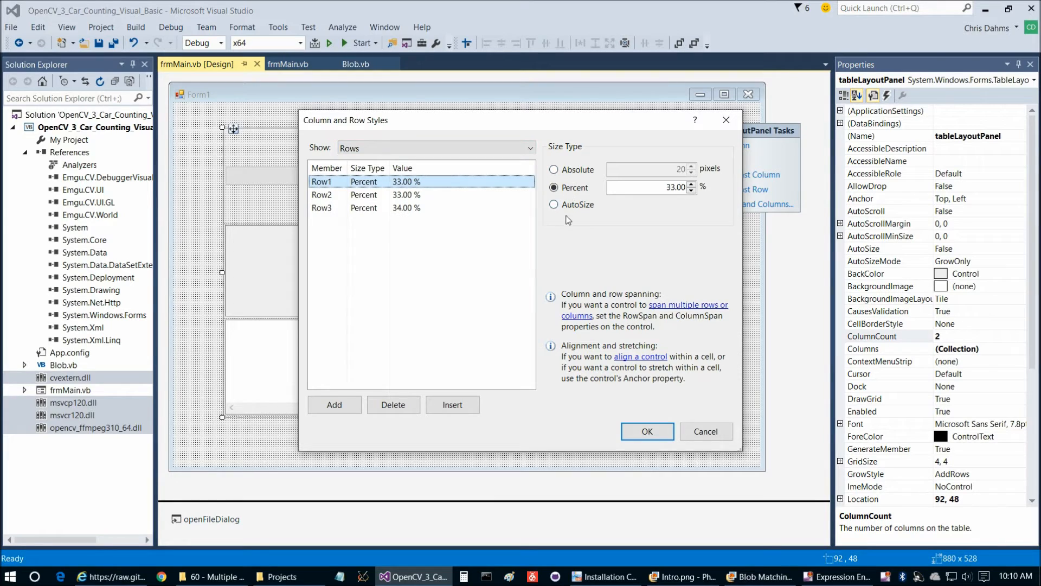
{"action": "left_click", "coordinate": [553, 204]}
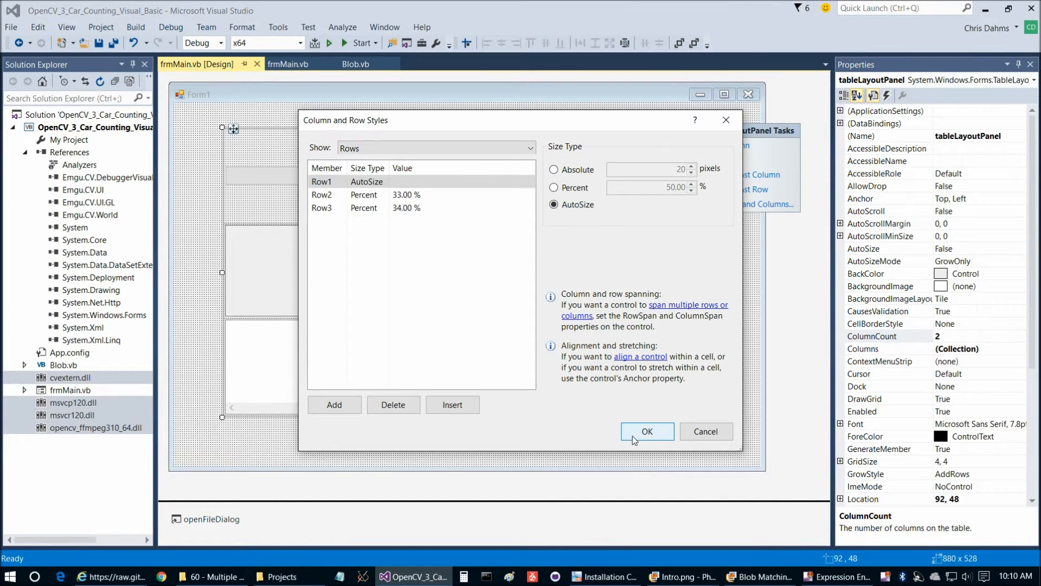
{"action": "left_click", "coordinate": [436, 148]}
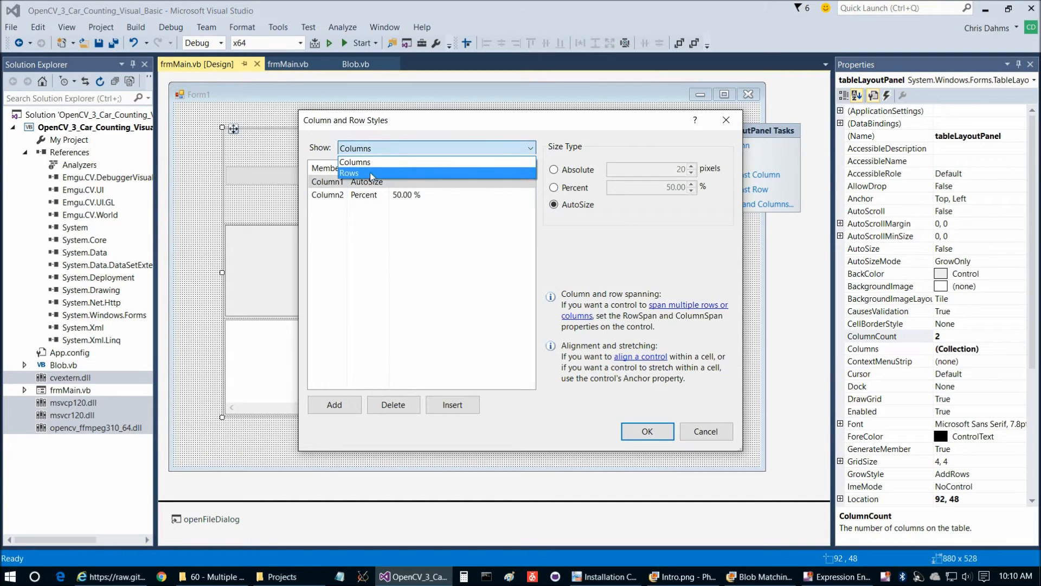
{"action": "left_click", "coordinate": [348, 172]}
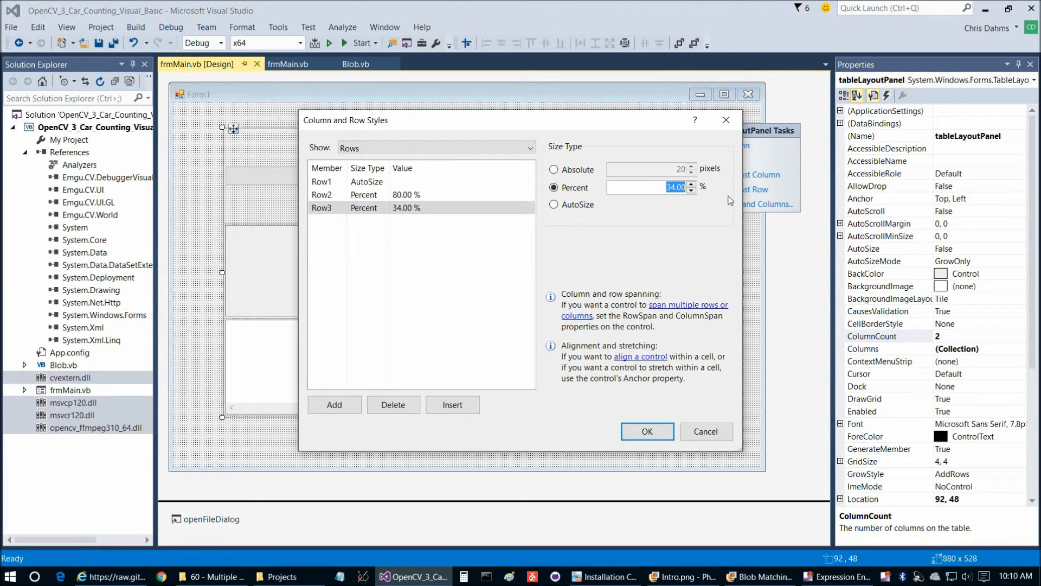
{"action": "type", "text": "20"}
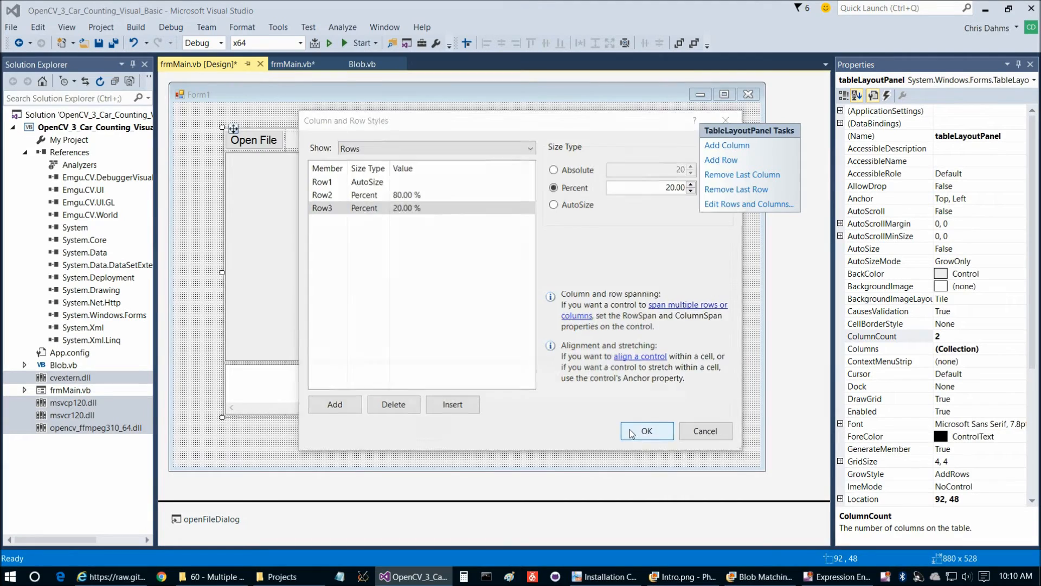
{"action": "left_click", "coordinate": [646, 430]}
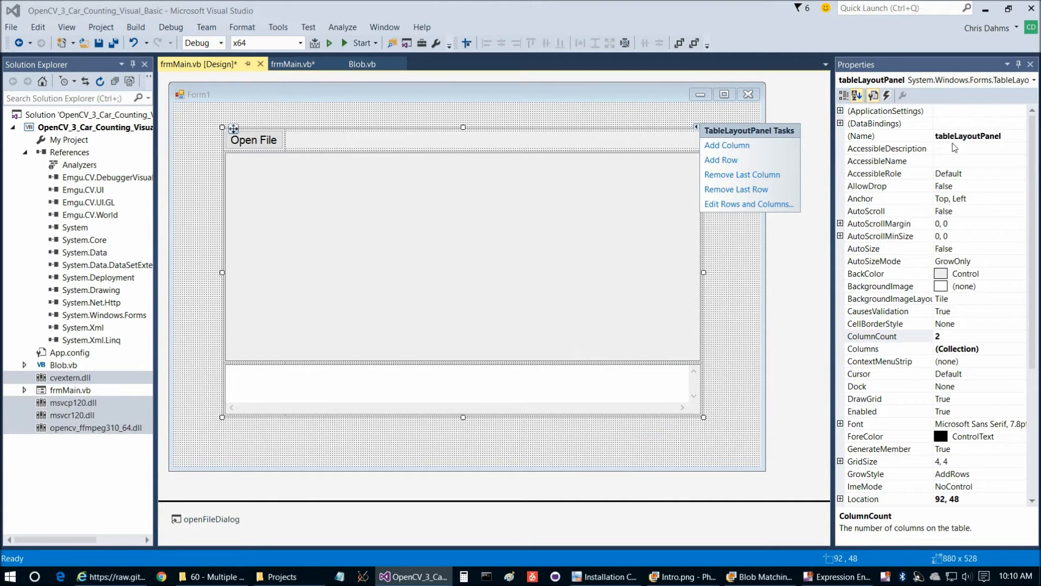
- Dock tableLayoutPanel to Fill and build the project successfully
{"action": "left_click", "coordinate": [875, 386]}
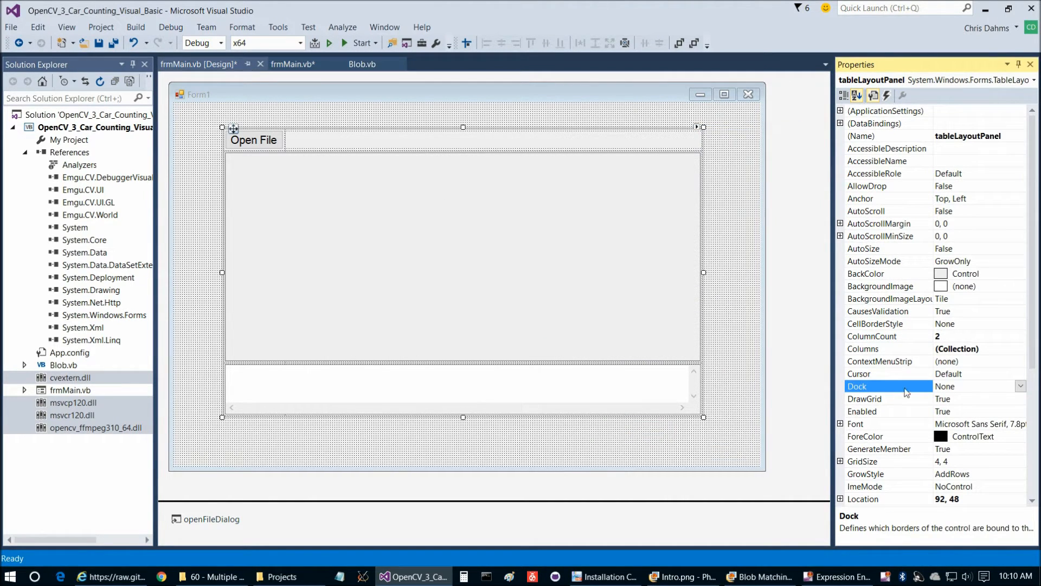
{"action": "left_click", "coordinate": [1019, 386]}
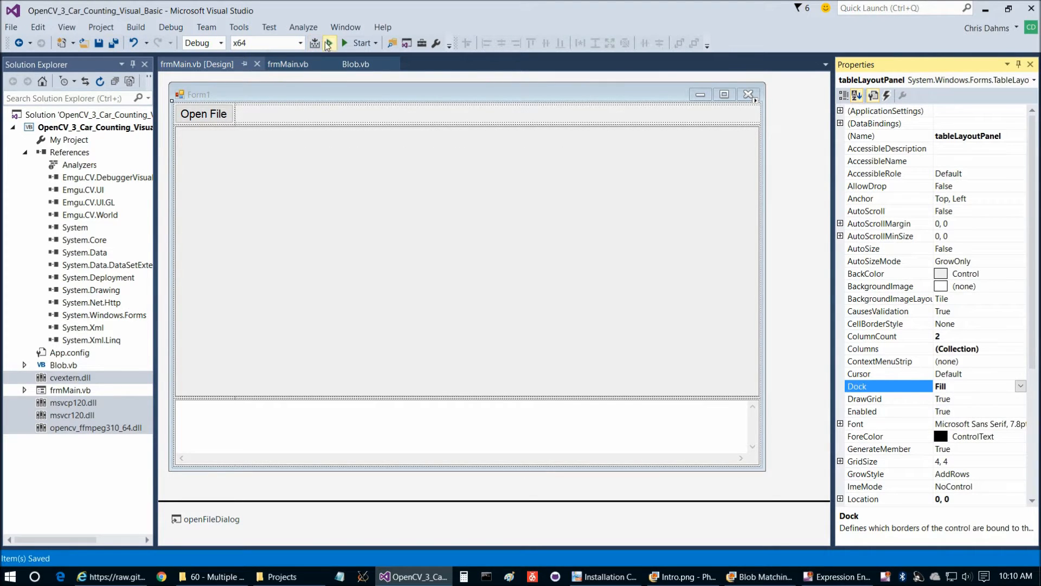
{"action": "left_click", "coordinate": [344, 43]}
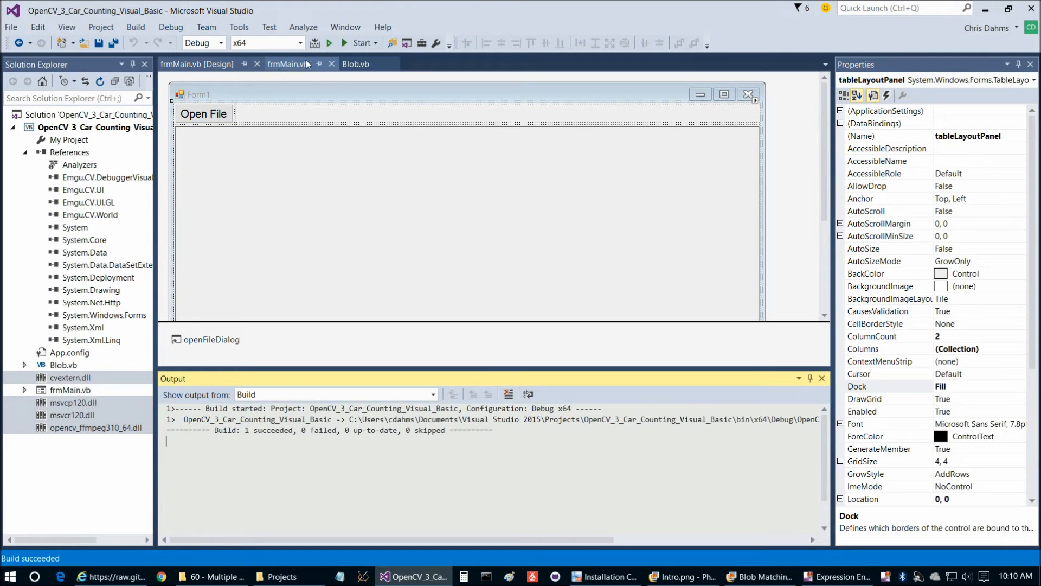
{"action": "left_click", "coordinate": [287, 64]}
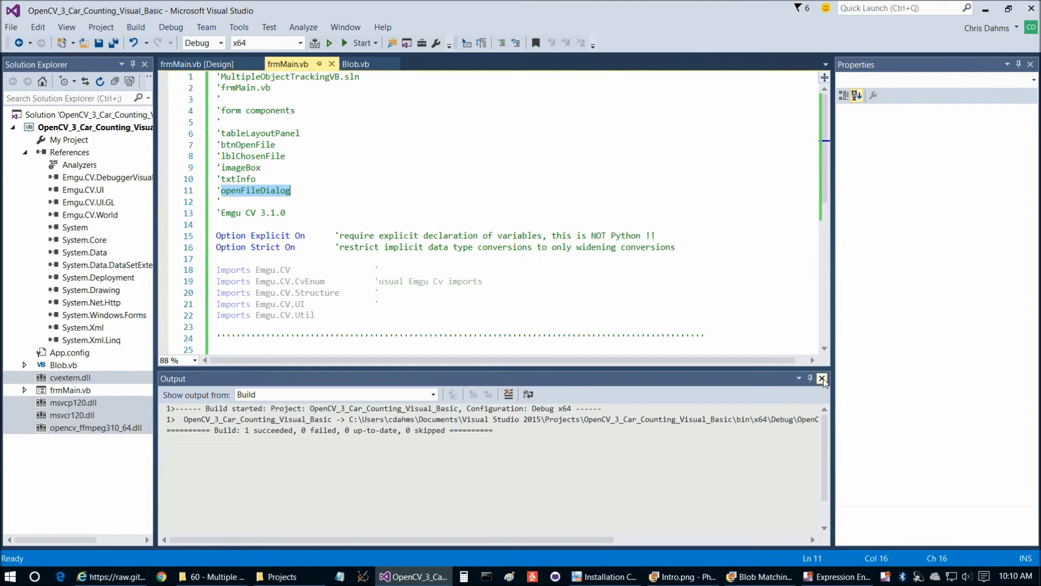
- Create an empty FormClosing event handler from the form's Events list
{"action": "left_click", "coordinate": [823, 378]}
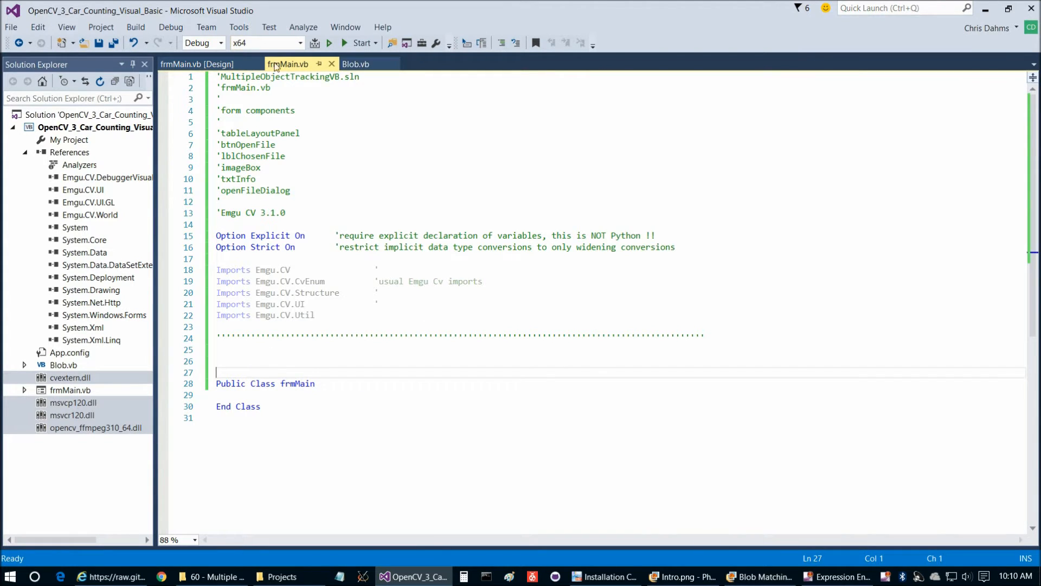
{"action": "left_click", "coordinate": [194, 64]}
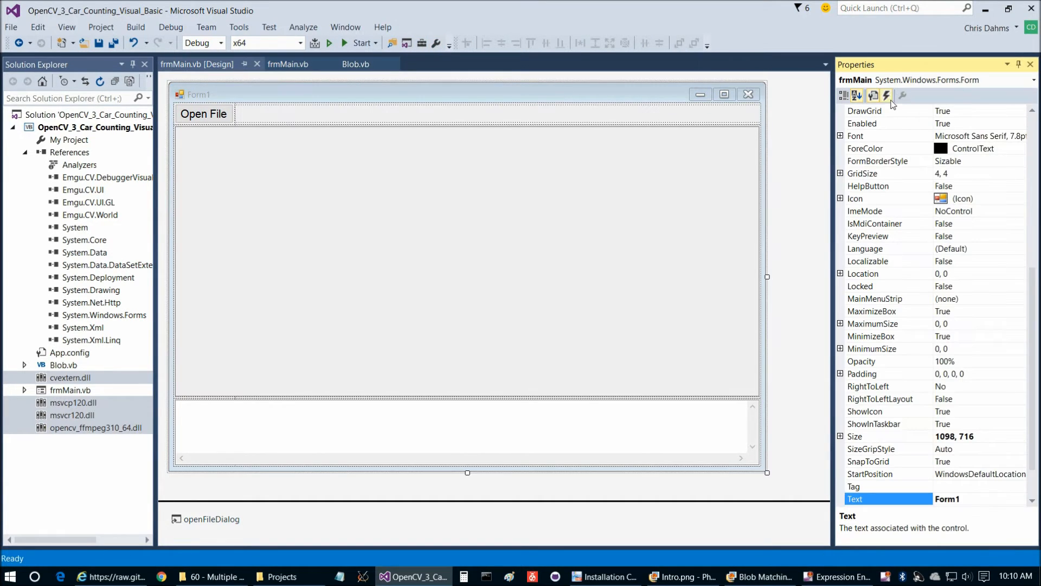
{"action": "left_click", "coordinate": [885, 95]}
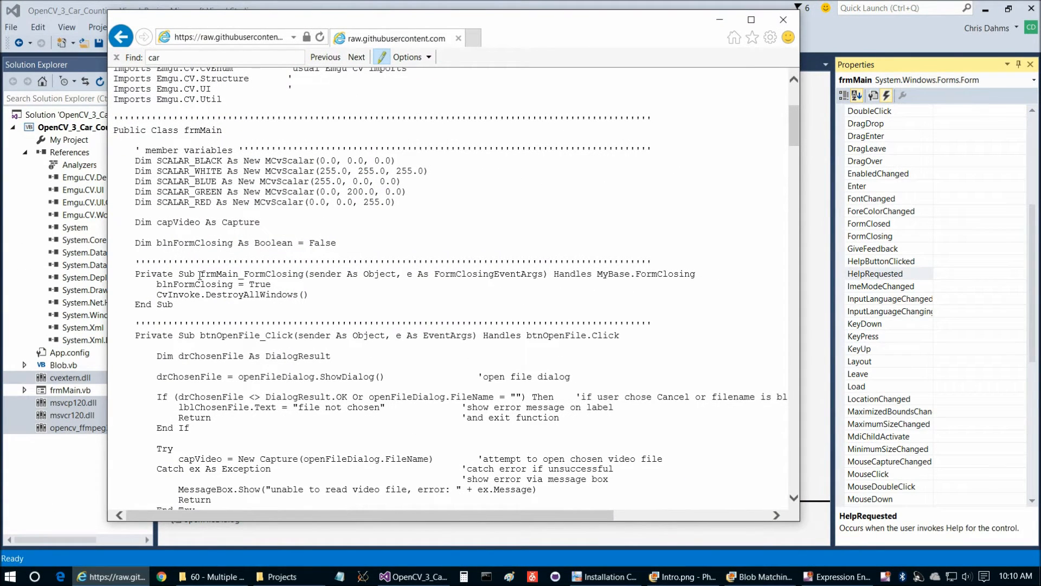
{"action": "double_click", "coordinate": [219, 335]}
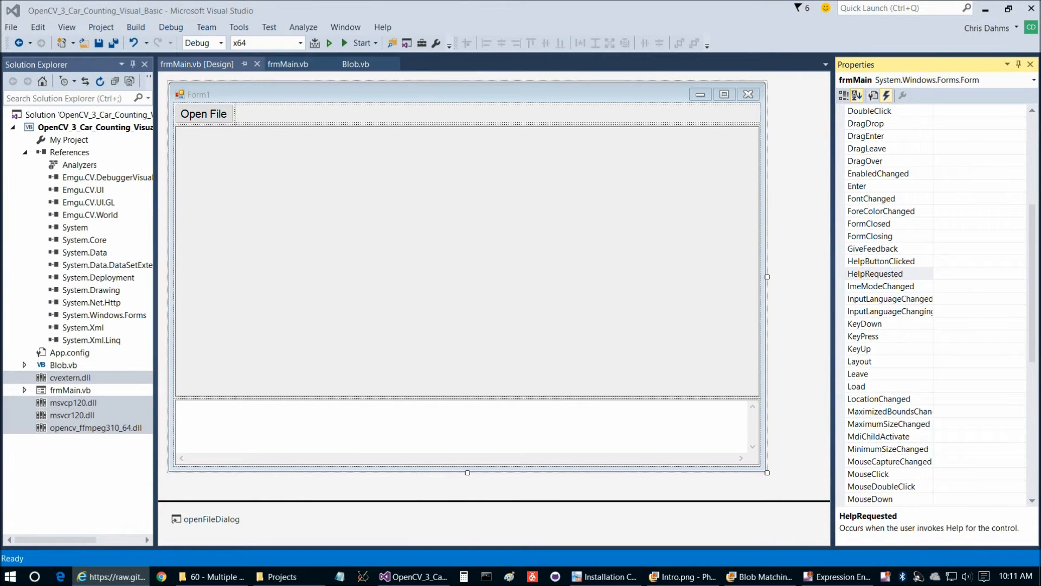
{"action": "mouse_move", "coordinate": [955, 249]}
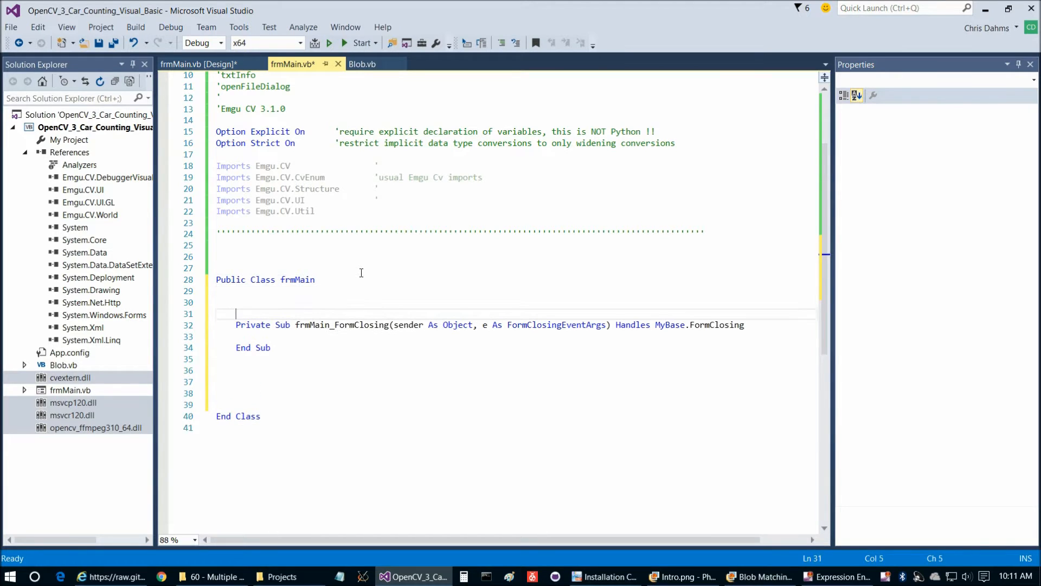
- Save frmMain.vb and create the Open File button's click handler
{"action": "key", "text": "ctrl+s"}
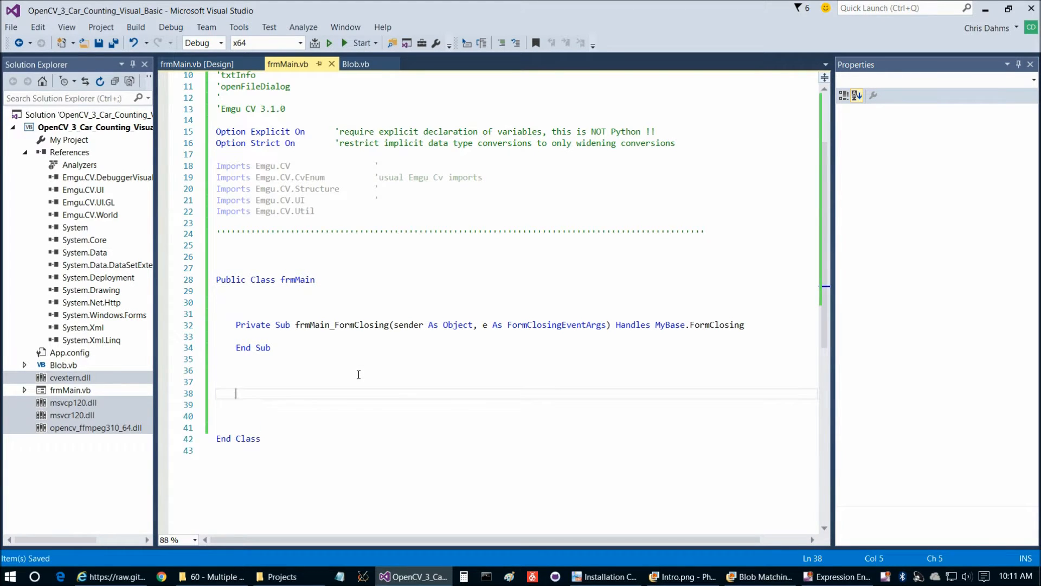
{"action": "left_click", "coordinate": [196, 63]}
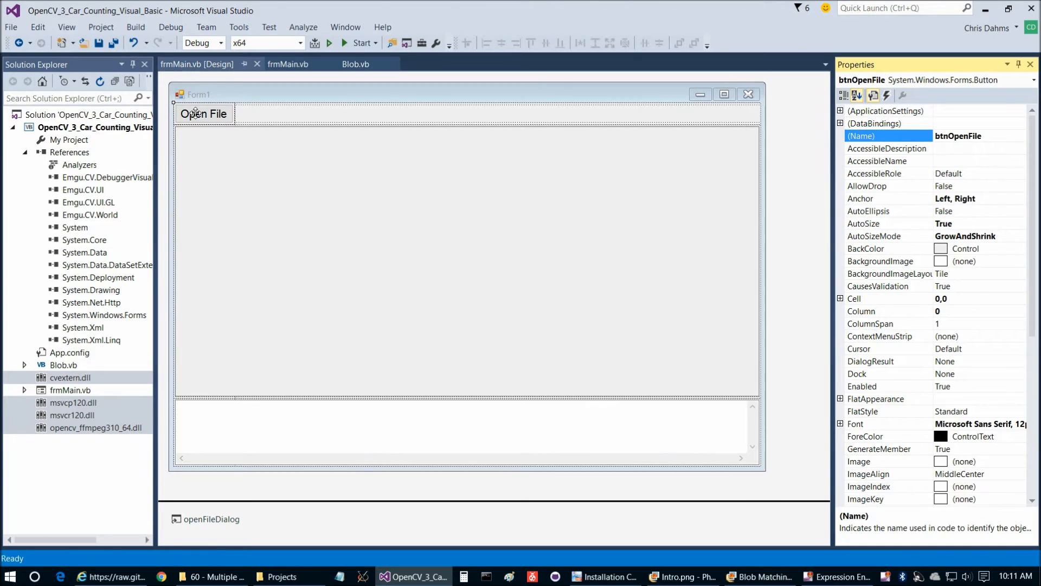
{"action": "double_click", "coordinate": [204, 113]}
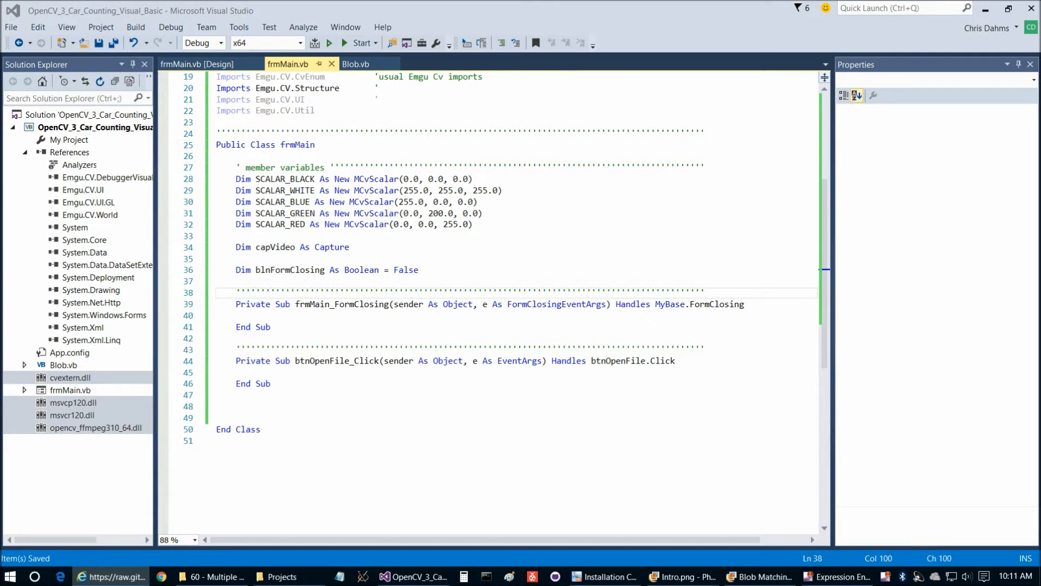
- Add 'blnFormClosing = True' to frmMain.vb and scroll through the pasted car-counting code
{"action": "type", "text": "blnFormClosing = True"}
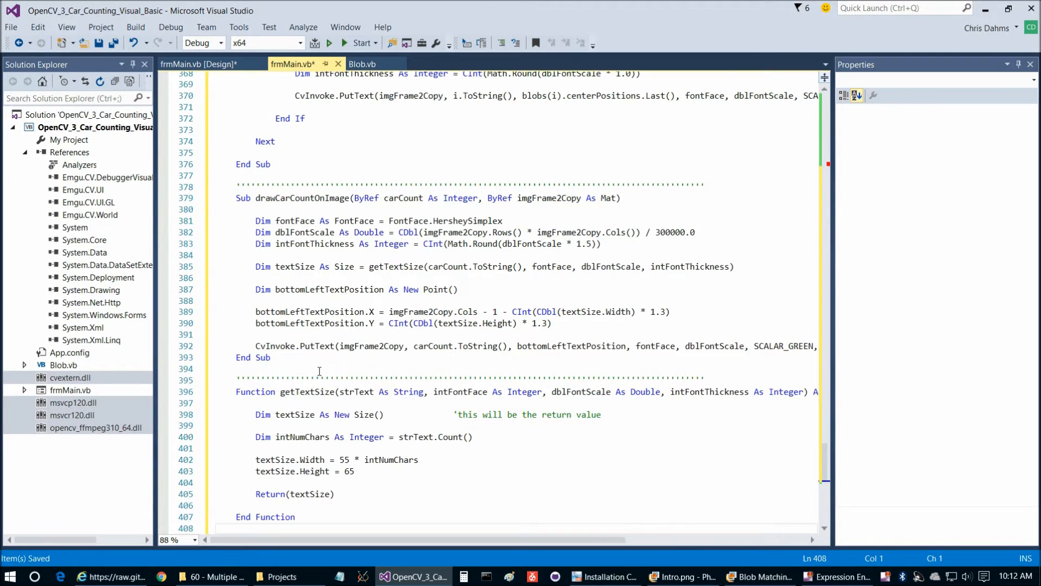
{"action": "scroll", "scroll_direction": "down", "scroll_amount": 3}
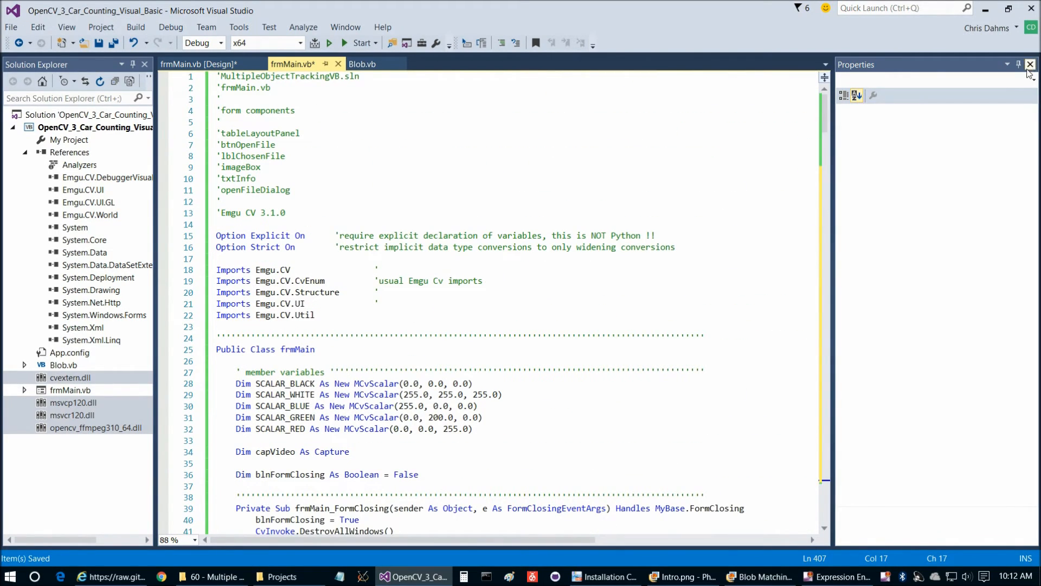
- Give the txtInfo text box a 12pt Courier New font
{"action": "left_click", "coordinate": [198, 64]}
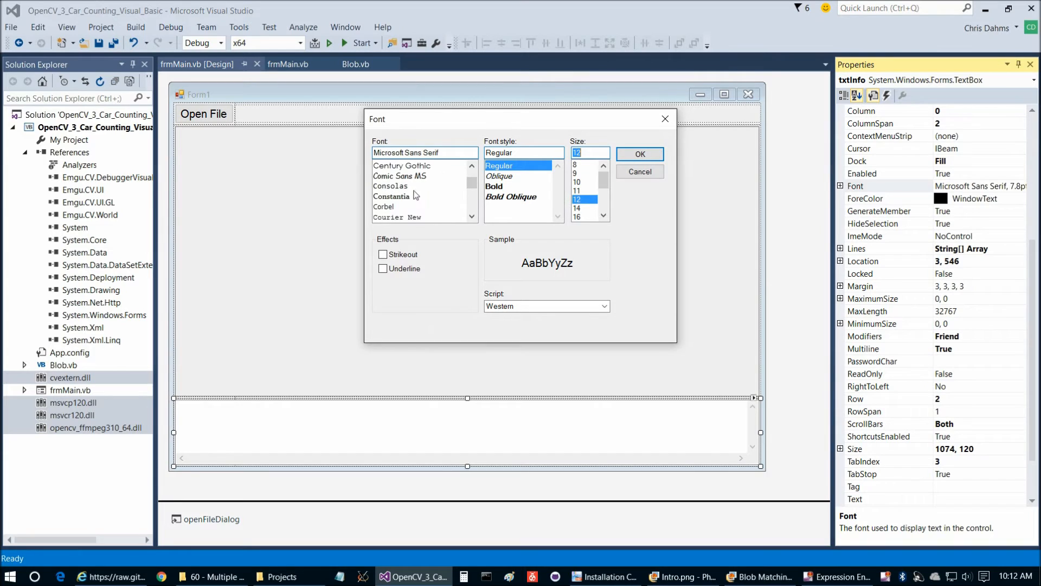
{"action": "left_click", "coordinate": [639, 154]}
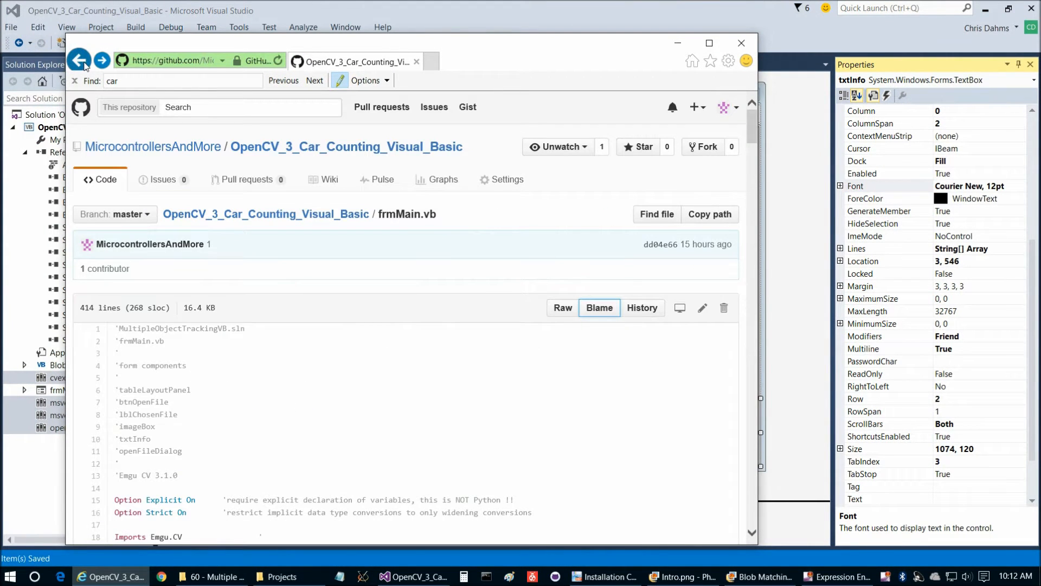
- Go back from the GitHub frmMain.vb source page to the previous page
{"action": "left_click", "coordinate": [80, 60]}
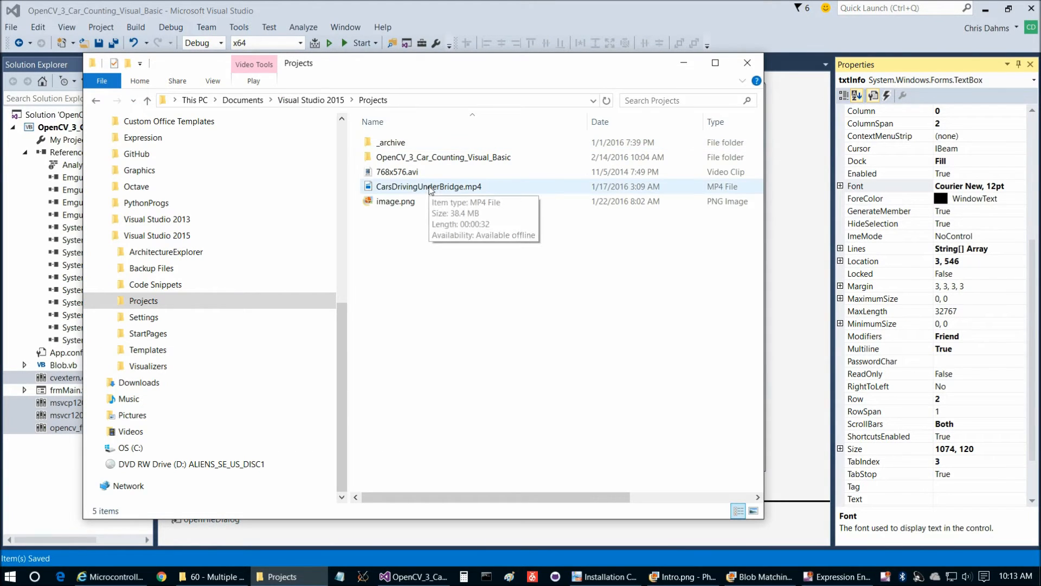
- Select CarsDrivingUnderBridge.mp4 in the Visual Studio 2015 Projects folder
{"action": "left_click", "coordinate": [429, 187]}
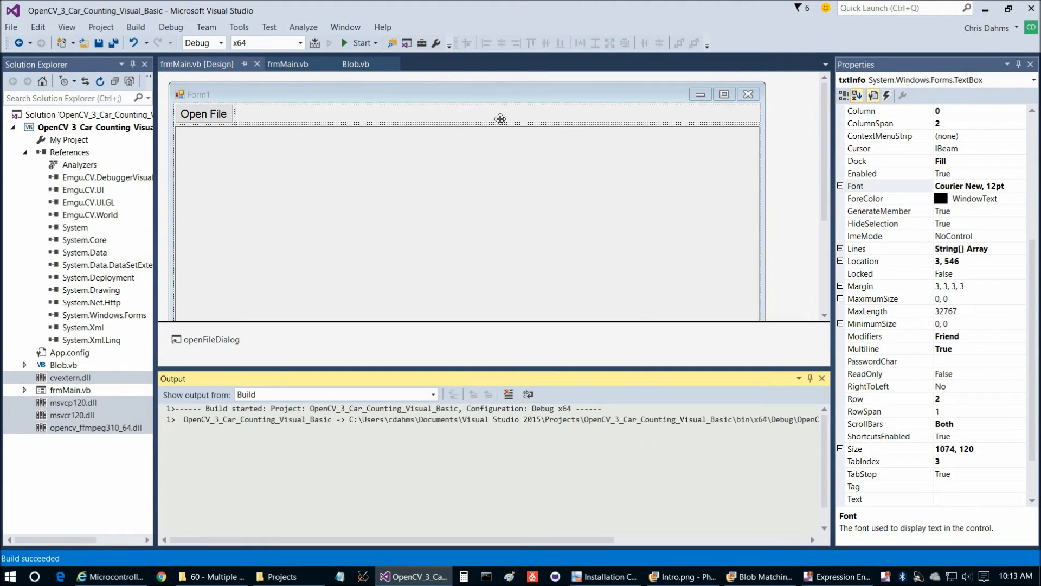
- Run the app and open CarsDrivingUnderBridge.mp4 from the Visual Studio 2015 Projects folder
{"action": "left_click", "coordinate": [347, 43]}
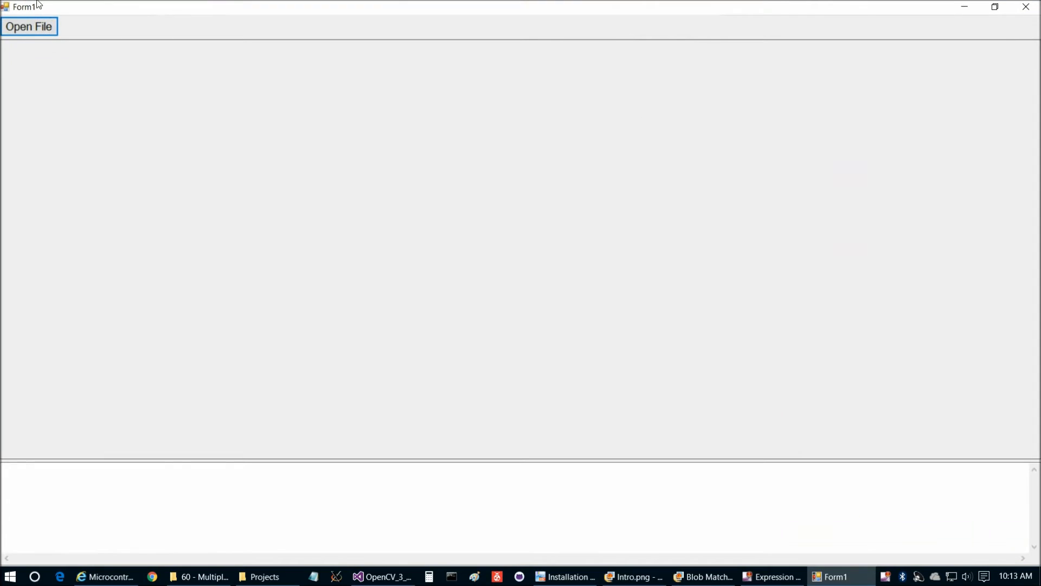
{"action": "left_click", "coordinate": [31, 26]}
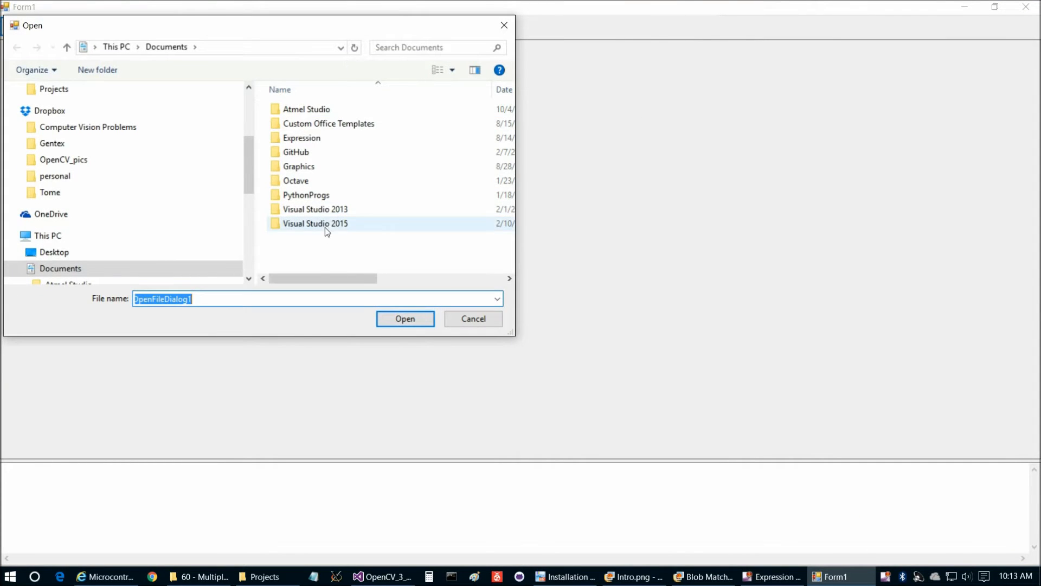
{"action": "double_click", "coordinate": [315, 224]}
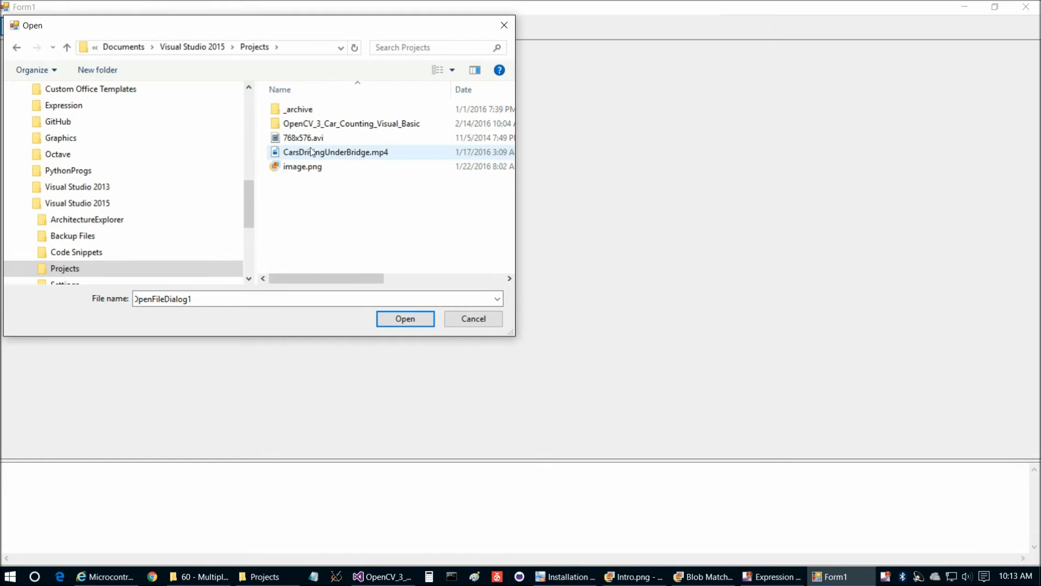
{"action": "left_click", "coordinate": [405, 319]}
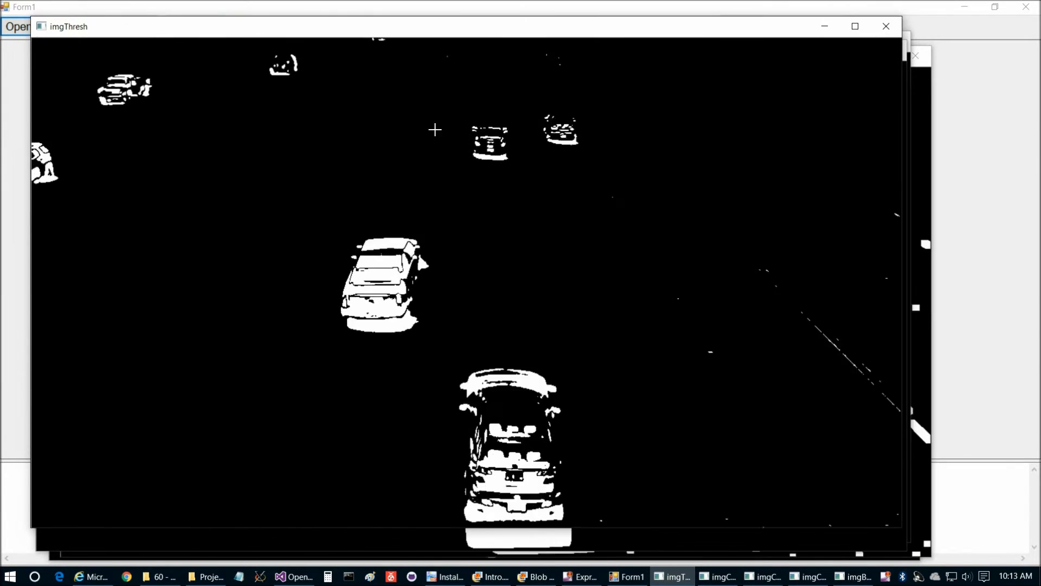
- View the imgThresh and imgConvexHulls windows, then switch the build configuration to Release
{"action": "left_click", "coordinate": [717, 576]}
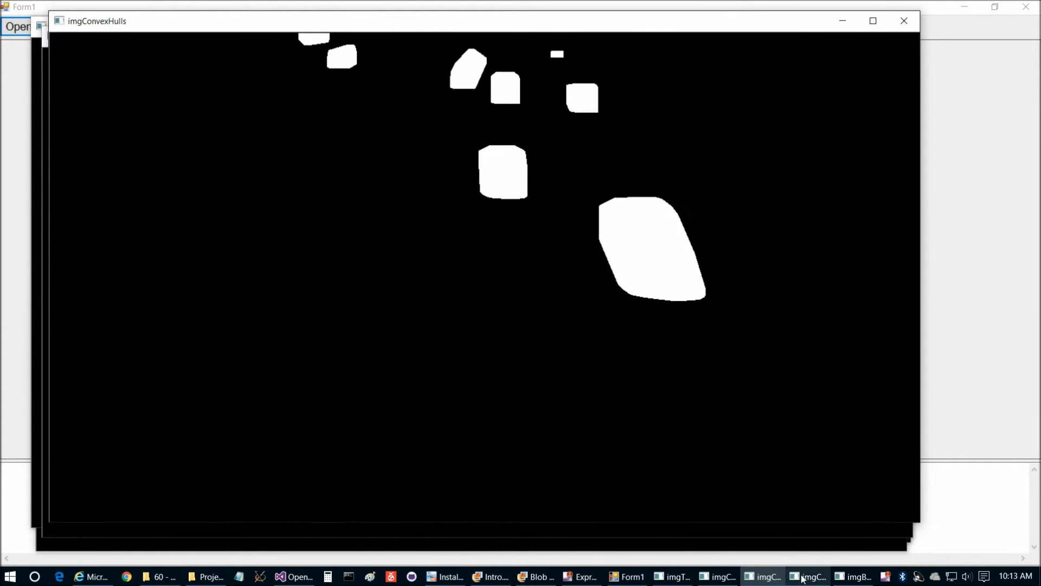
{"action": "left_click", "coordinate": [811, 575]}
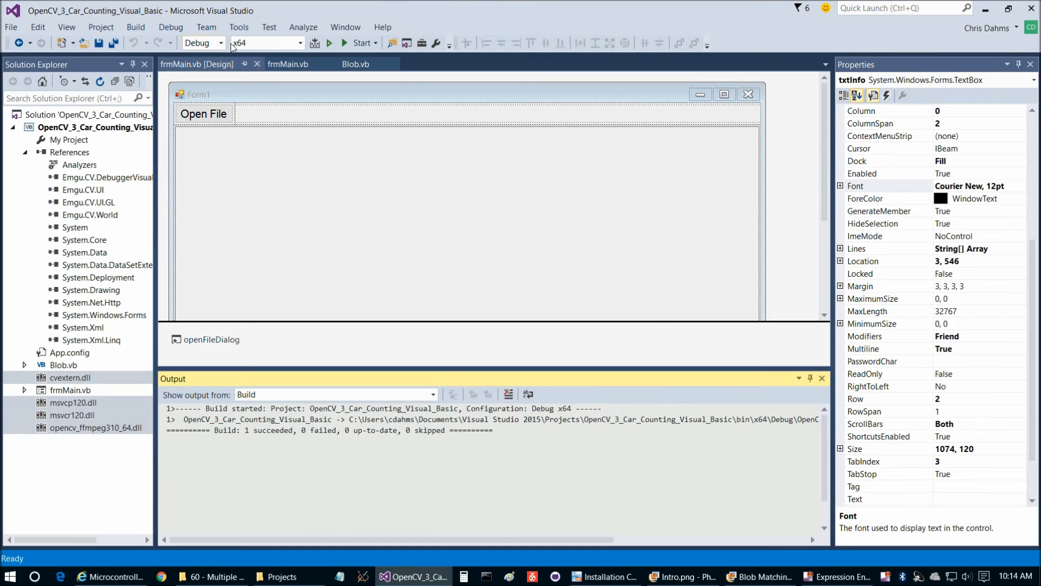
{"action": "left_click", "coordinate": [218, 43]}
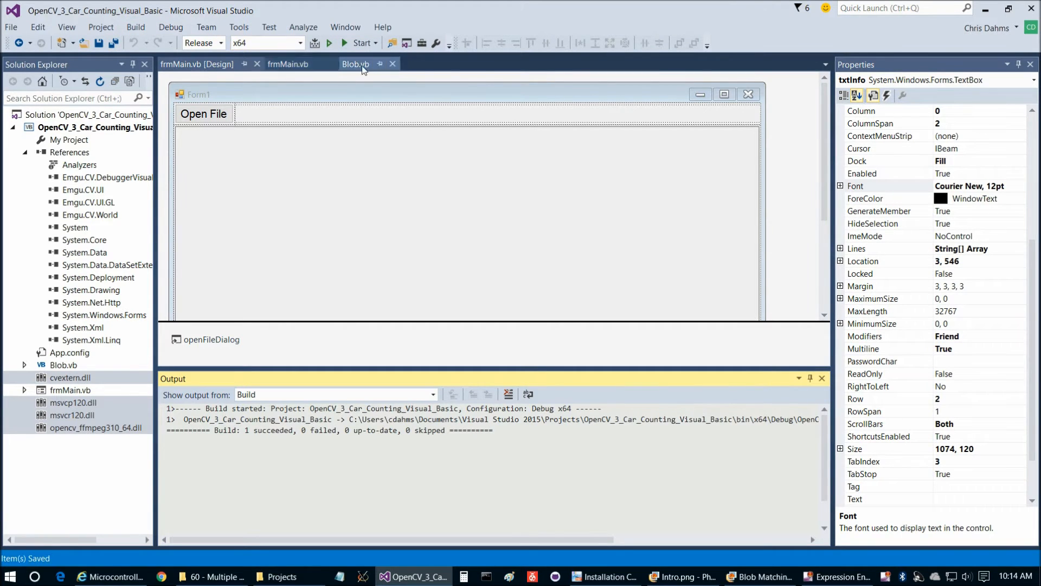
- Scroll frmMain.vb down to the drawAndShowContours calls for imgContours and imgConvexHulls
{"action": "left_click", "coordinate": [286, 63]}
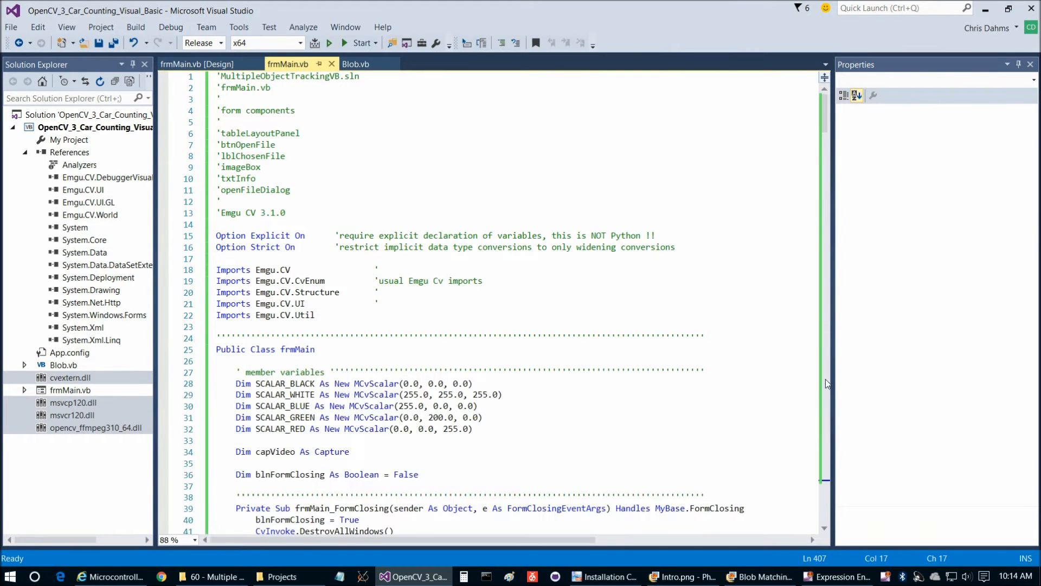
{"action": "scroll", "scroll_direction": "down", "scroll_amount": 3}
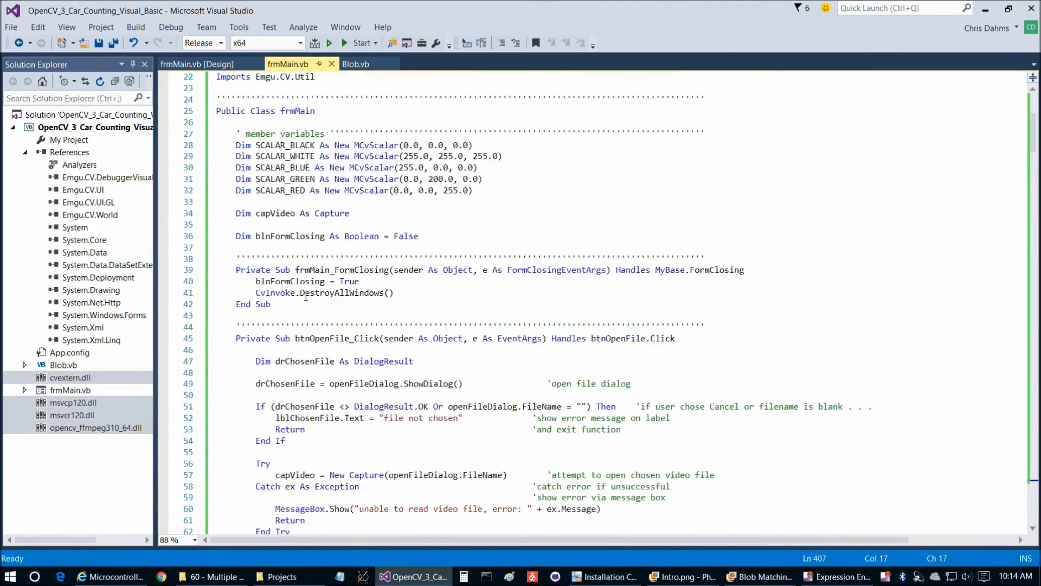
{"action": "scroll", "scroll_direction": "down", "scroll_amount": 3}
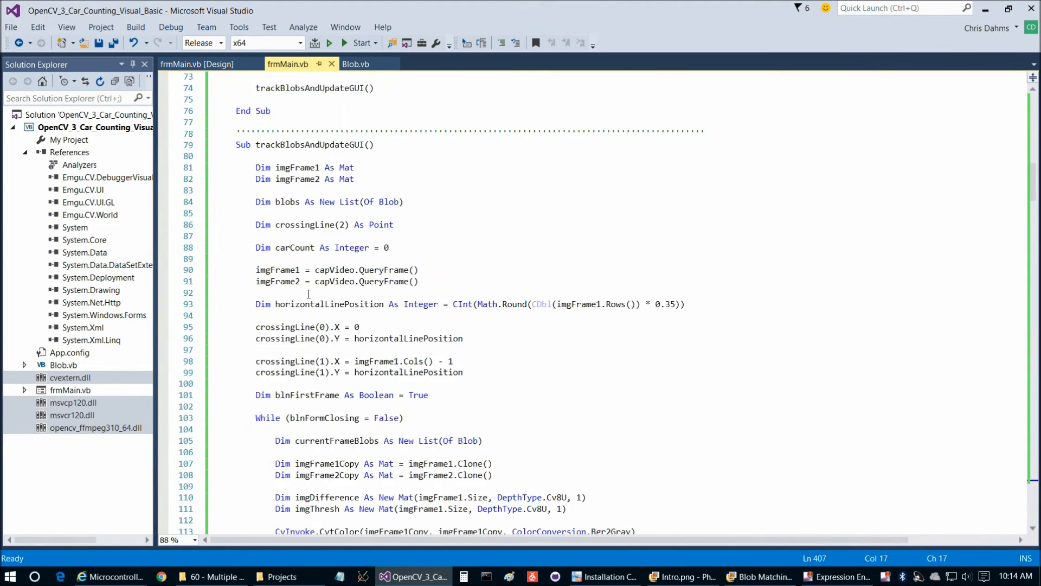
{"action": "scroll", "scroll_direction": "down", "scroll_amount": 3}
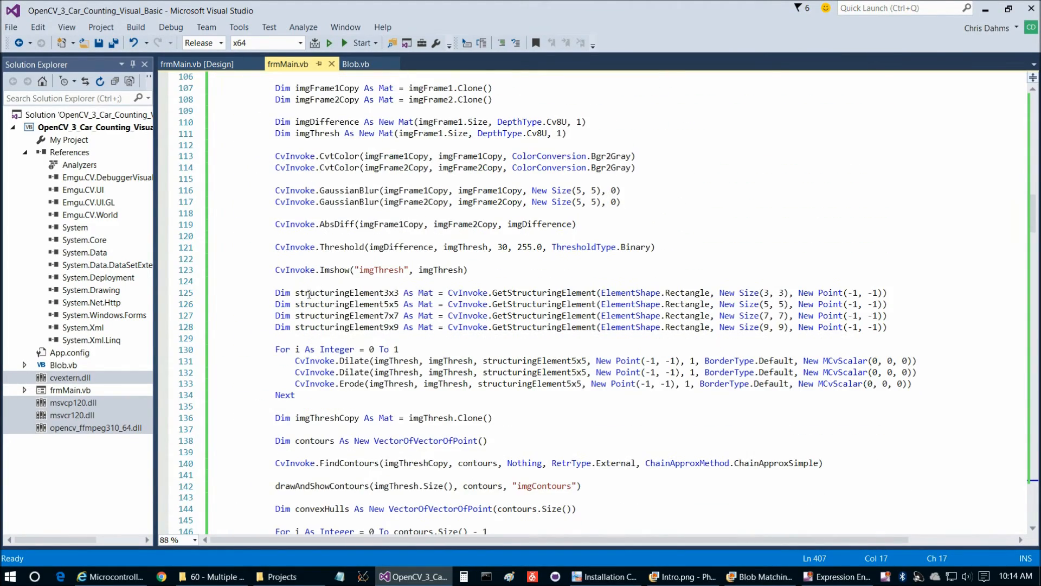
{"action": "scroll", "scroll_direction": "down", "scroll_amount": 3}
{"action": "type", "text": "'"}
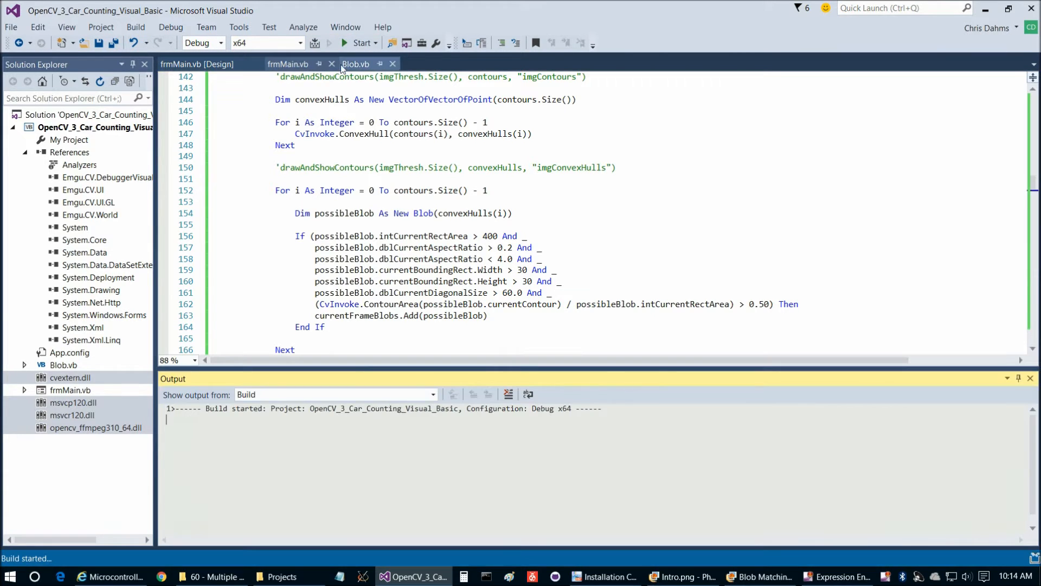
- Launch the rebuilt car-counting app and bring up the Open File video dialog
{"action": "left_click", "coordinate": [356, 43]}
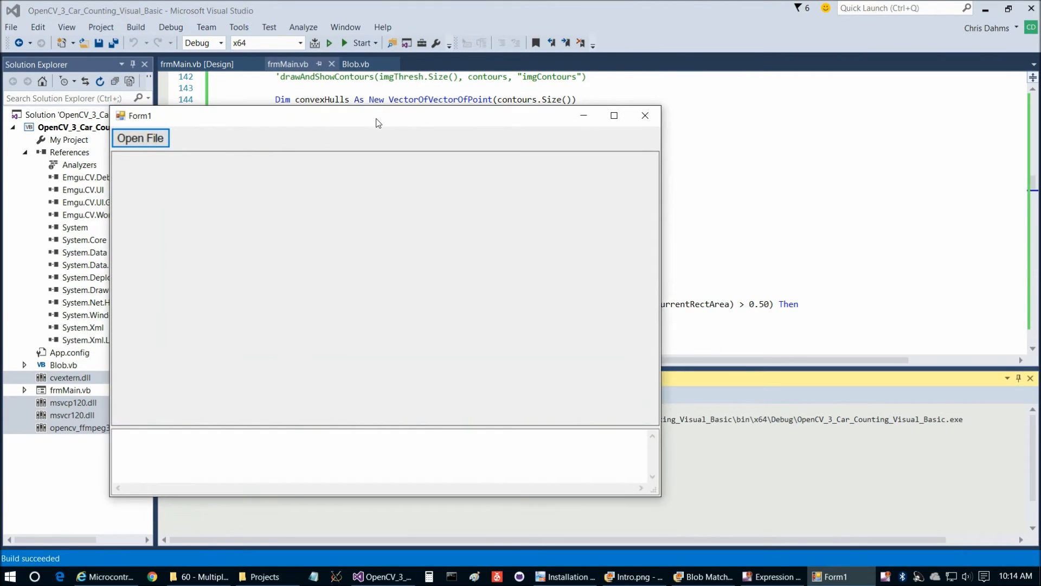
{"action": "left_click", "coordinate": [140, 138]}
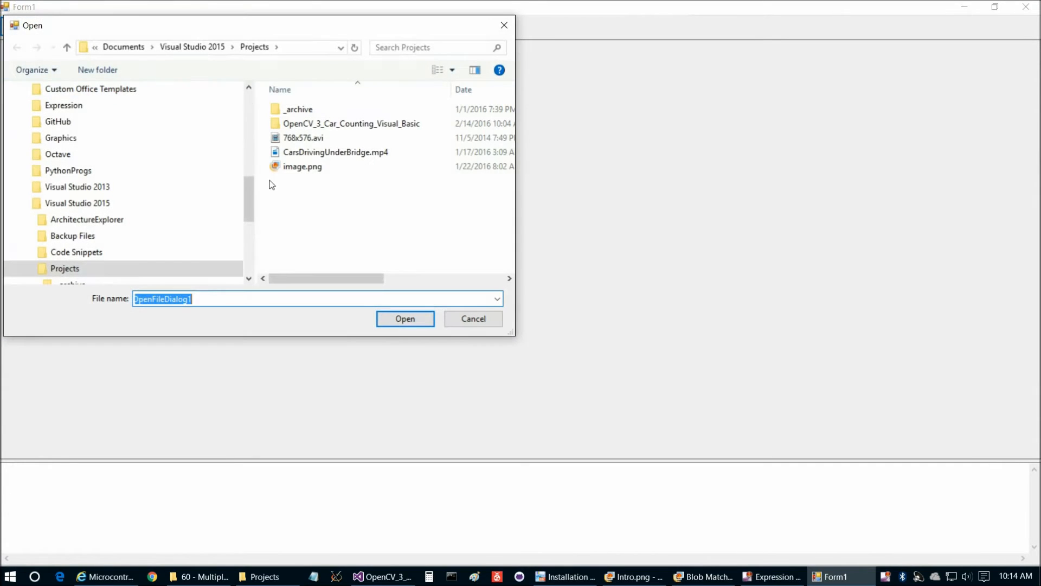
{"action": "left_click", "coordinate": [405, 319]}
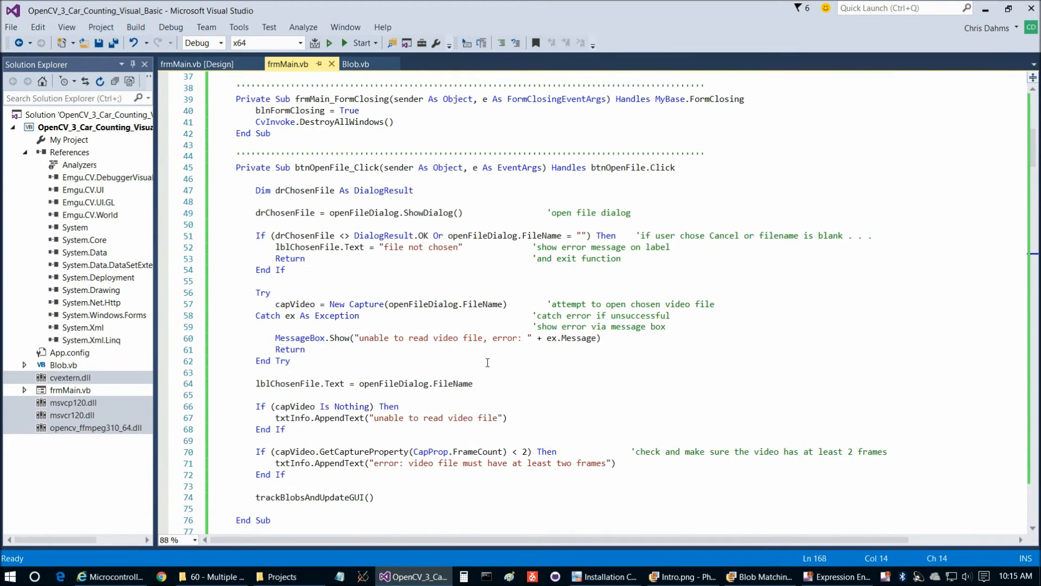
{"action": "scroll", "scroll_direction": "down", "scroll_amount": 3}
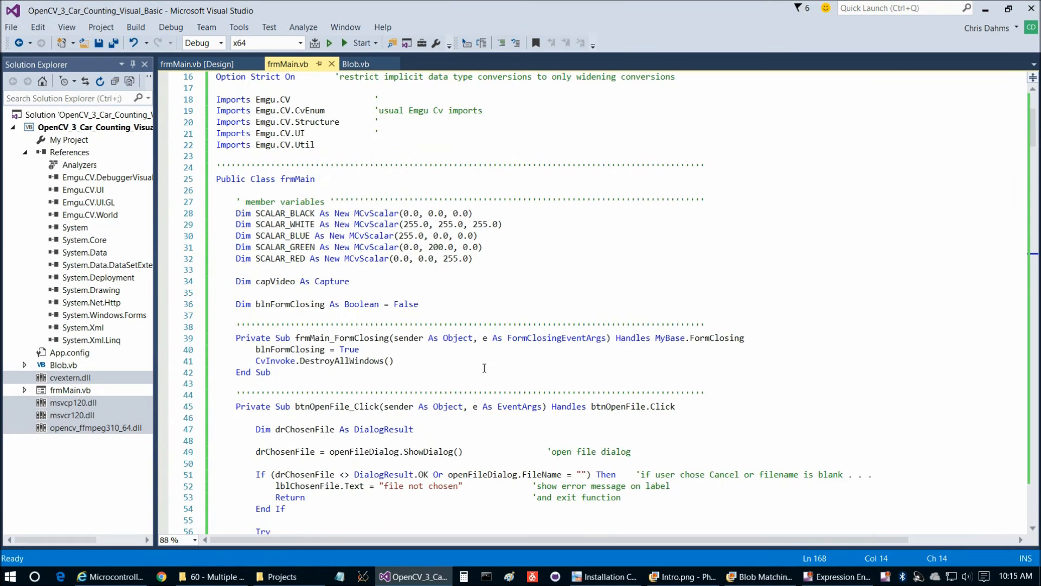
{"action": "left_click_drag", "start_coordinate": [236, 212], "coordinate": [479, 235]}
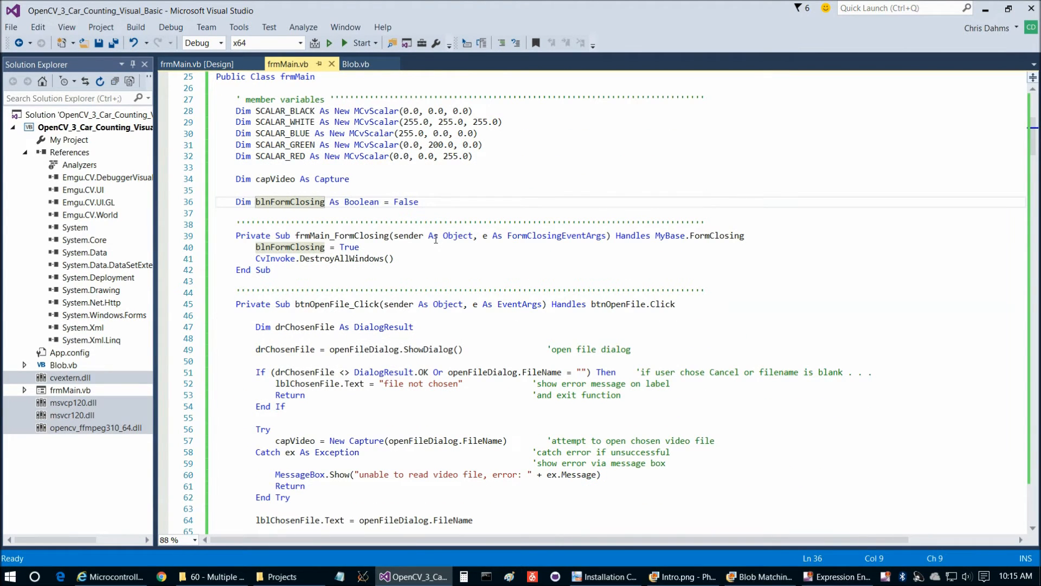
{"action": "scroll", "scroll_direction": "down", "scroll_amount": 3}
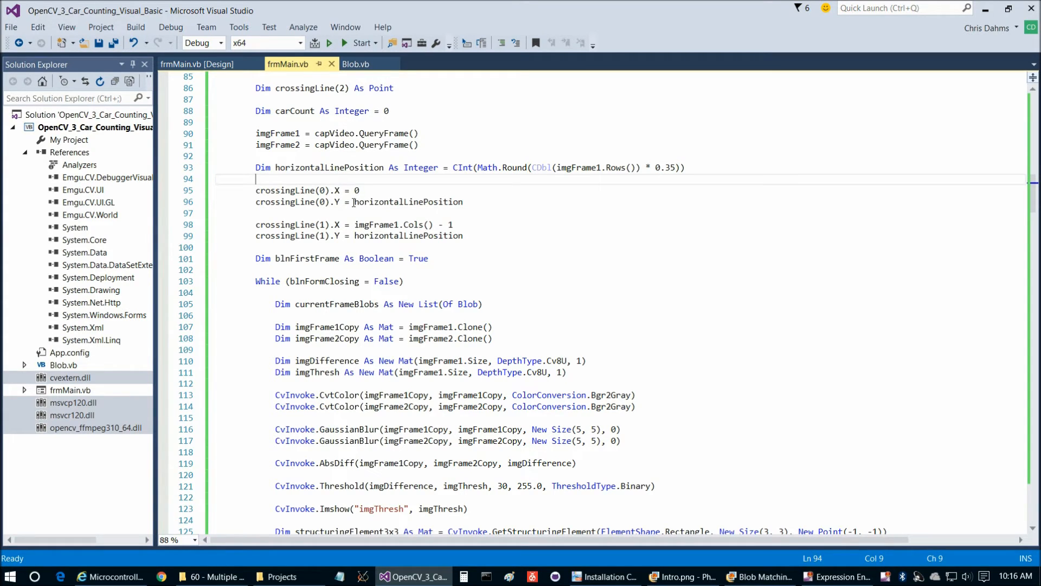
{"action": "double_click", "coordinate": [285, 190]}
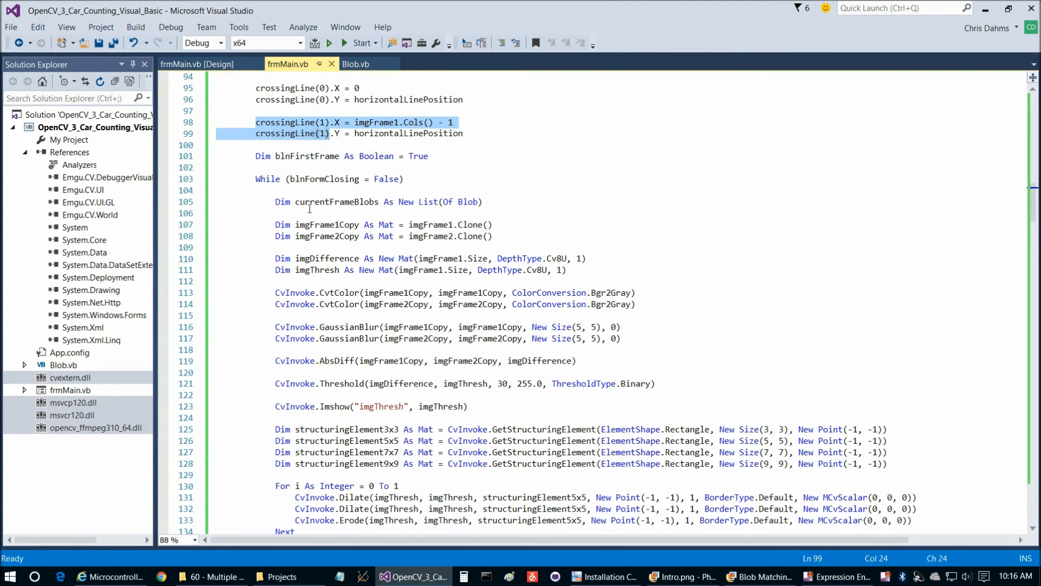
{"action": "scroll", "scroll_direction": "down", "scroll_amount": 3}
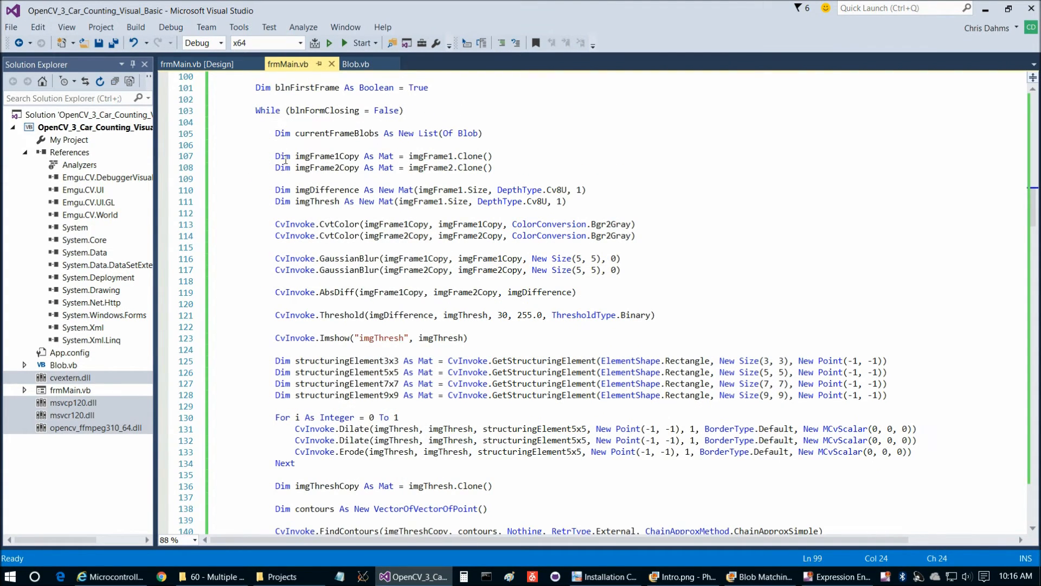
{"action": "left_click_drag", "start_coordinate": [275, 189], "coordinate": [285, 213]}
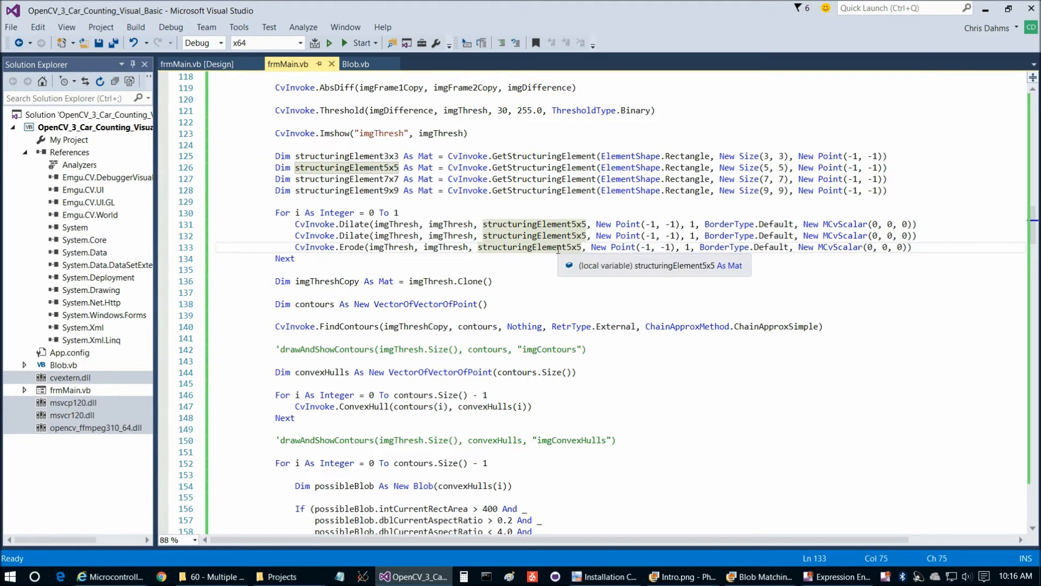
{"action": "mouse_move", "coordinate": [282, 274]}
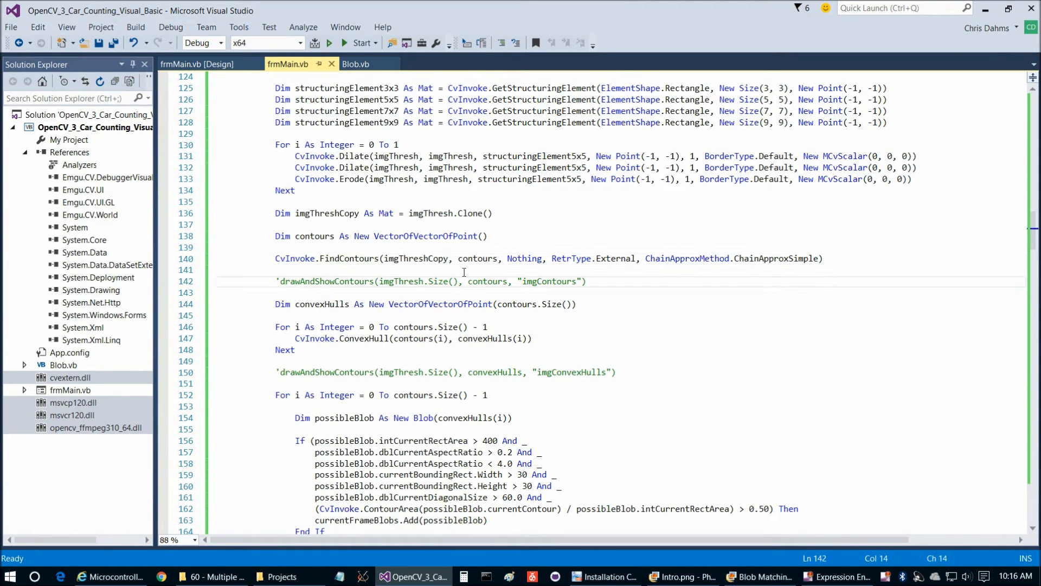
{"action": "scroll", "scroll_direction": "down", "scroll_amount": 3}
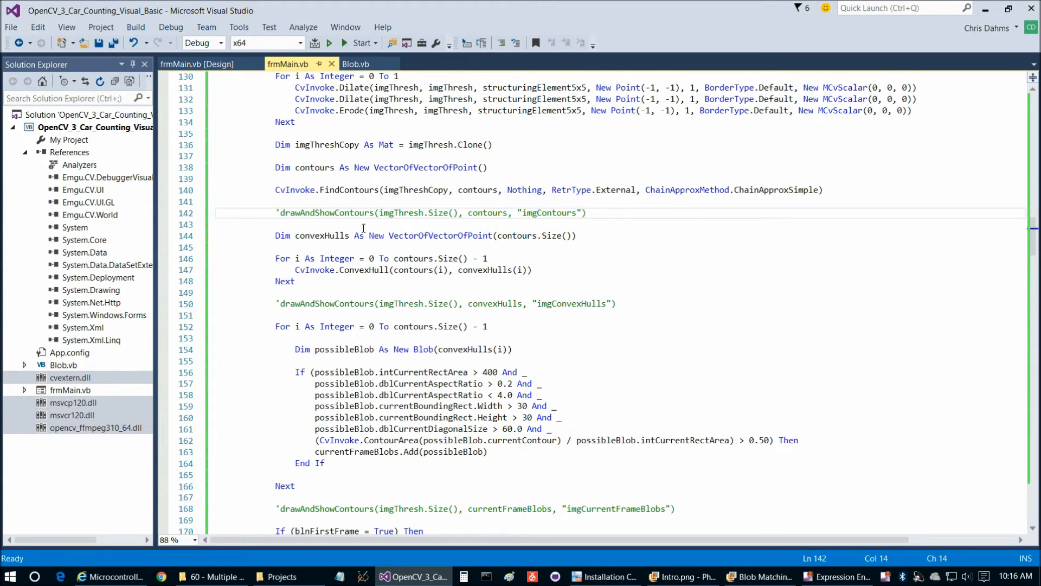
{"action": "mouse_move", "coordinate": [314, 235]}
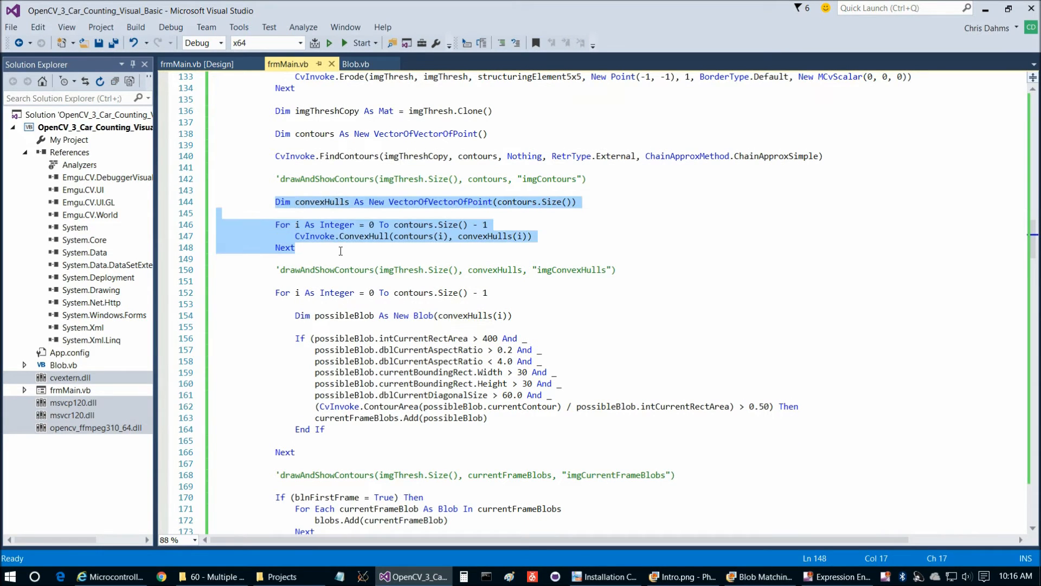
{"action": "scroll", "scroll_direction": "down", "scroll_amount": 3}
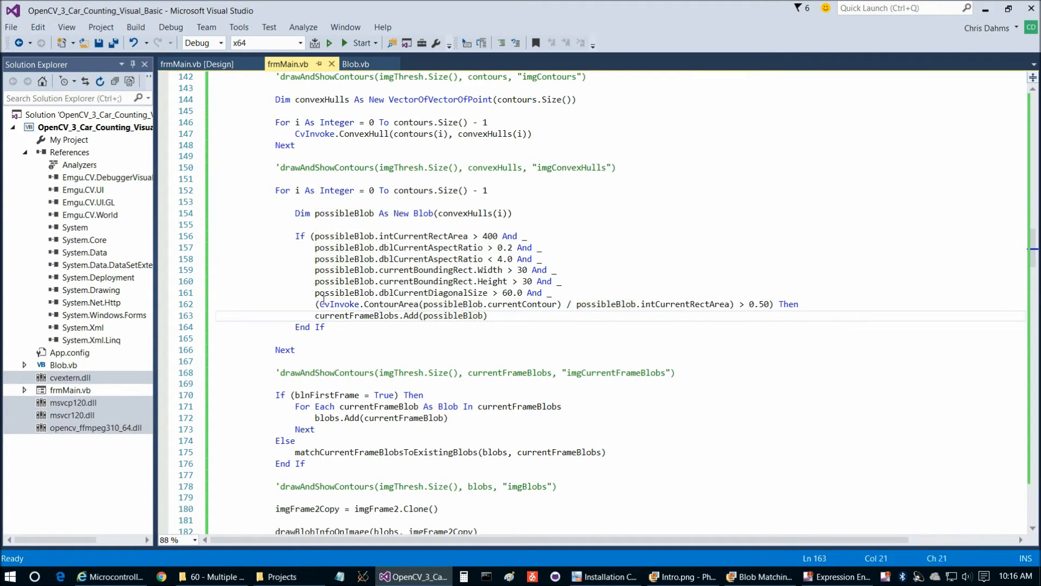
{"action": "scroll", "scroll_direction": "down", "scroll_amount": 3}
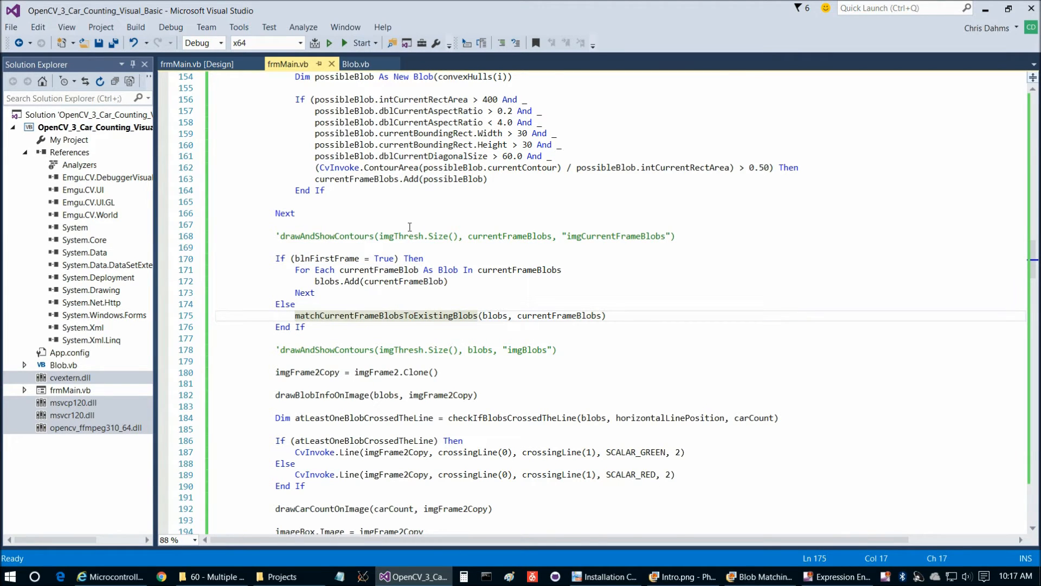
{"action": "scroll", "scroll_direction": "down", "scroll_amount": 3}
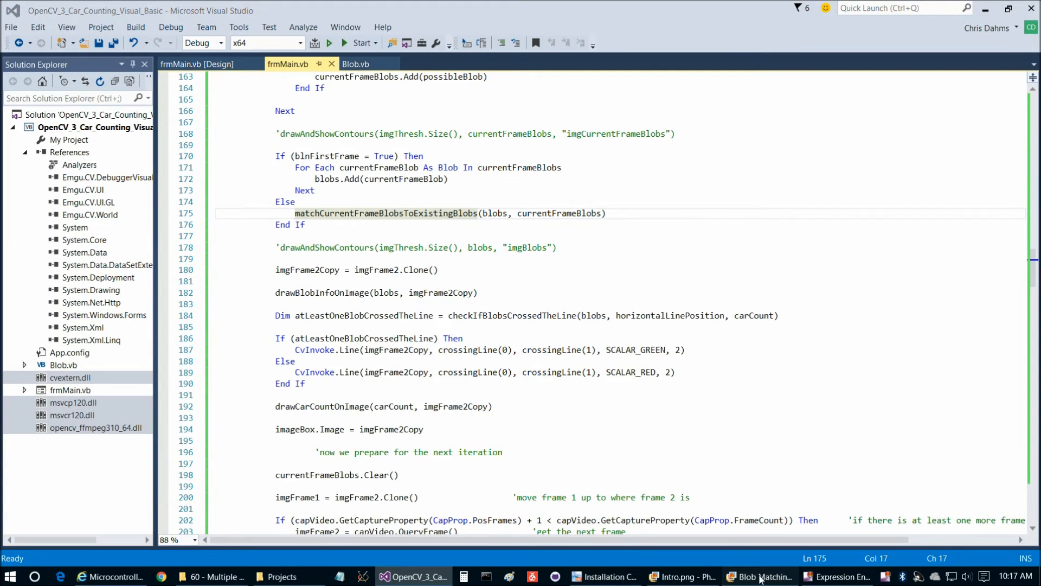
- Show the Blob Matching3 diagram of tracked circles in Windows Photo Gallery
{"action": "left_click", "coordinate": [760, 577]}
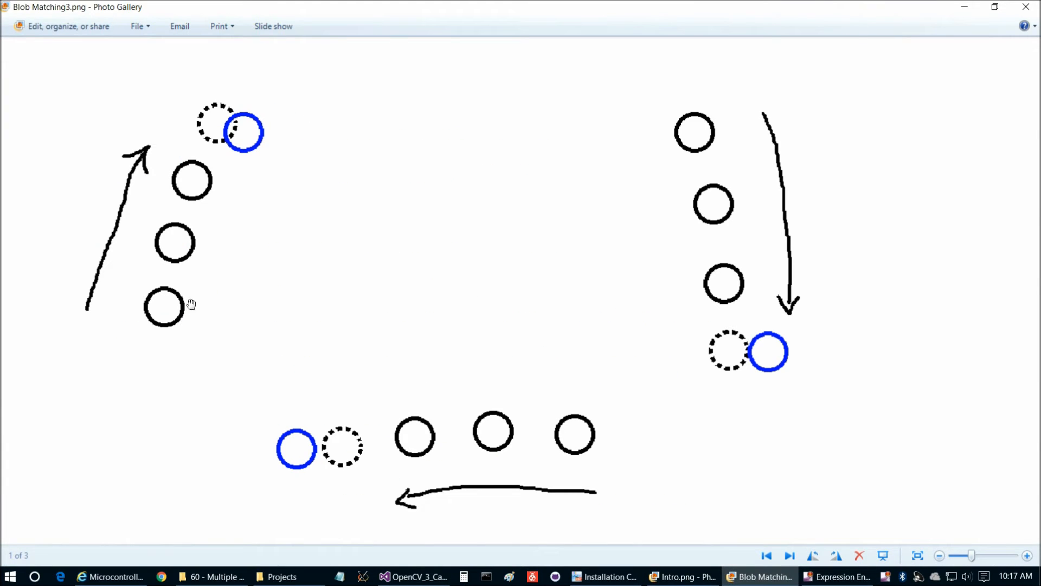
{"action": "mouse_move", "coordinate": [237, 123]}
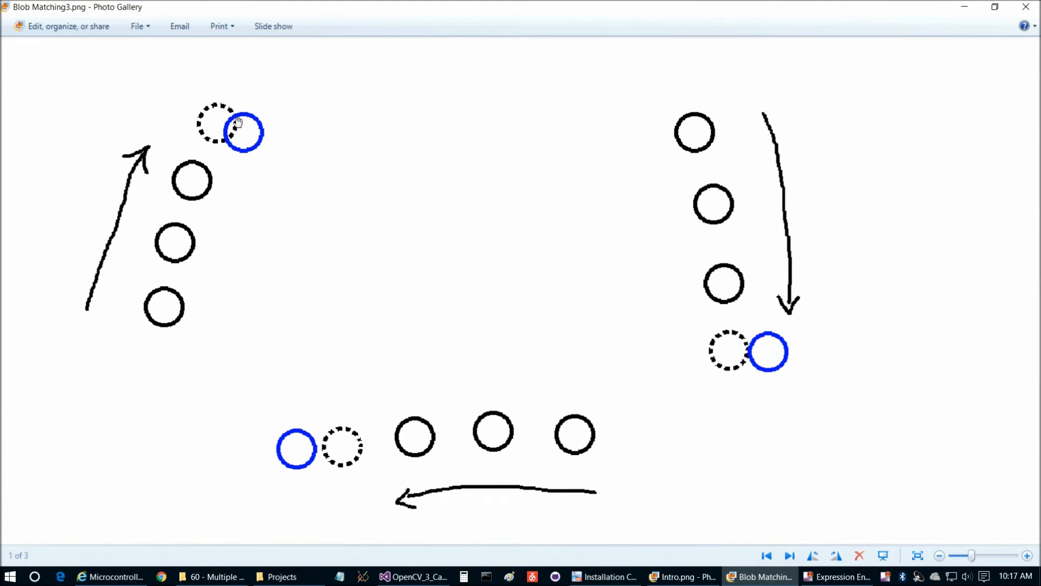
{"action": "mouse_move", "coordinate": [244, 107]}
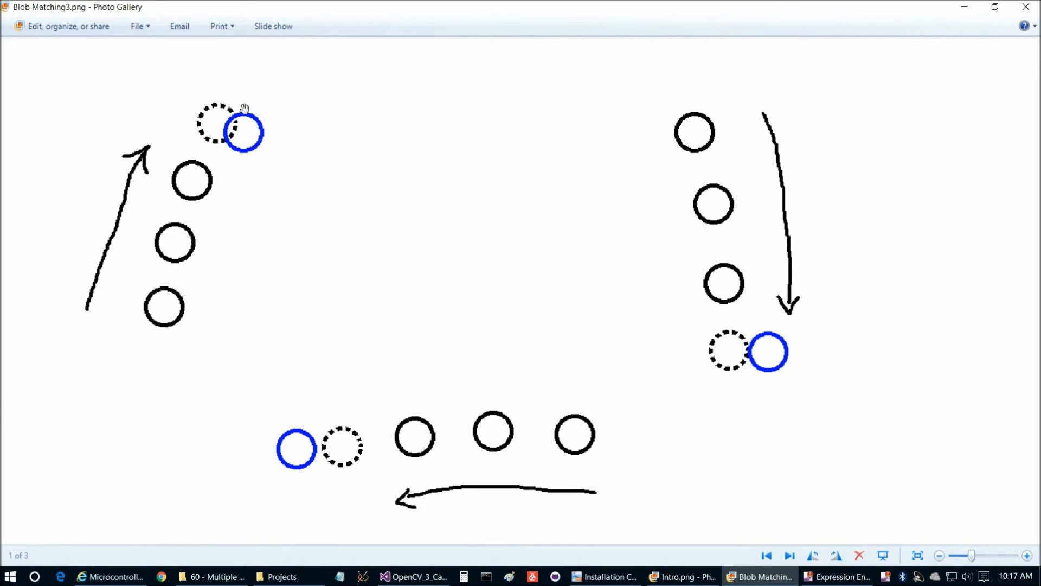
{"action": "mouse_move", "coordinate": [734, 281]}
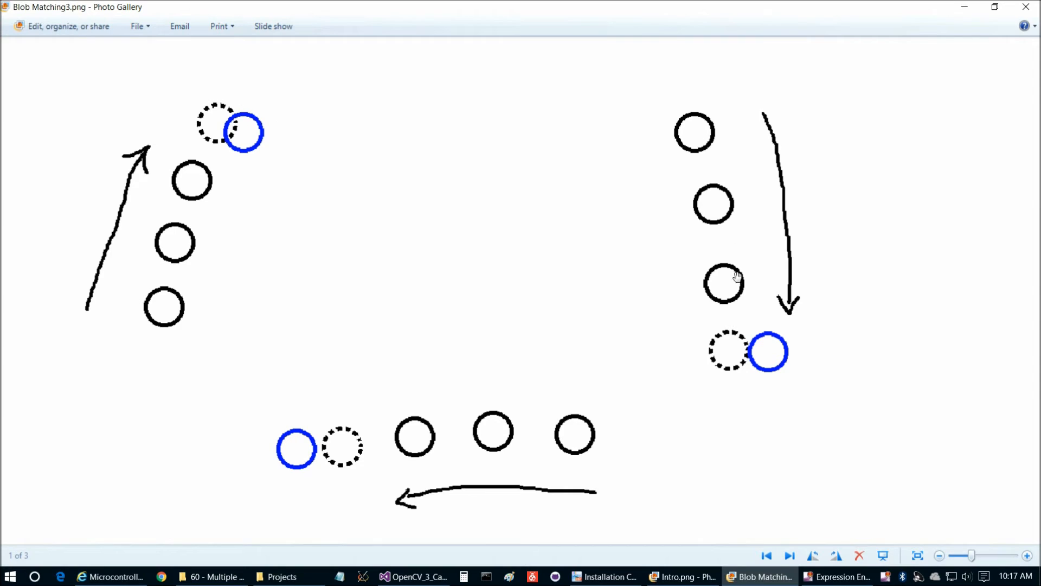
{"action": "mouse_move", "coordinate": [706, 345]}
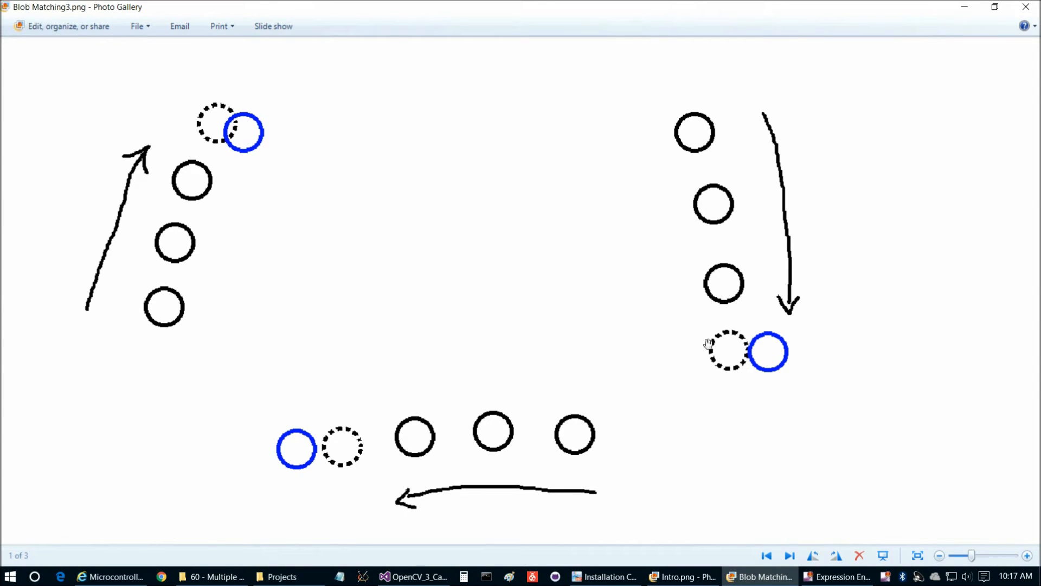
{"action": "mouse_move", "coordinate": [529, 437]}
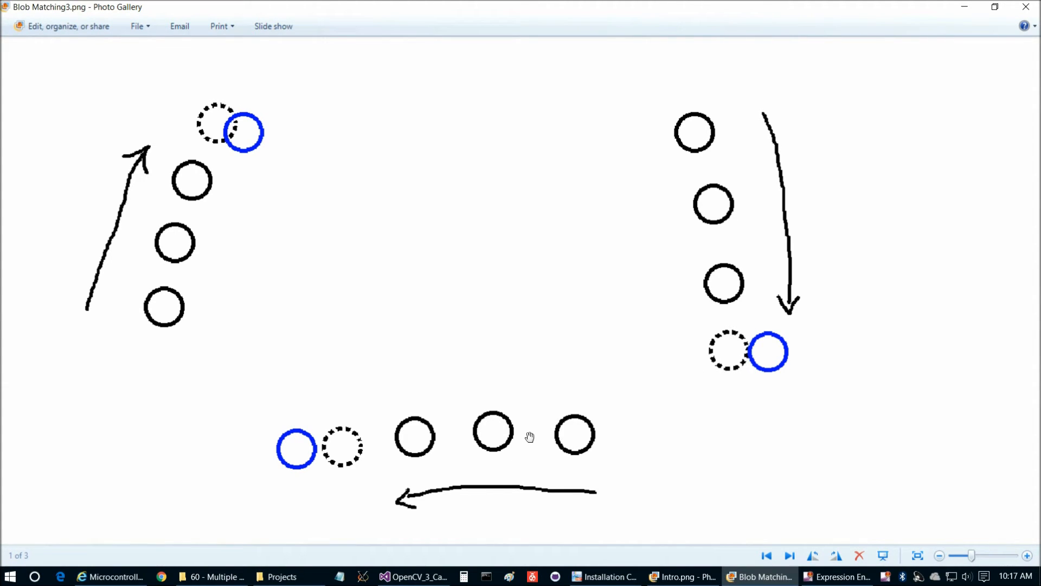
{"action": "mouse_move", "coordinate": [330, 448]}
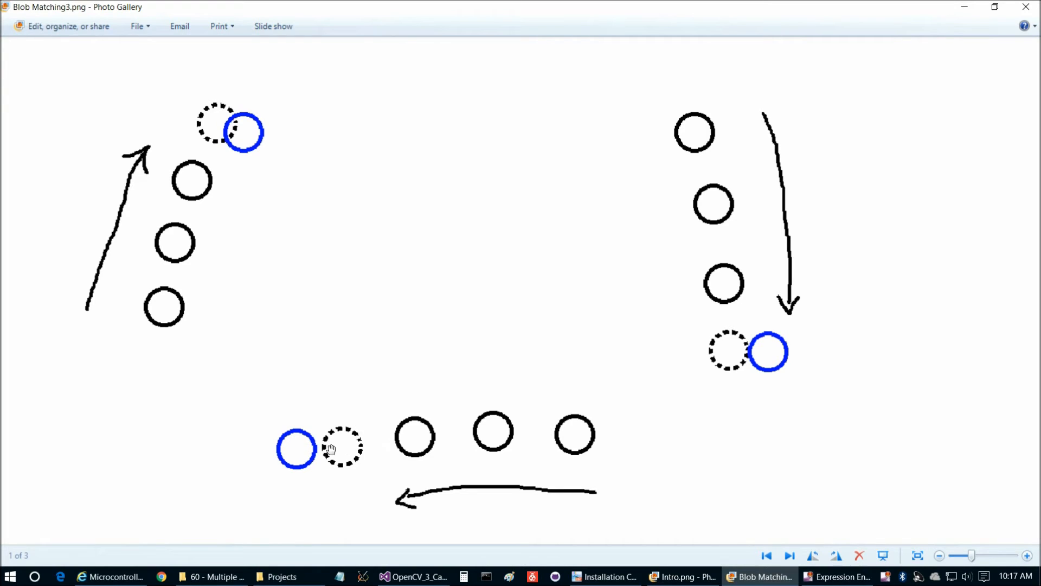
{"action": "mouse_move", "coordinate": [243, 124]}
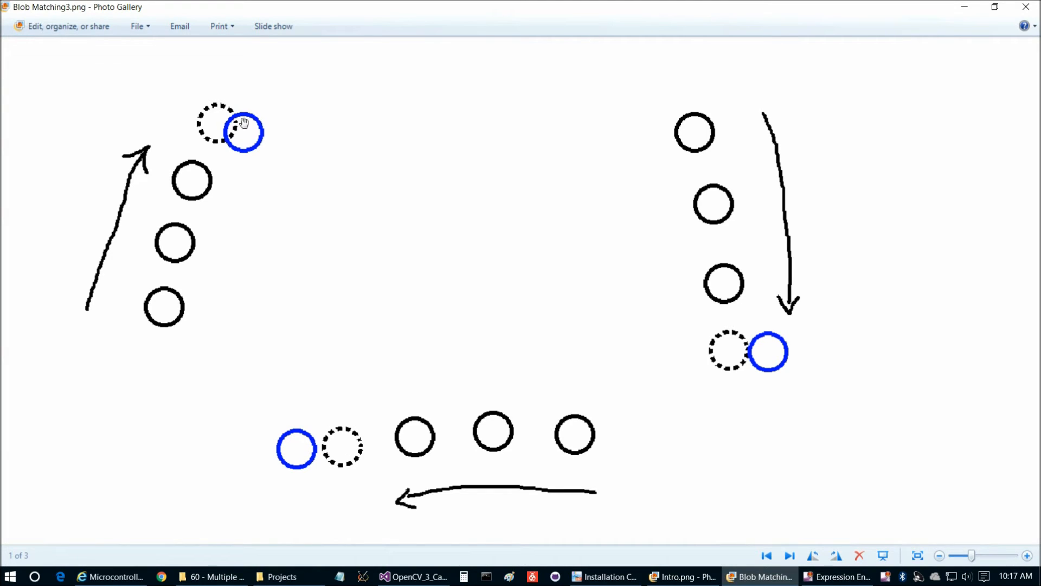
{"action": "mouse_move", "coordinate": [269, 132]}
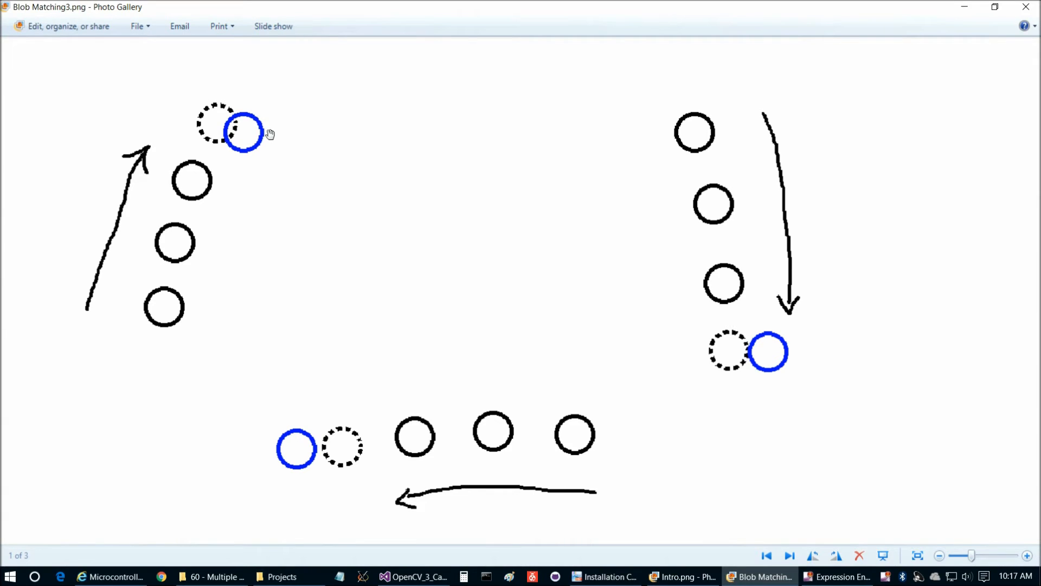
{"action": "mouse_move", "coordinate": [239, 125]}
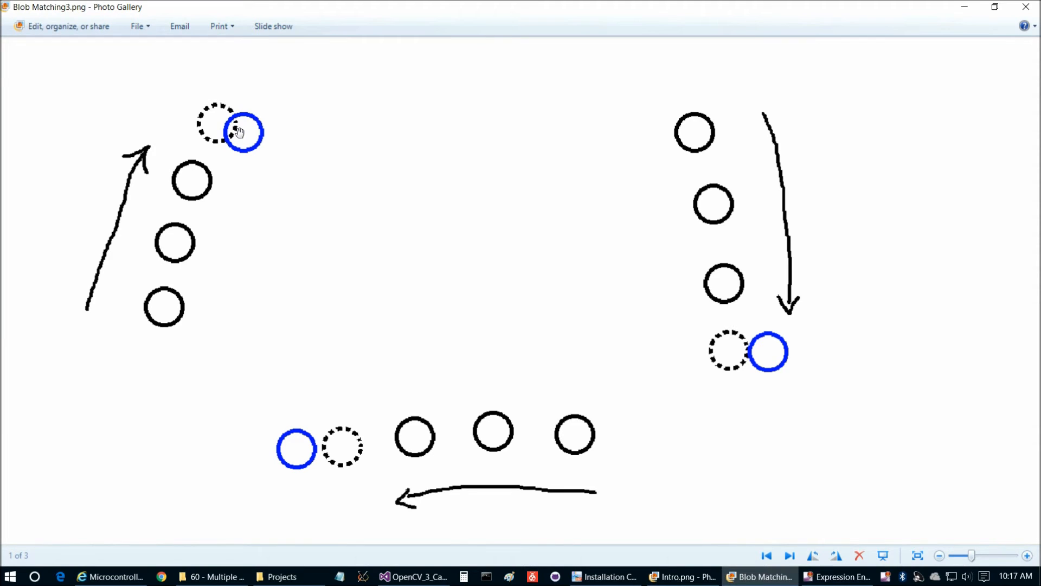
{"action": "mouse_move", "coordinate": [242, 135]}
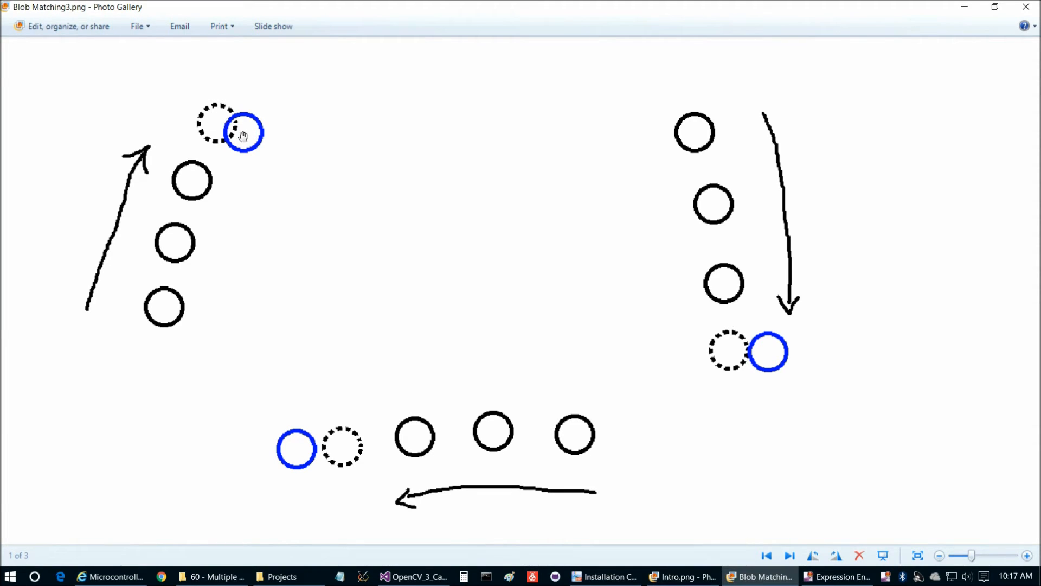
{"action": "mouse_move", "coordinate": [270, 157]}
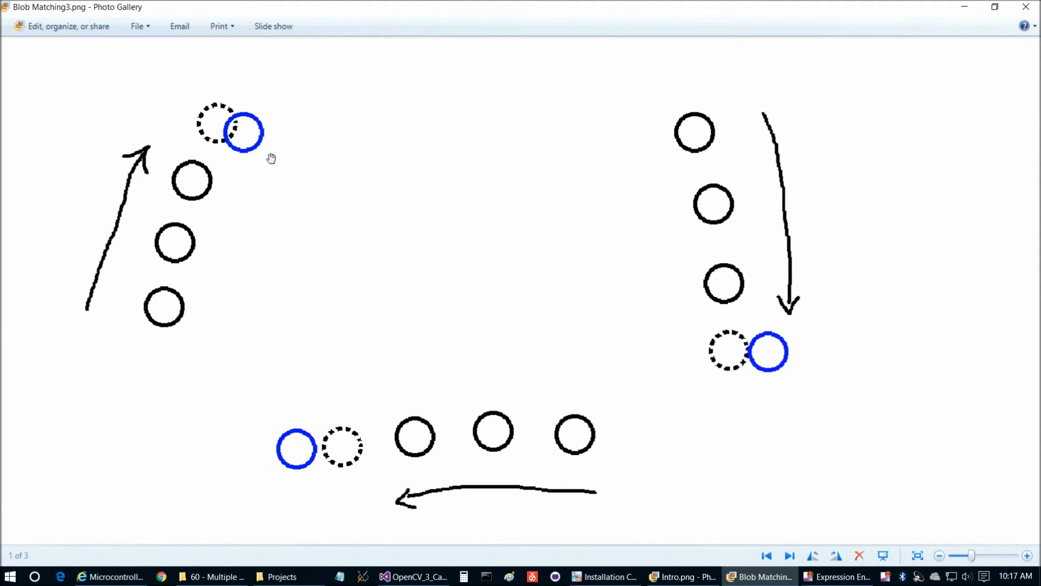
{"action": "mouse_move", "coordinate": [244, 125]}
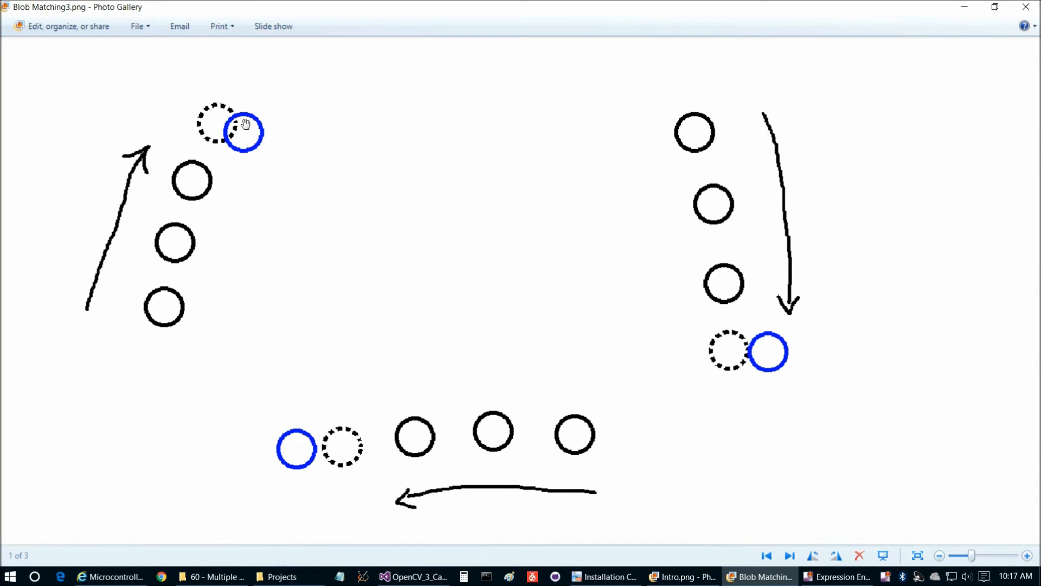
{"action": "mouse_move", "coordinate": [223, 125]}
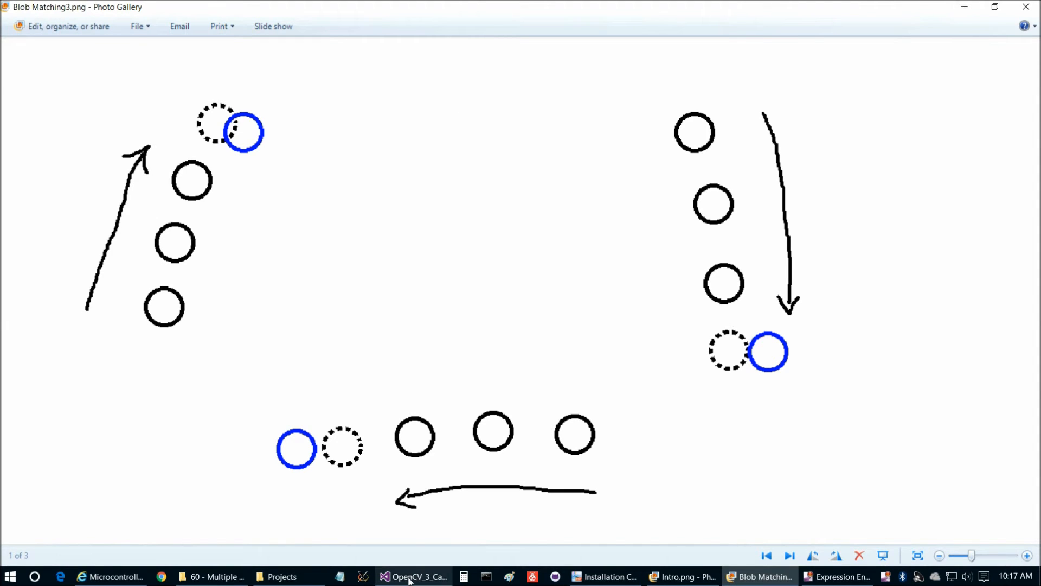
- Return to Visual Studio and scroll frmMain.vb to Sub matchCurrentFrameBlobsToExistingBlobs
{"action": "left_click", "coordinate": [413, 576]}
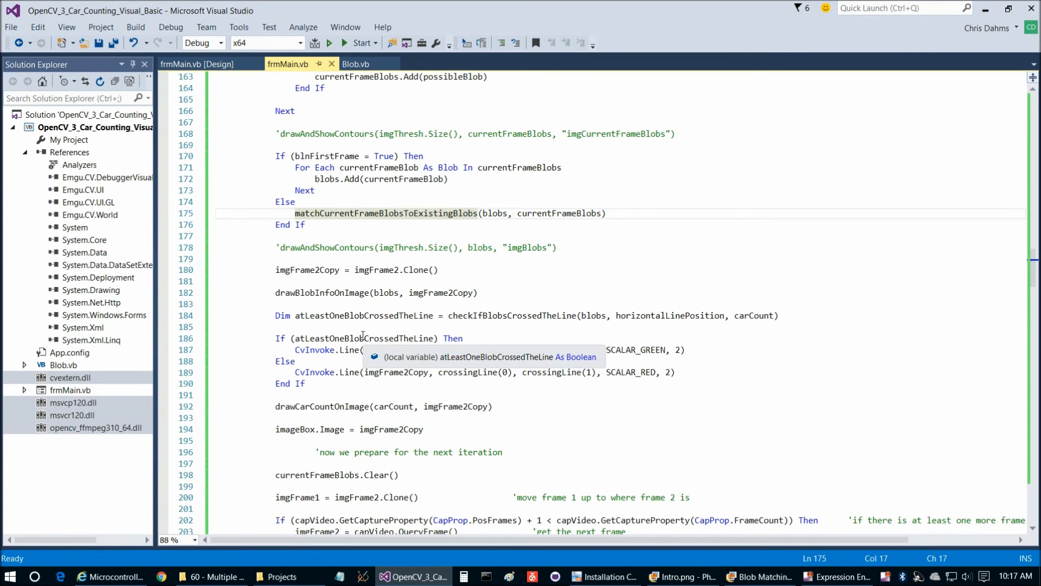
{"action": "scroll", "scroll_direction": "down", "scroll_amount": 3}
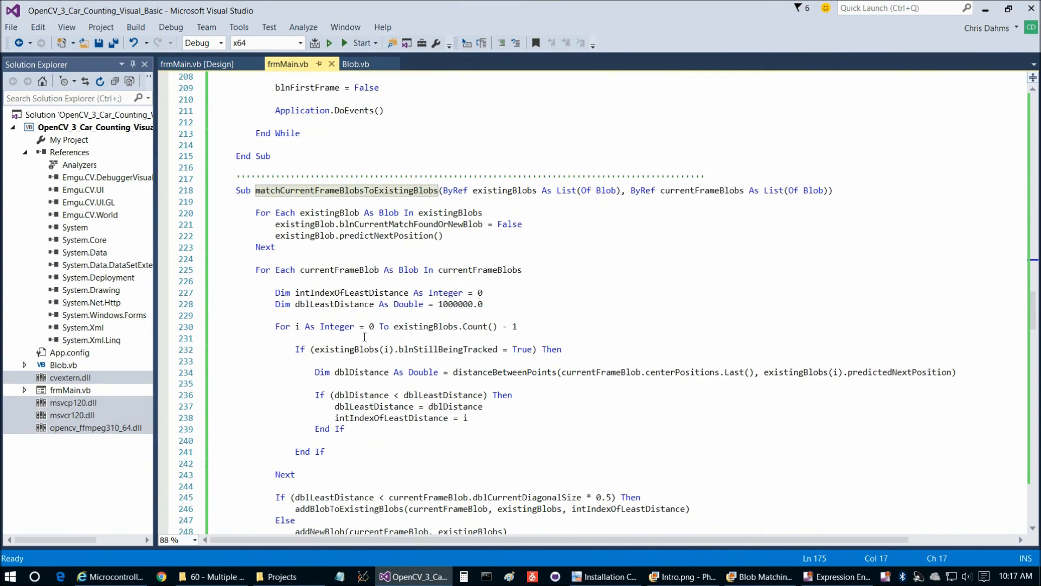
{"action": "scroll", "scroll_direction": "down", "scroll_amount": 3}
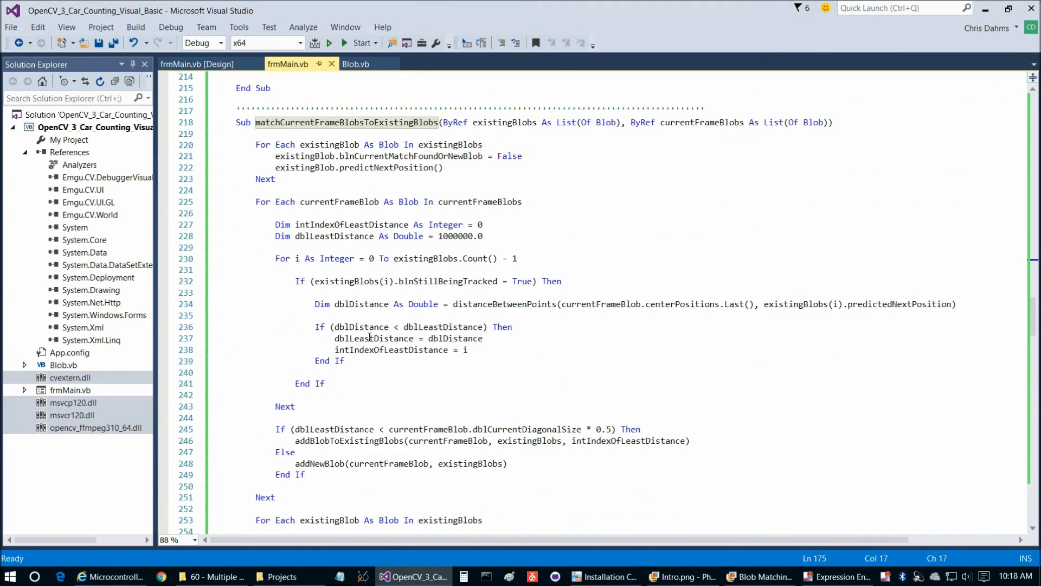
{"action": "mouse_move", "coordinate": [415, 144]}
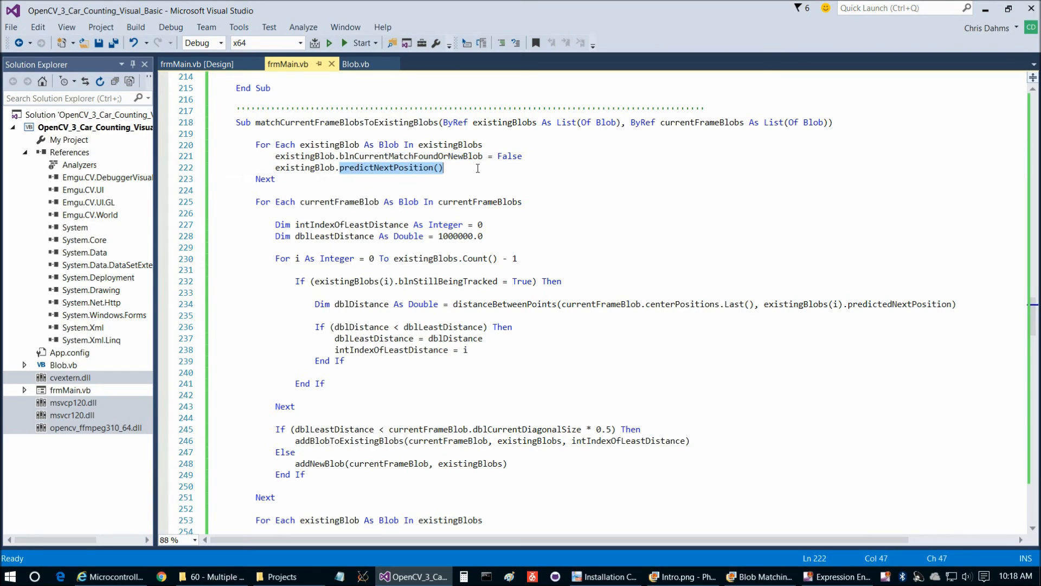
- Glance at the diagram, then highlight dblLeastDistance in the blob distance check
{"action": "left_click", "coordinate": [759, 576]}
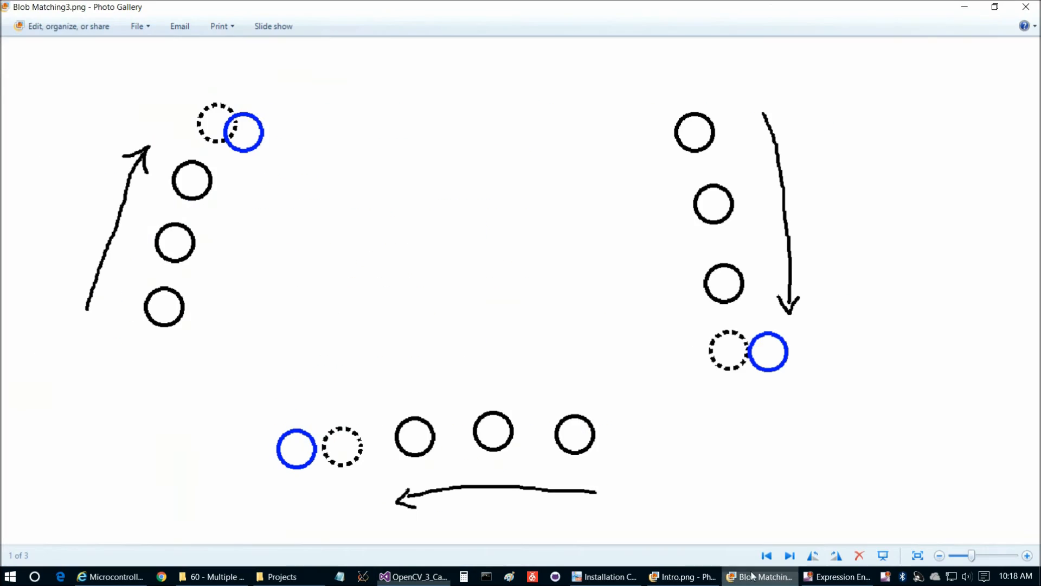
{"action": "mouse_move", "coordinate": [763, 65]}
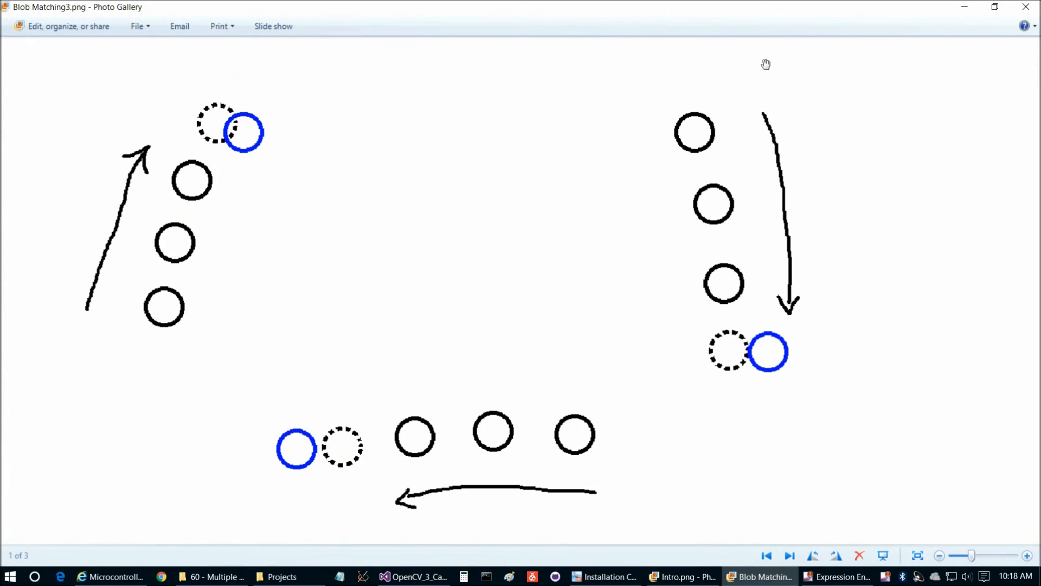
{"action": "left_click", "coordinate": [416, 576]}
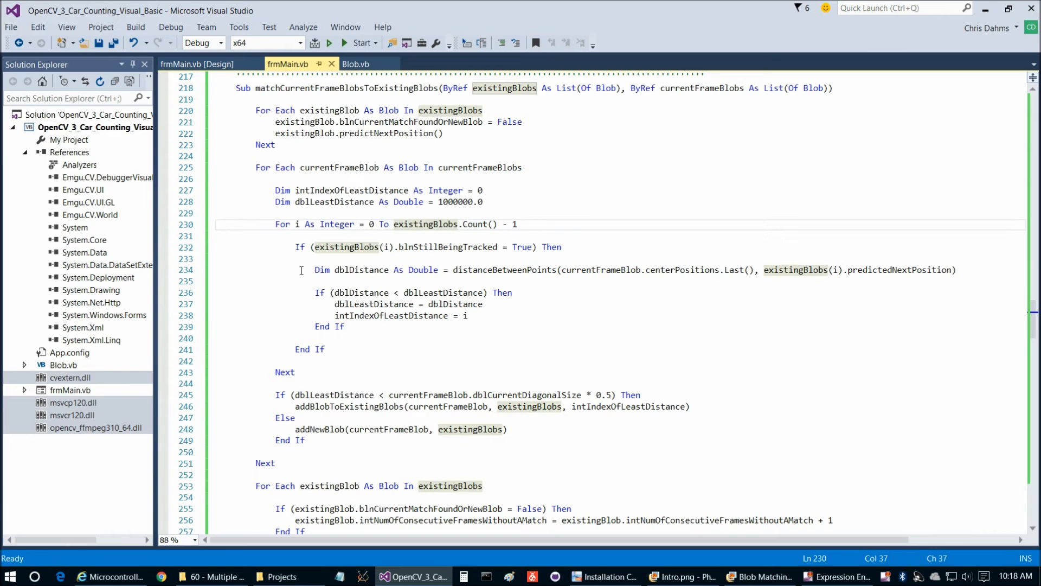
{"action": "scroll", "scroll_direction": "down", "scroll_amount": 3}
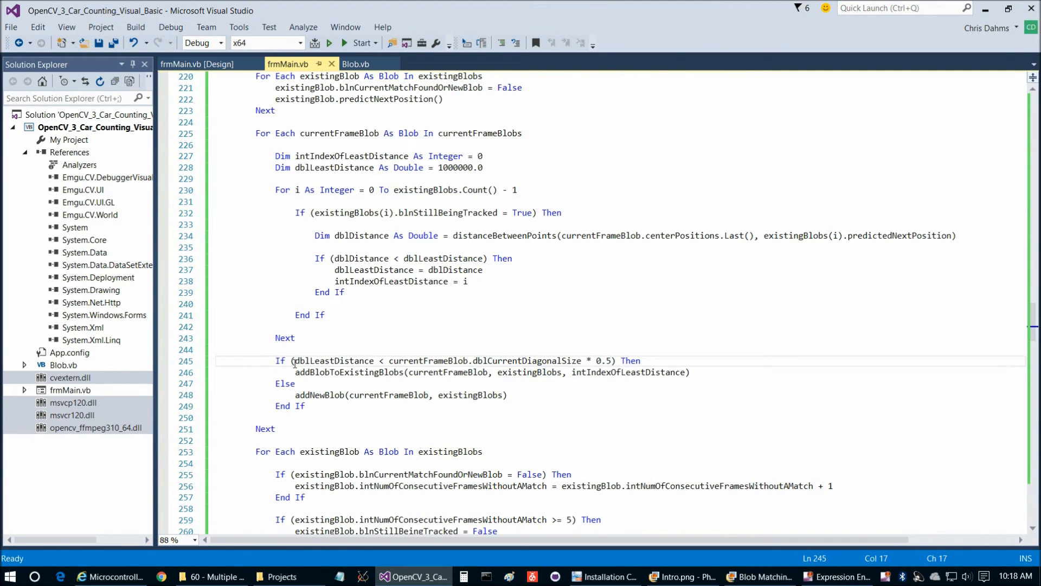
{"action": "double_click", "coordinate": [333, 360]}
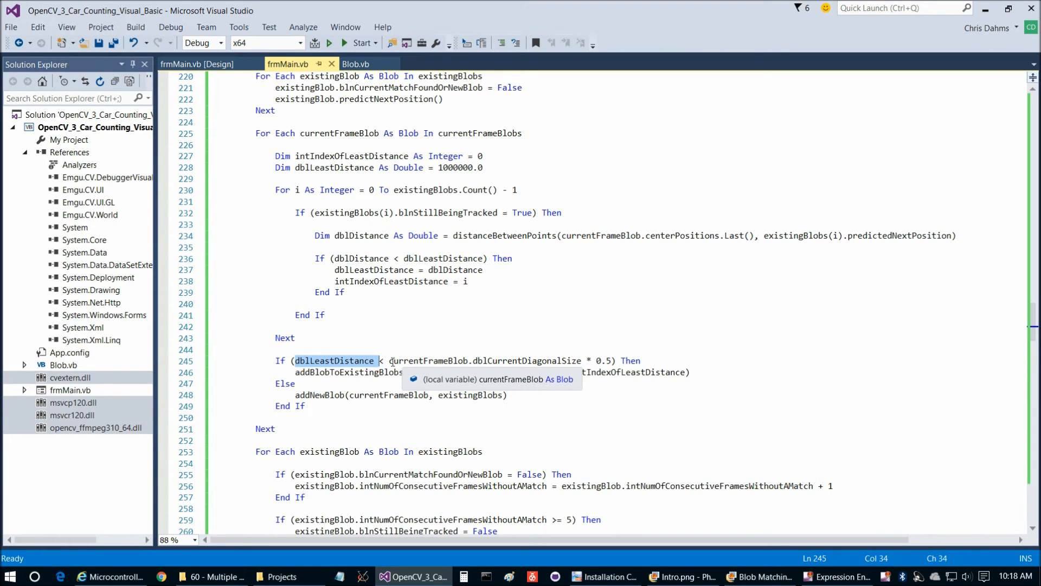
- Point out currentFrameBlob and the 0.5 diagonal-size multiplier, then redisplay Blob Matching3
{"action": "left_click", "coordinate": [410, 361]}
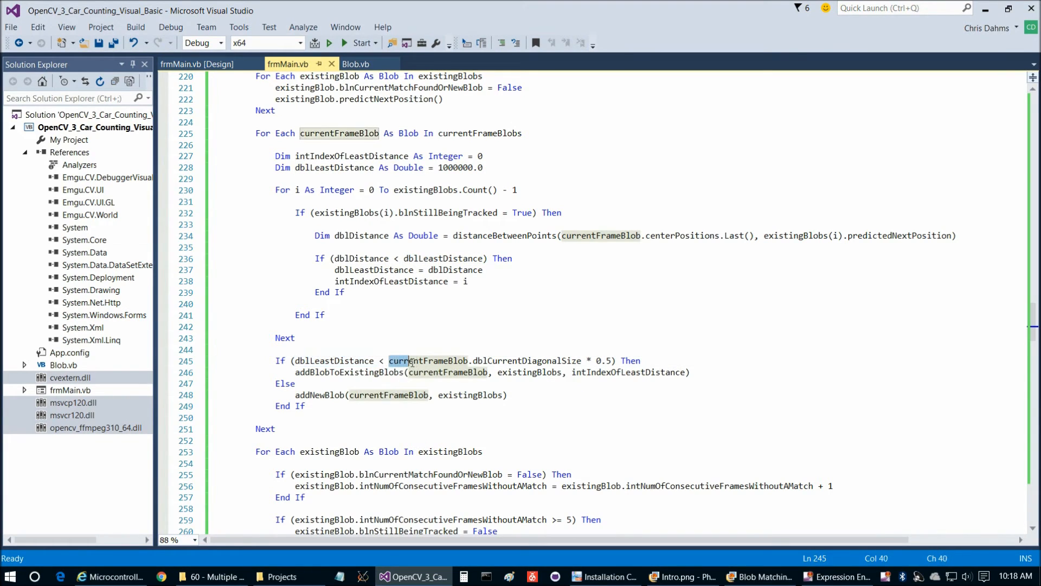
{"action": "left_click_drag", "start_coordinate": [390, 360], "coordinate": [522, 360]}
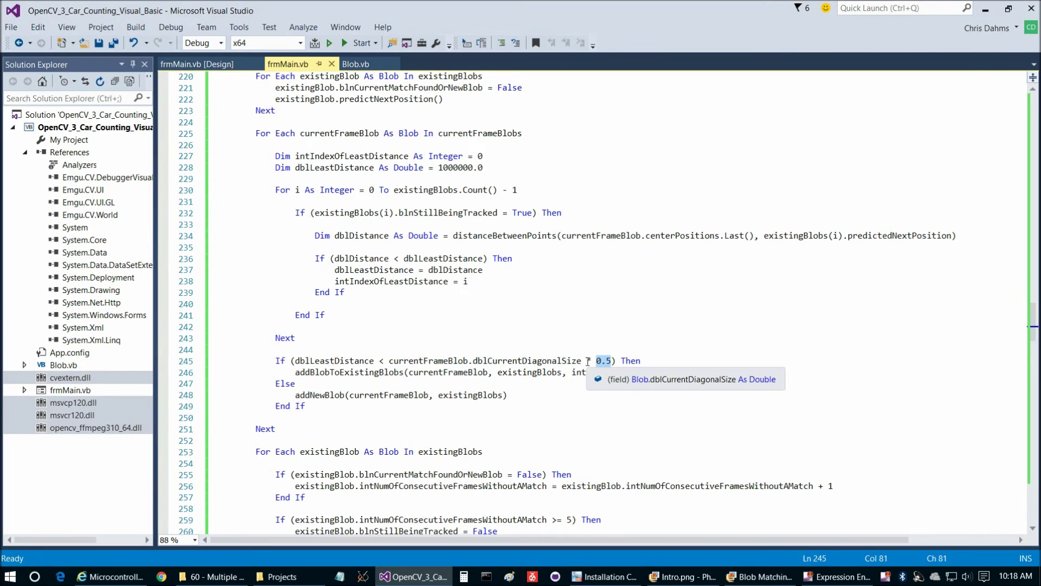
{"action": "left_click", "coordinate": [759, 576]}
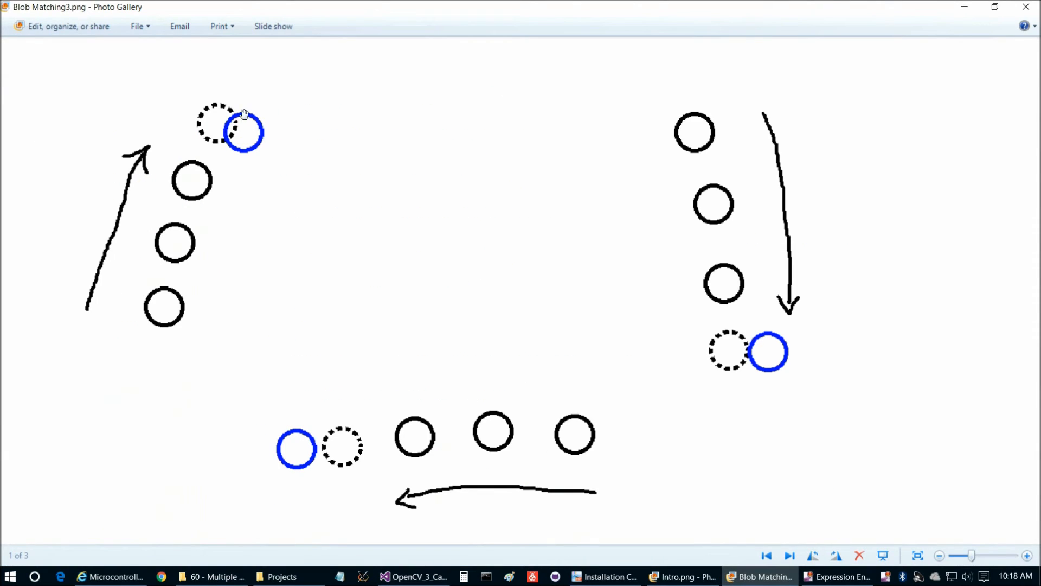
{"action": "mouse_move", "coordinate": [177, 239]}
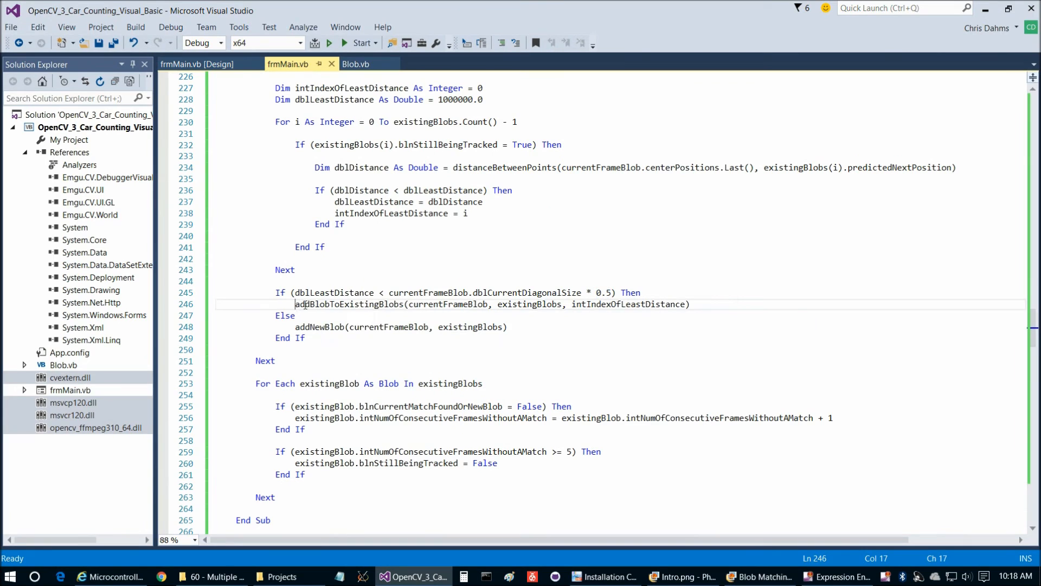
- Select the addBlobToExistingBlobs call on line 246 and compare it with the diagram
{"action": "double_click", "coordinate": [348, 304]}
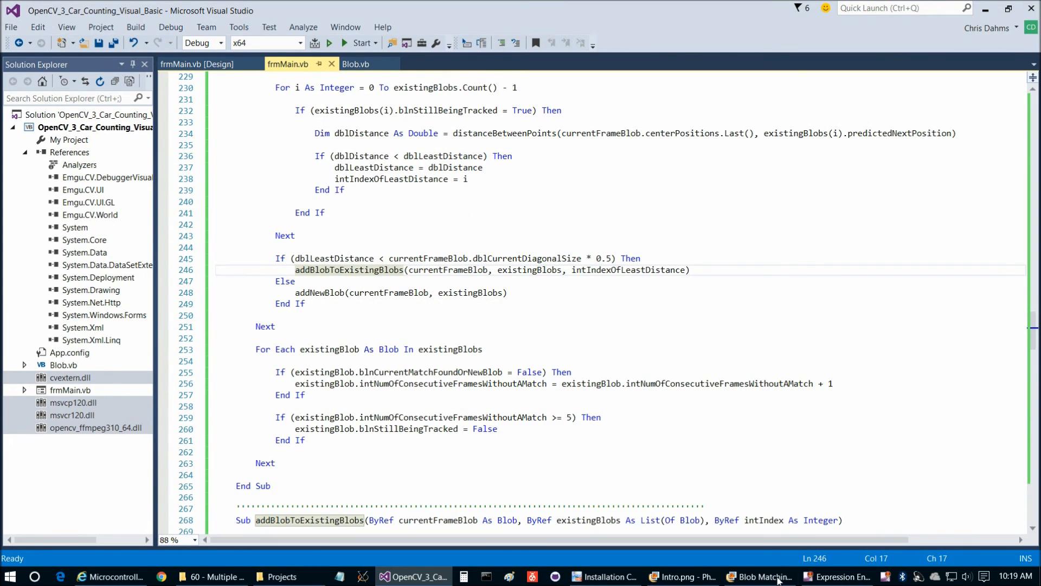
{"action": "left_click", "coordinate": [761, 576]}
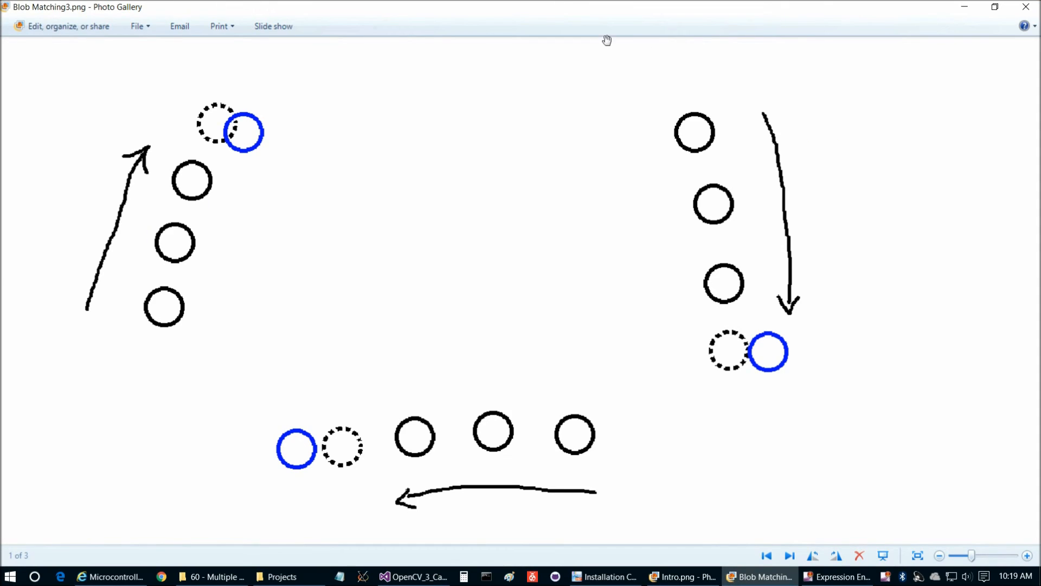
{"action": "mouse_move", "coordinate": [1007, 548]}
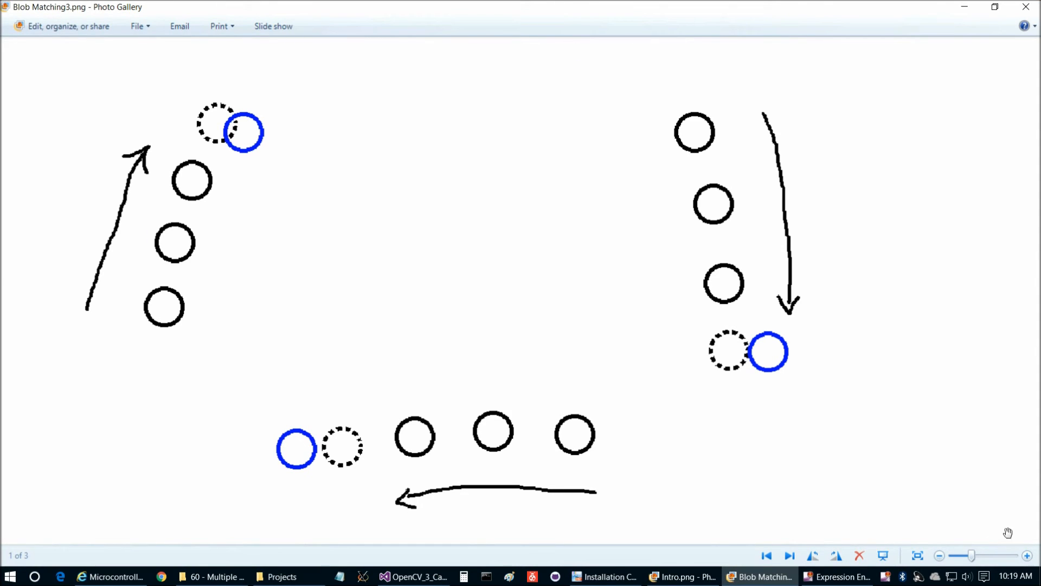
{"action": "mouse_move", "coordinate": [978, 502]}
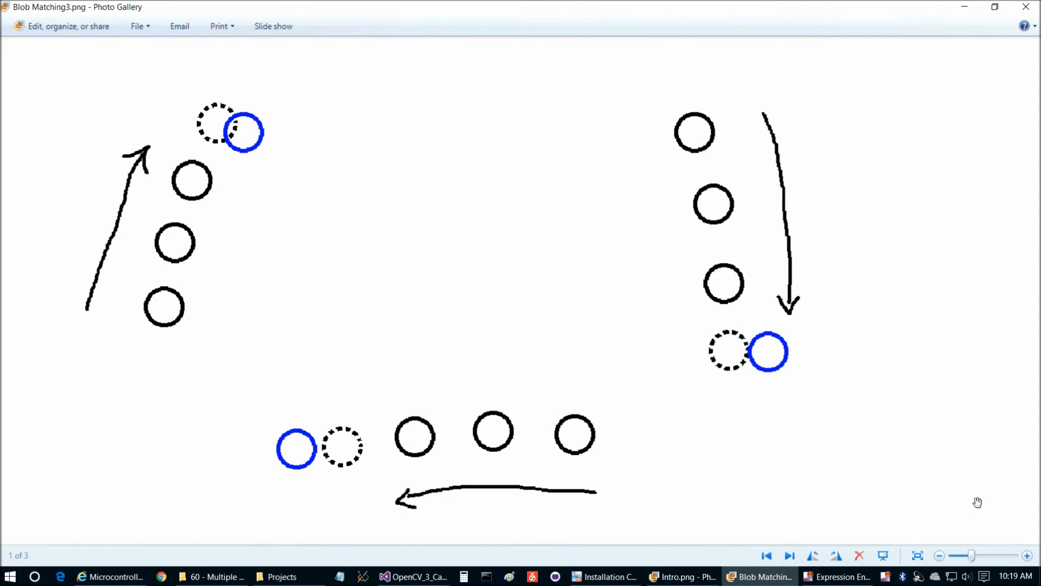
{"action": "mouse_move", "coordinate": [936, 13]}
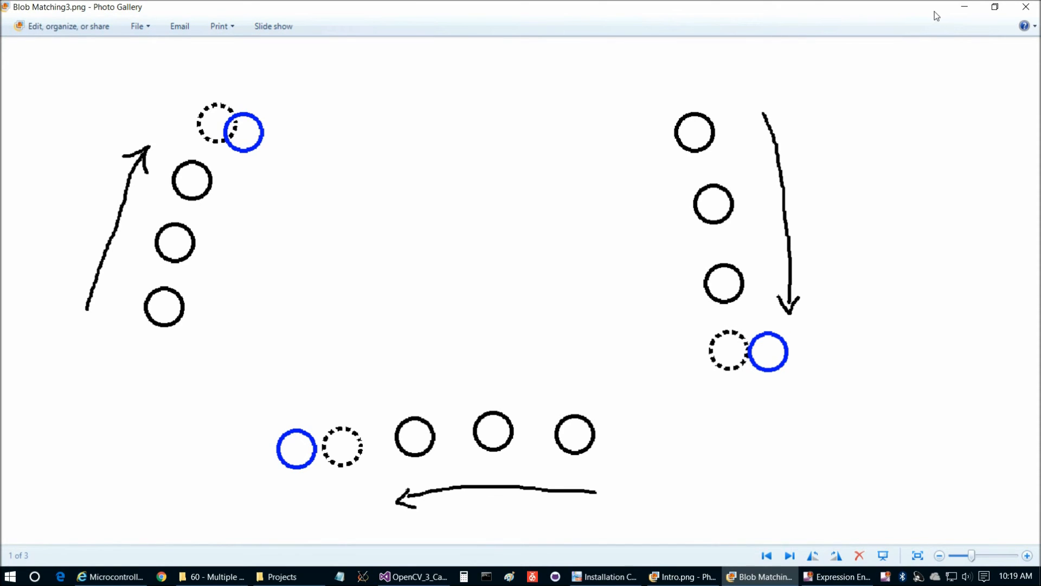
{"action": "left_click", "coordinate": [413, 577]}
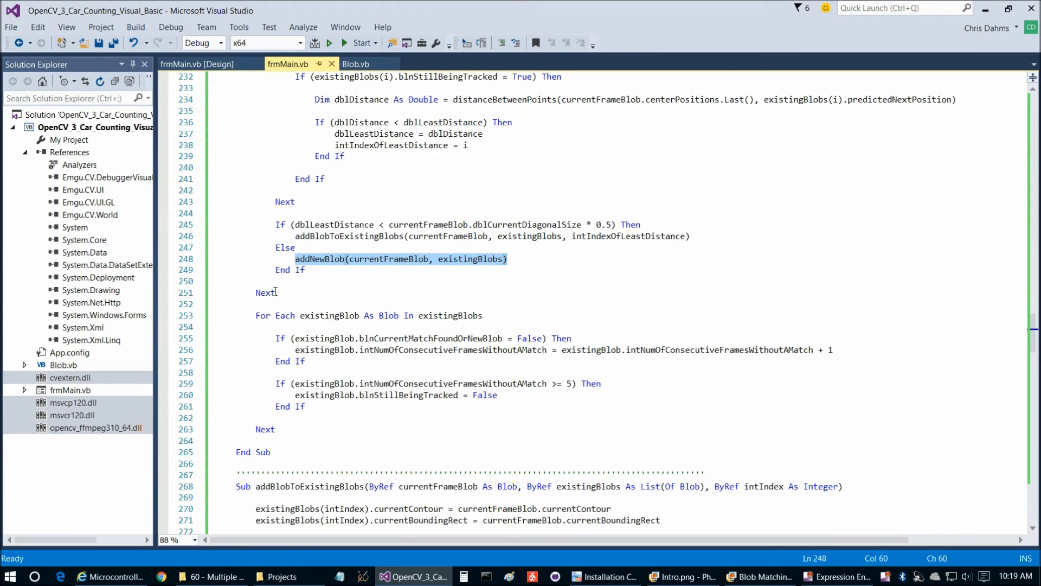
{"action": "left_click", "coordinate": [758, 576]}
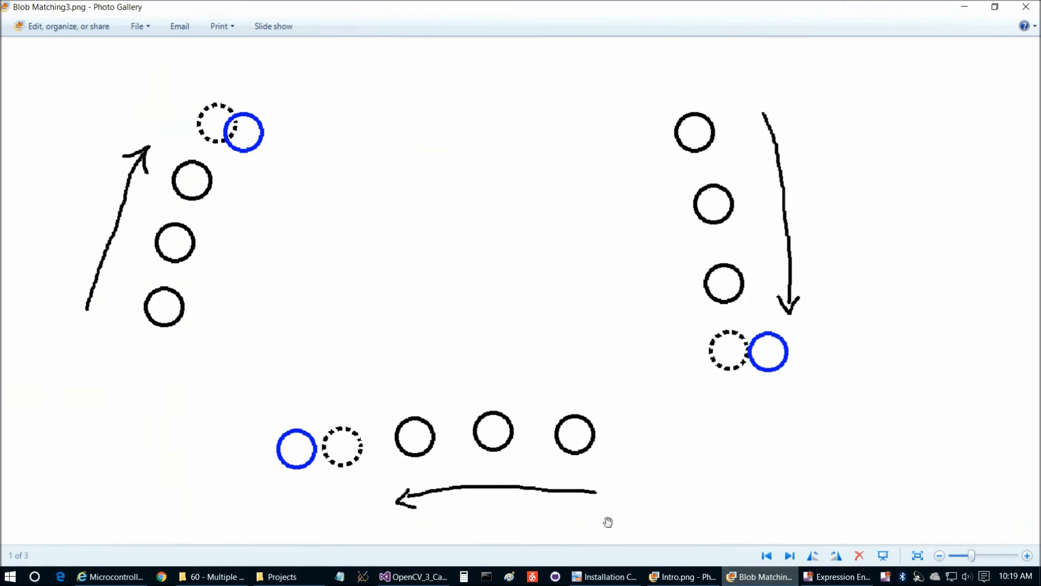
{"action": "mouse_move", "coordinate": [168, 243]}
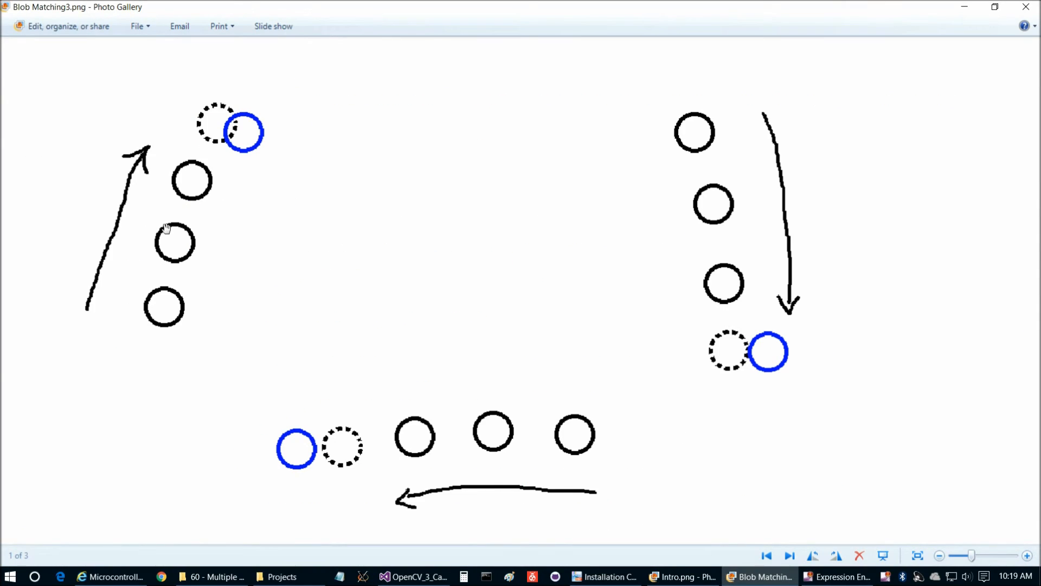
{"action": "mouse_move", "coordinate": [995, 29]}
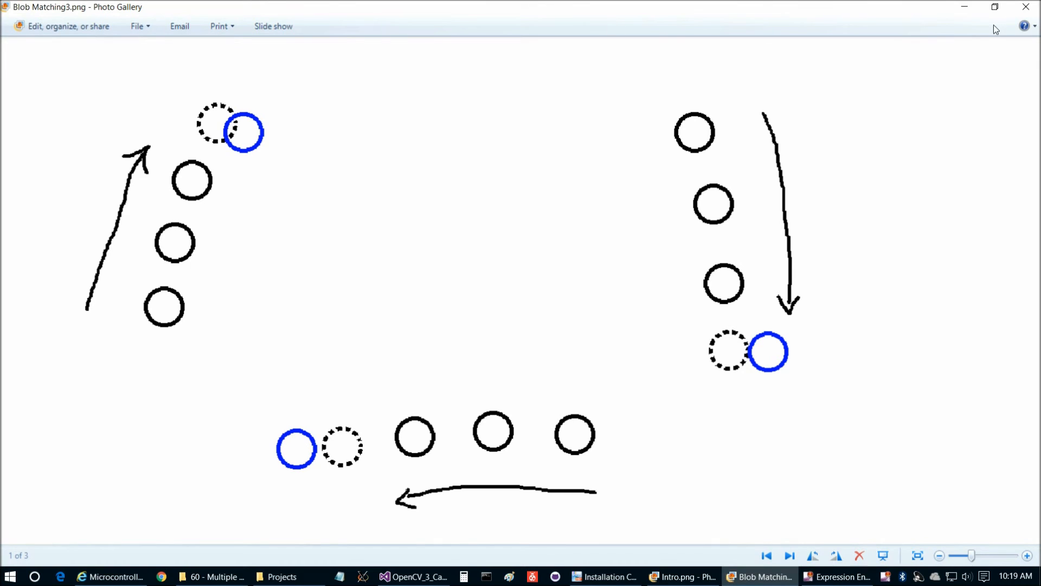
- Return to frmMain.vb and clear the selection on the addNewBlob call
{"action": "left_click", "coordinate": [407, 576]}
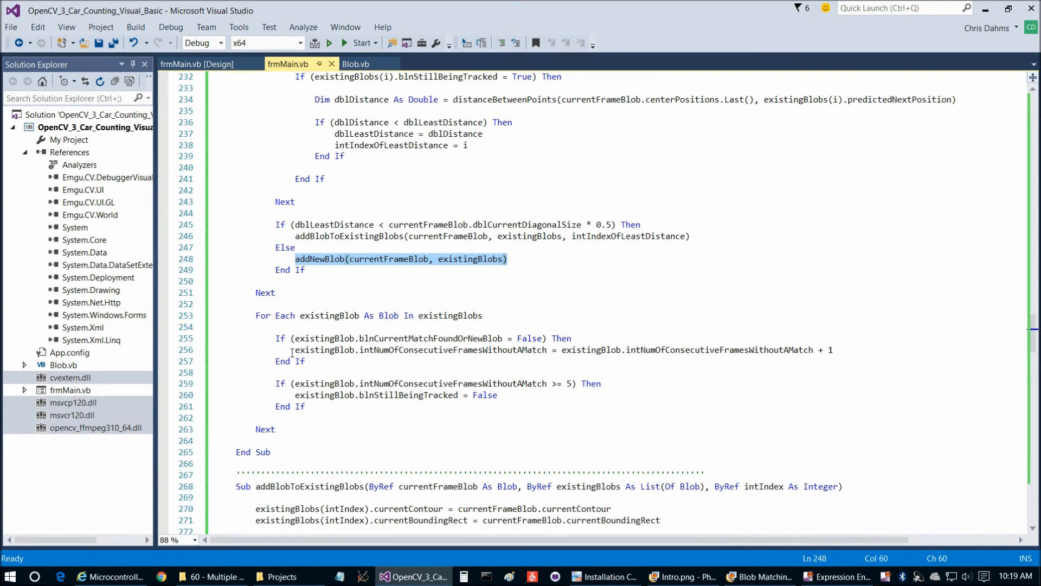
{"action": "left_click", "coordinate": [296, 338]}
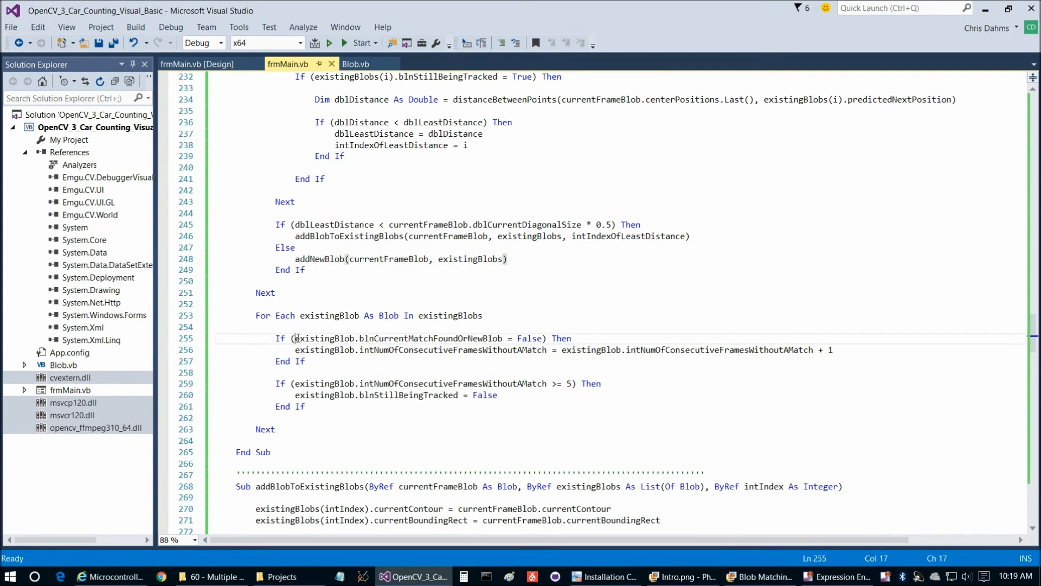
{"action": "left_click", "coordinate": [418, 315]}
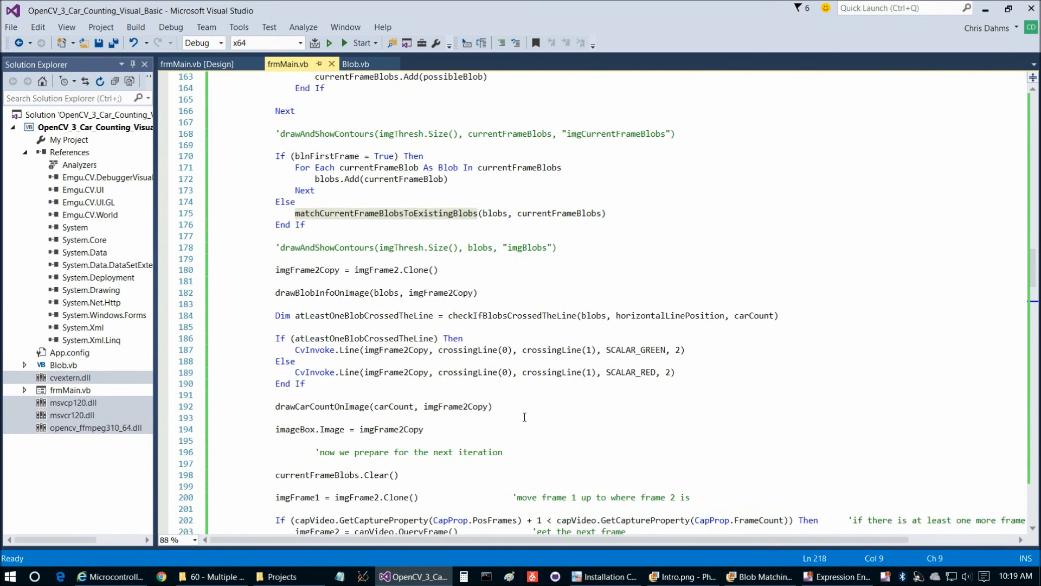
{"action": "scroll", "scroll_direction": "down", "scroll_amount": 3}
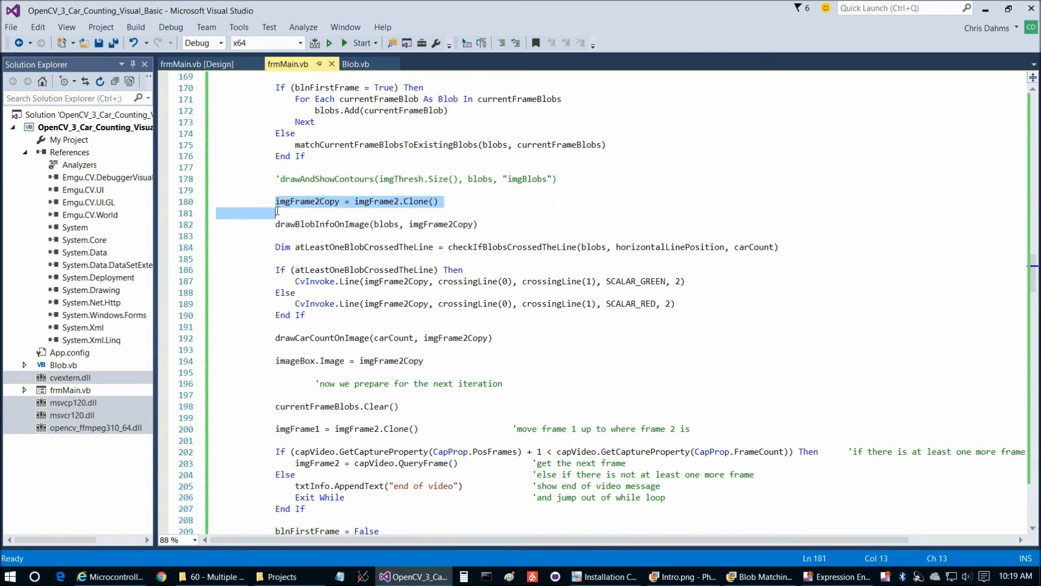
{"action": "left_click_drag", "start_coordinate": [275, 202], "coordinate": [276, 236]}
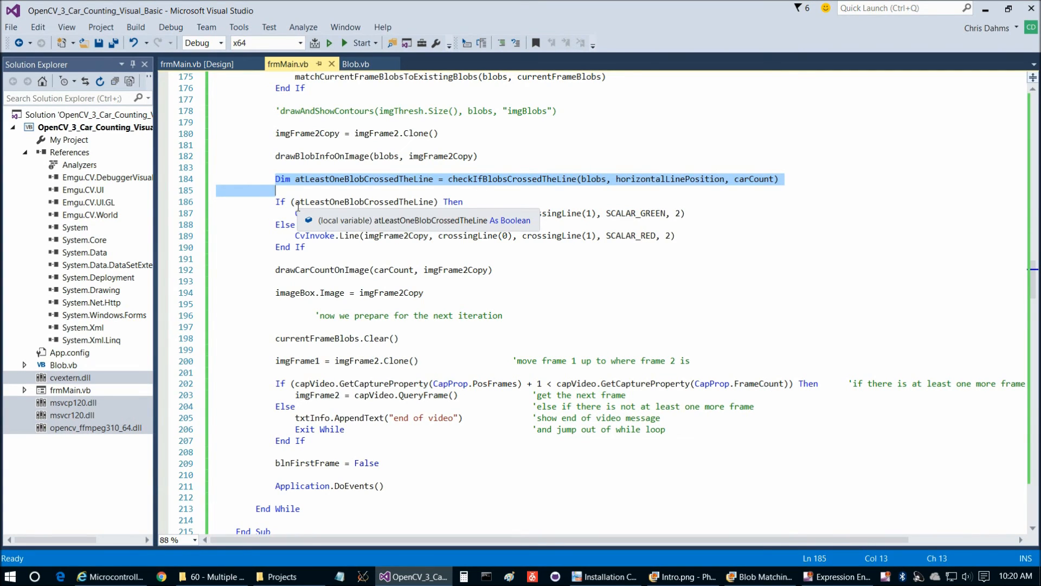
{"action": "mouse_move", "coordinate": [772, 188]}
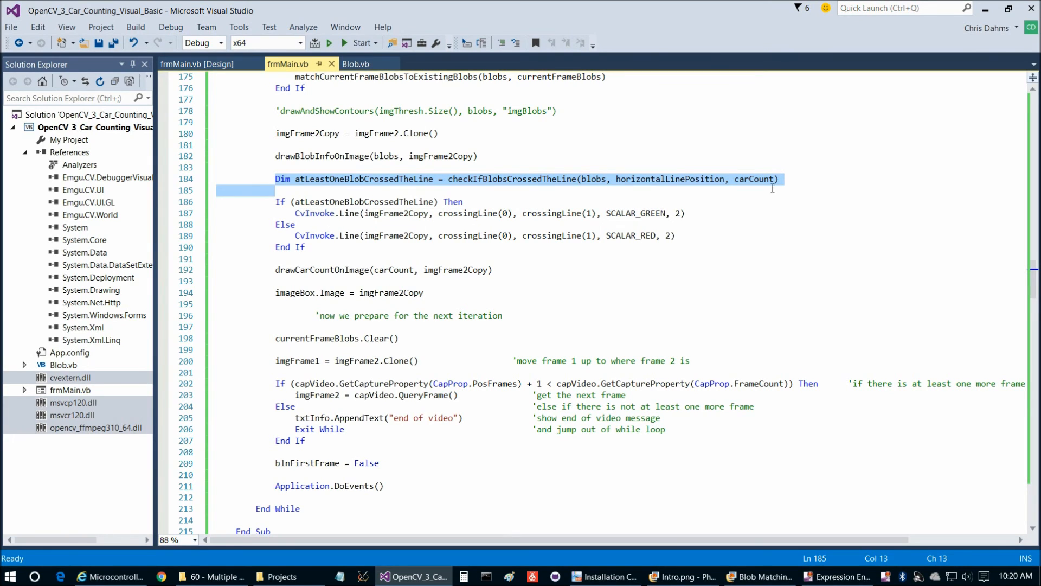
{"action": "left_click", "coordinate": [738, 179]}
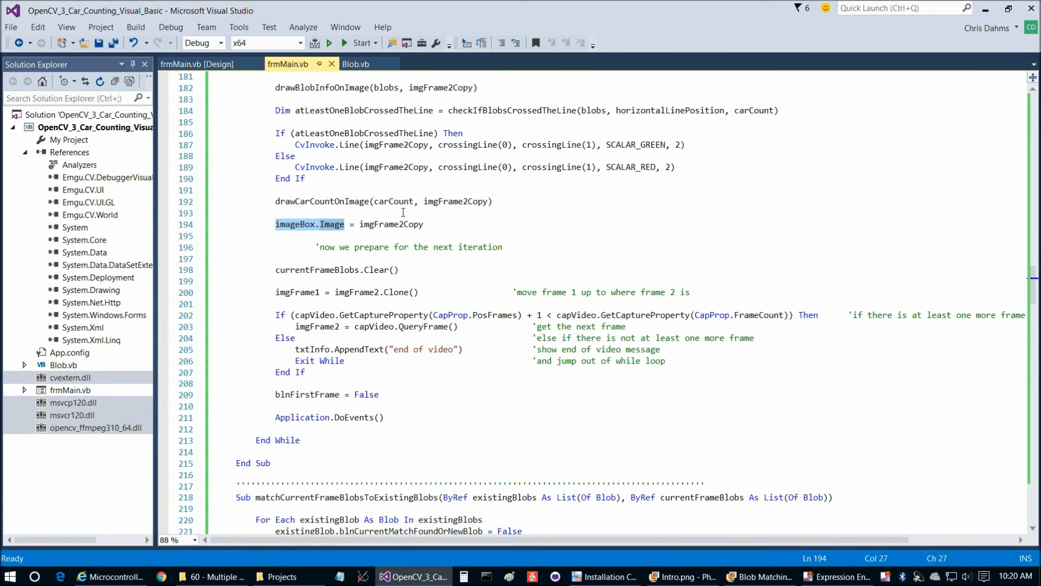
{"action": "scroll", "scroll_direction": "down", "scroll_amount": 3}
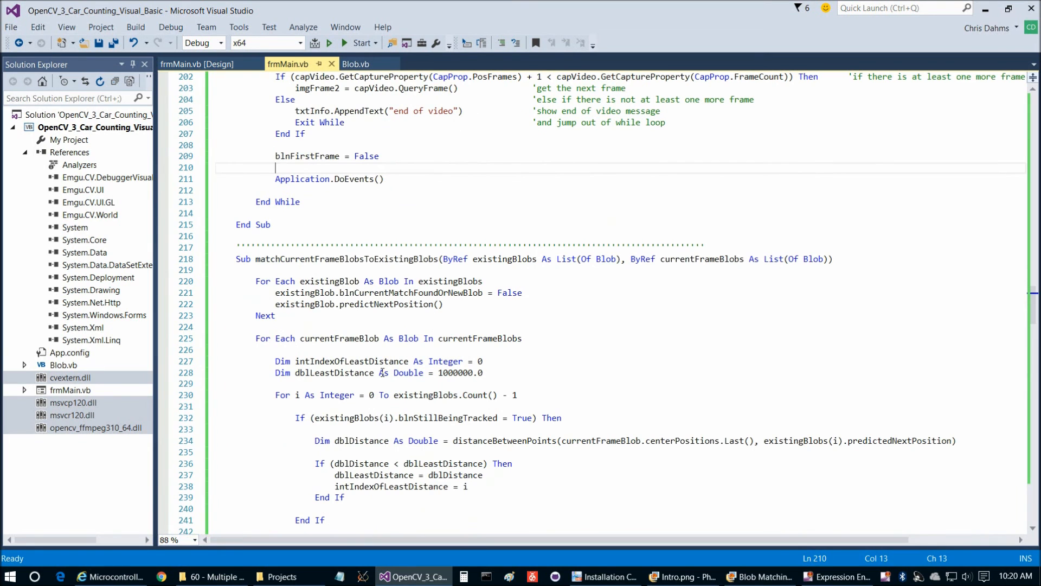
{"action": "double_click", "coordinate": [345, 259]}
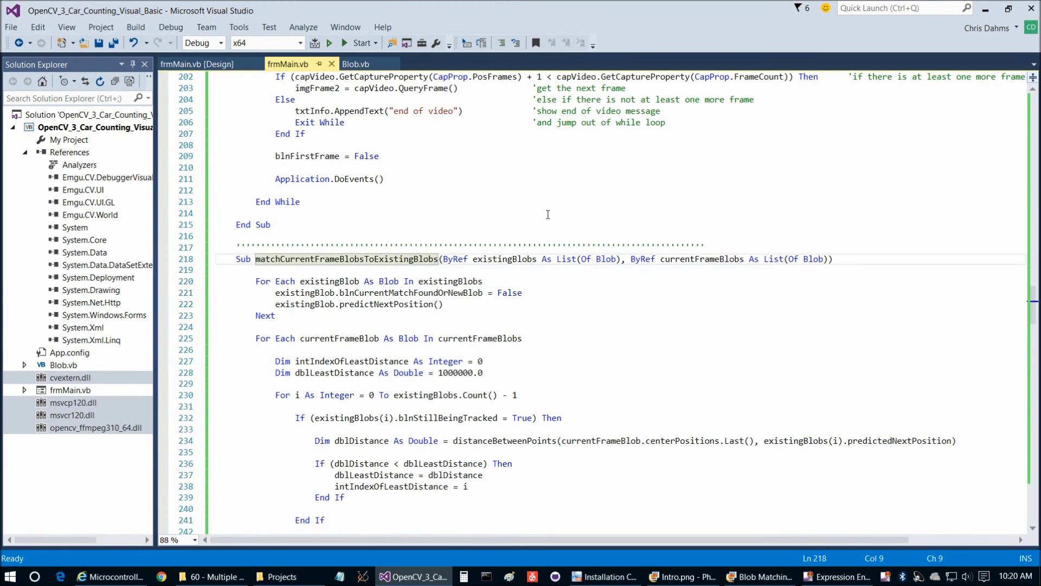
{"action": "scroll", "scroll_direction": "down", "scroll_amount": 3}
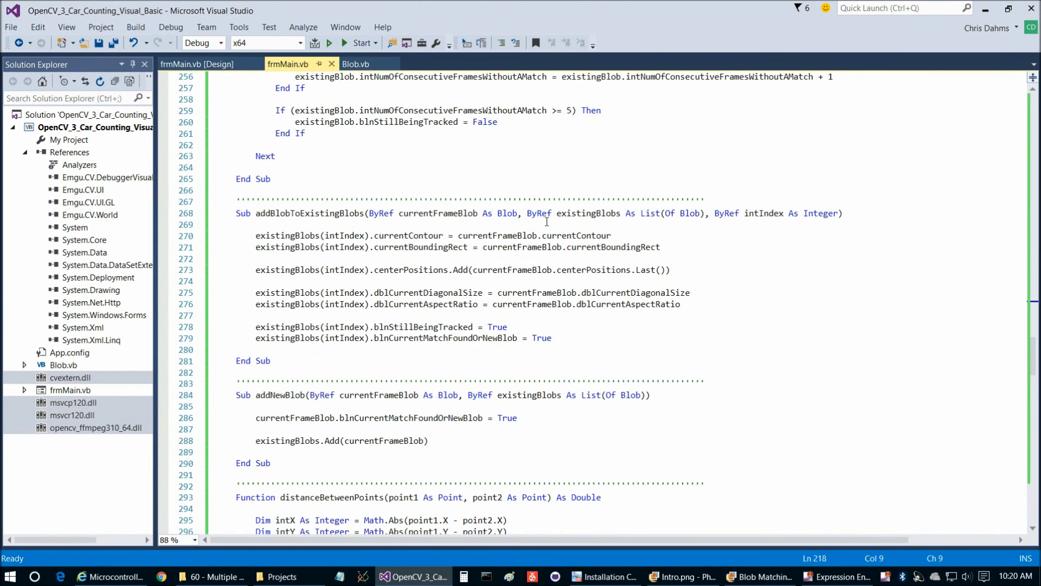
{"action": "double_click", "coordinate": [307, 213]}
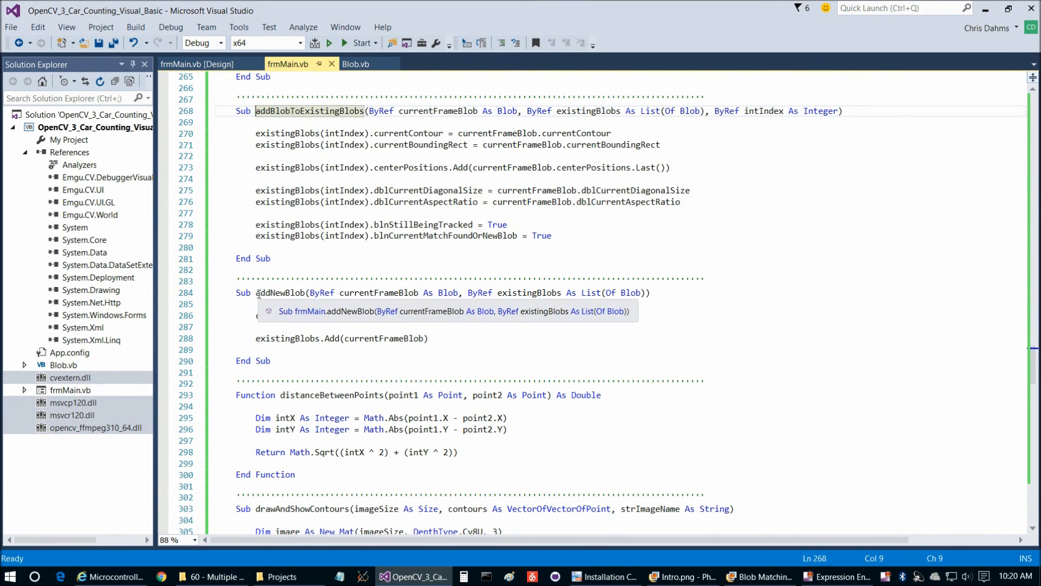
{"action": "scroll", "scroll_direction": "down", "scroll_amount": 3}
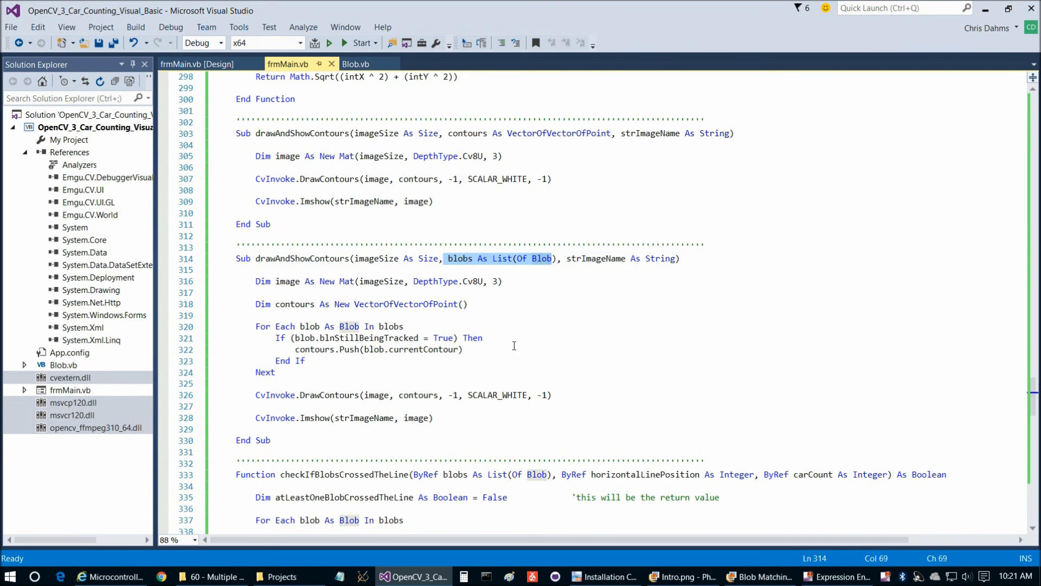
{"action": "scroll", "scroll_direction": "down", "scroll_amount": 3}
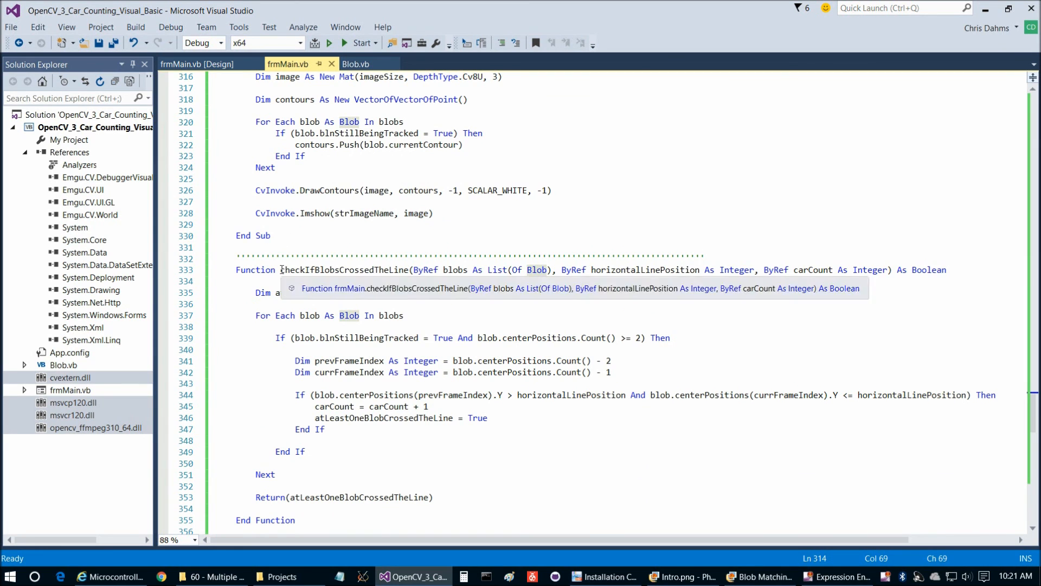
{"action": "scroll", "scroll_direction": "down", "scroll_amount": 3}
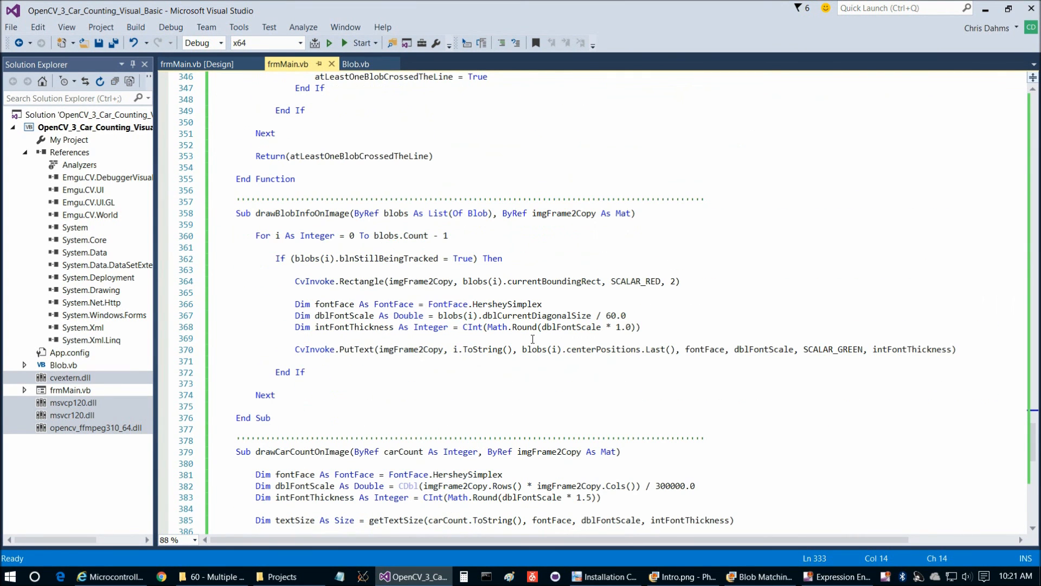
{"action": "scroll", "scroll_direction": "down", "scroll_amount": 3}
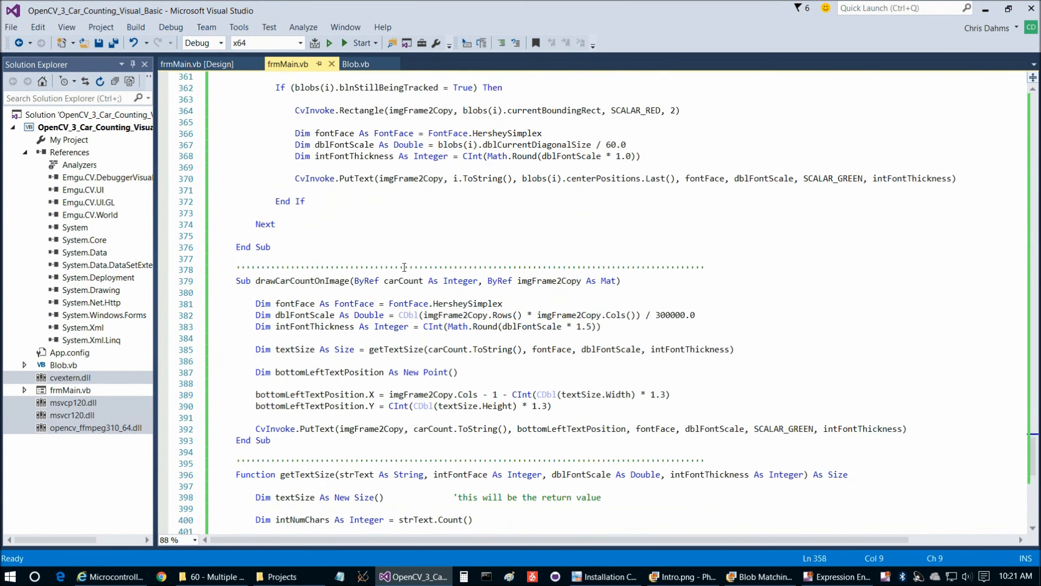
{"action": "scroll", "scroll_direction": "down", "scroll_amount": 3}
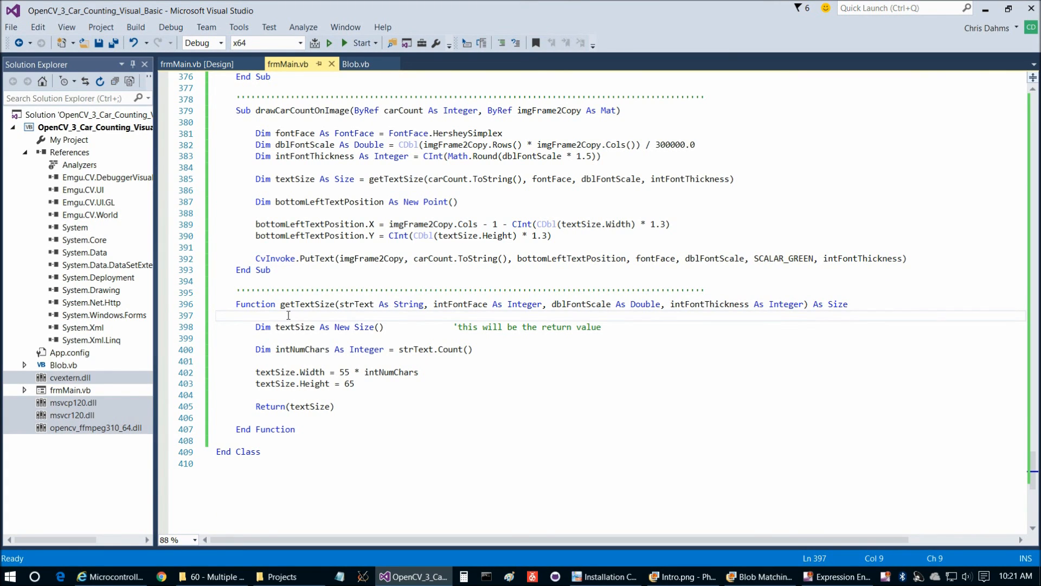
{"action": "double_click", "coordinate": [306, 303]}
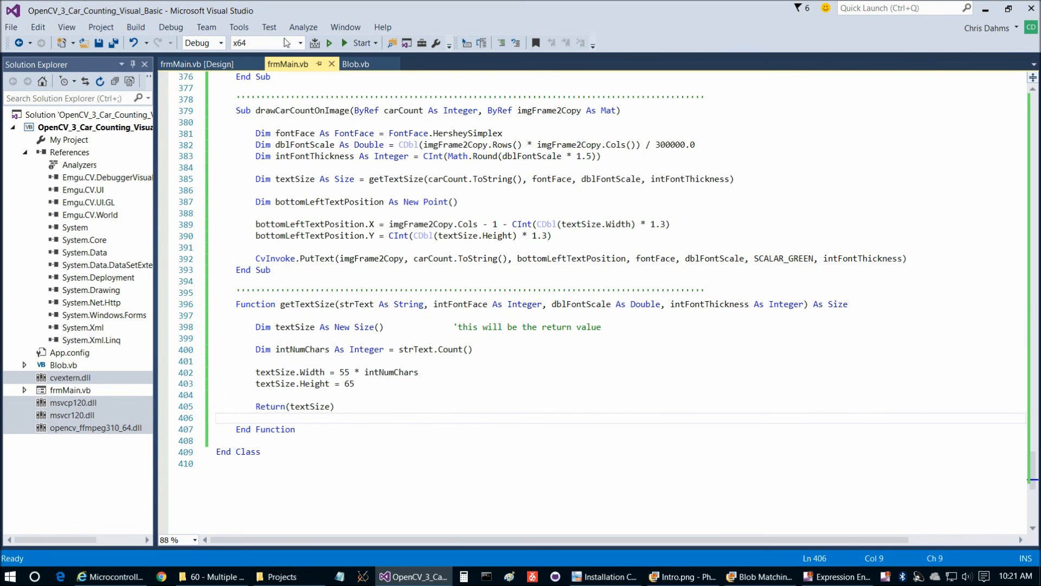
- Launch the car-counting app and open the traffic video to display imgThresh
{"action": "left_click", "coordinate": [343, 43]}
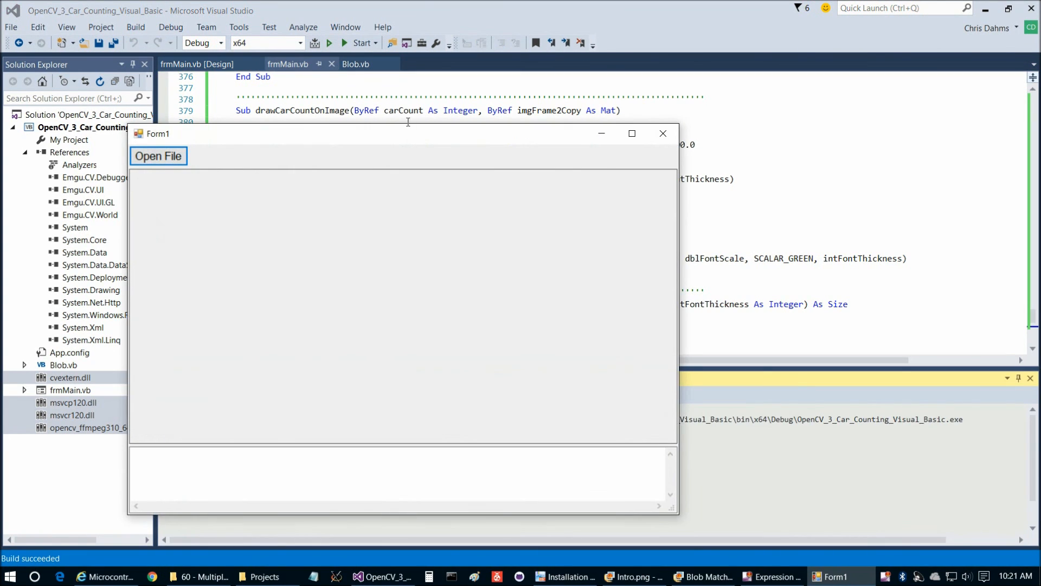
{"action": "left_click", "coordinate": [158, 156]}
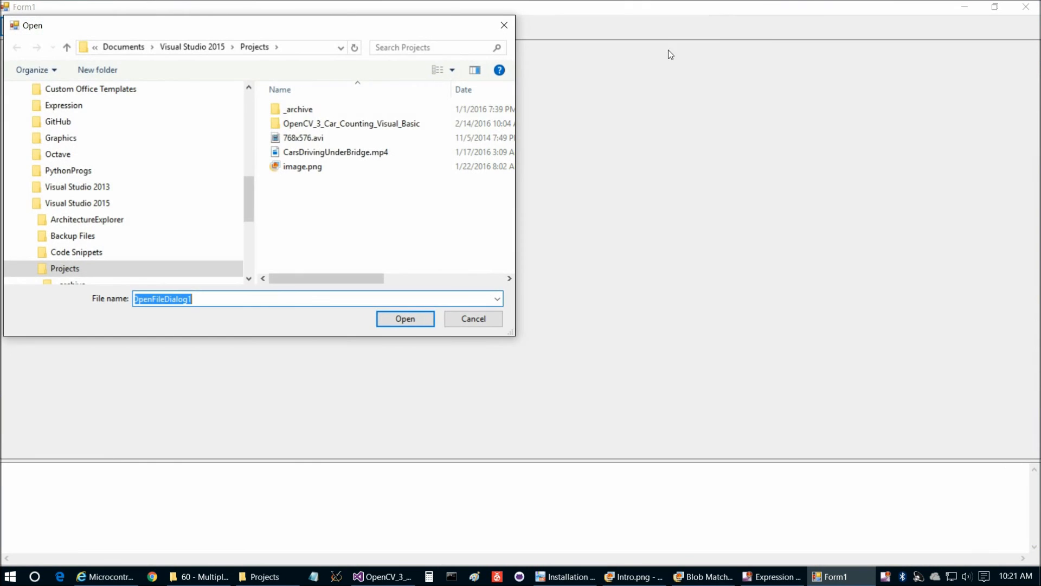
{"action": "left_click", "coordinate": [405, 318]}
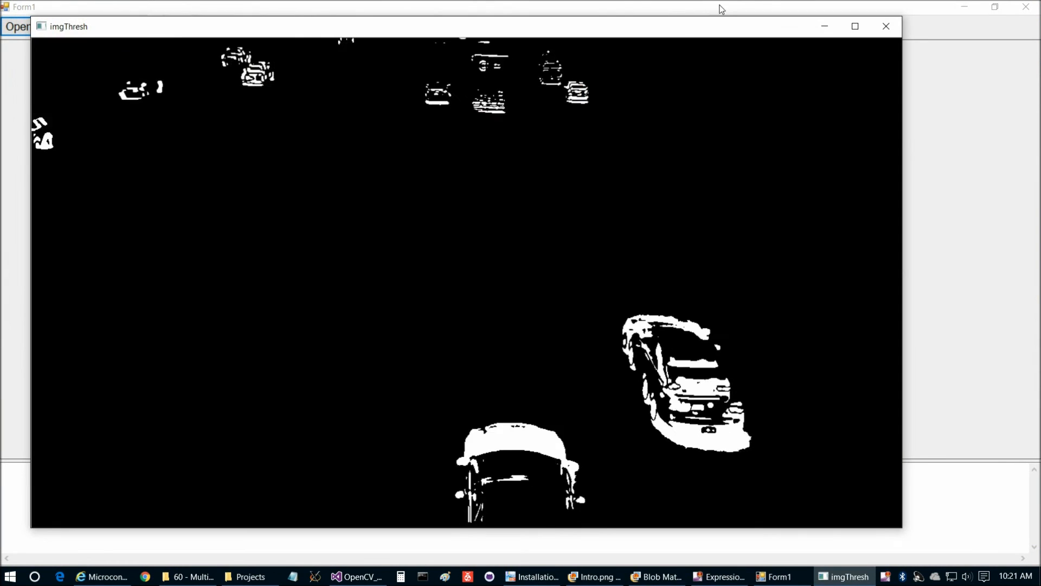